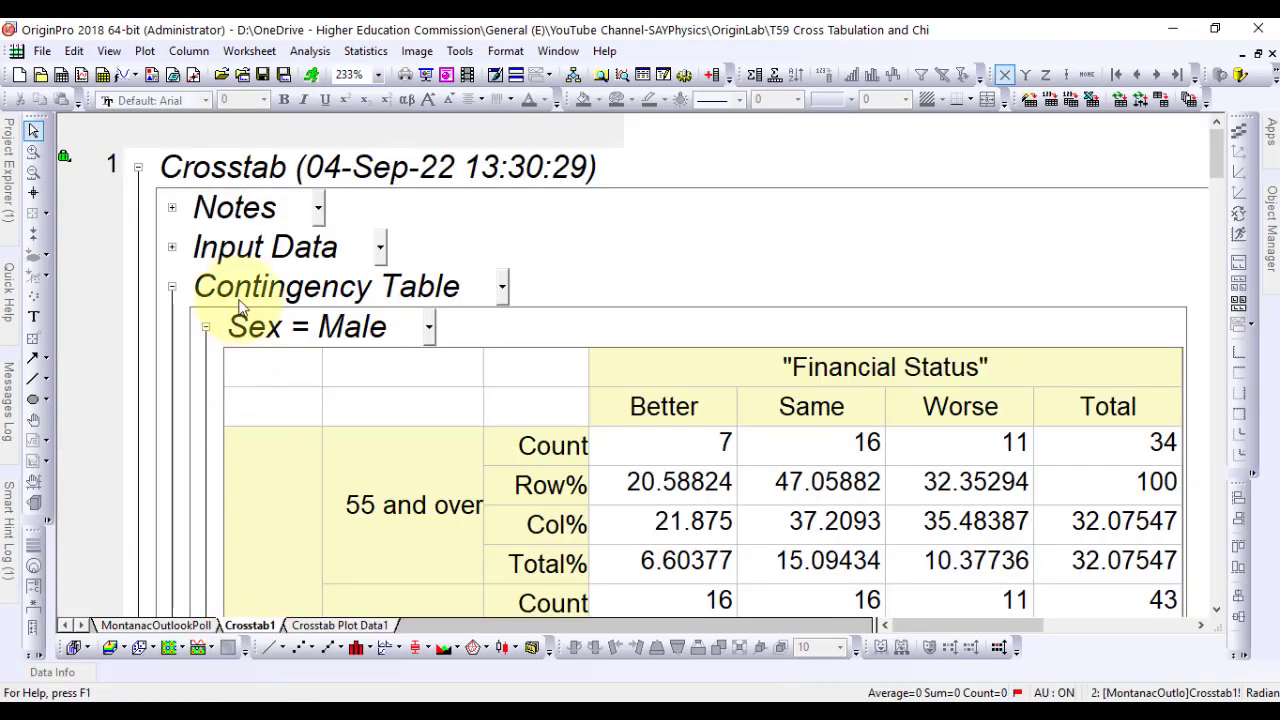
Step: Scroll down the Crosstab1 report sheet toward the male mosaic plot
scroll("down", 3)
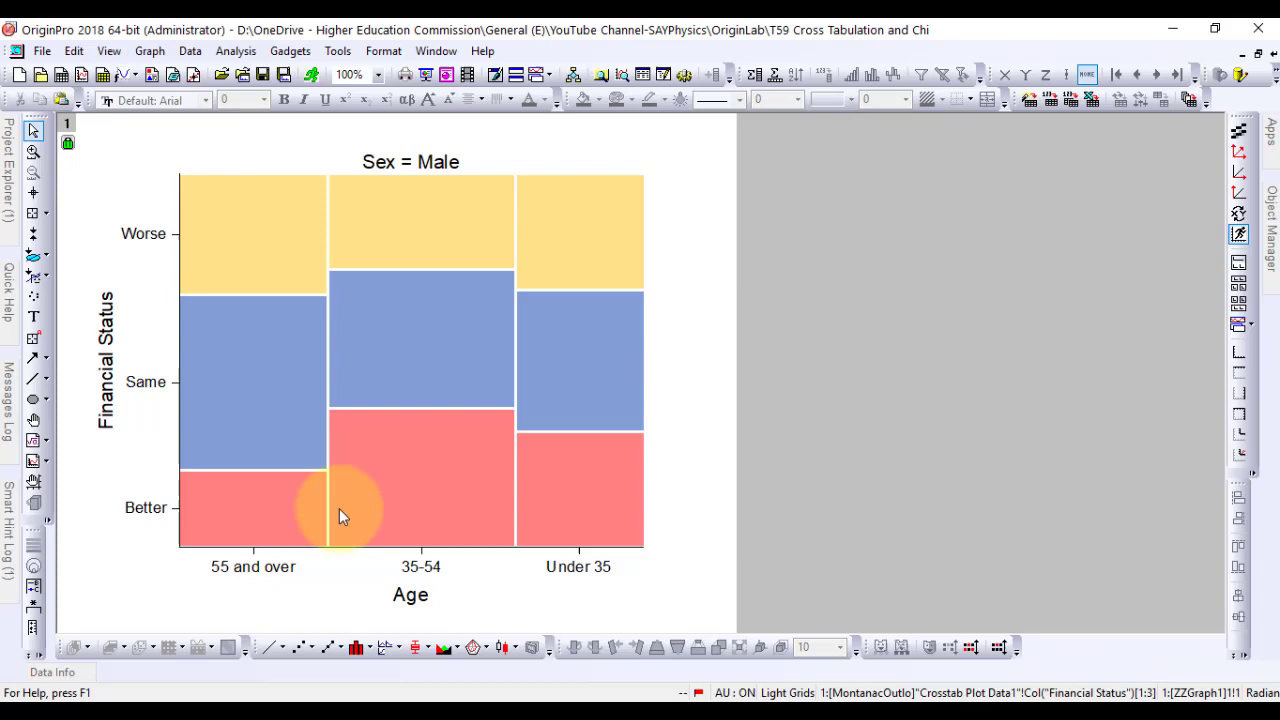
mouse_move(565, 300)
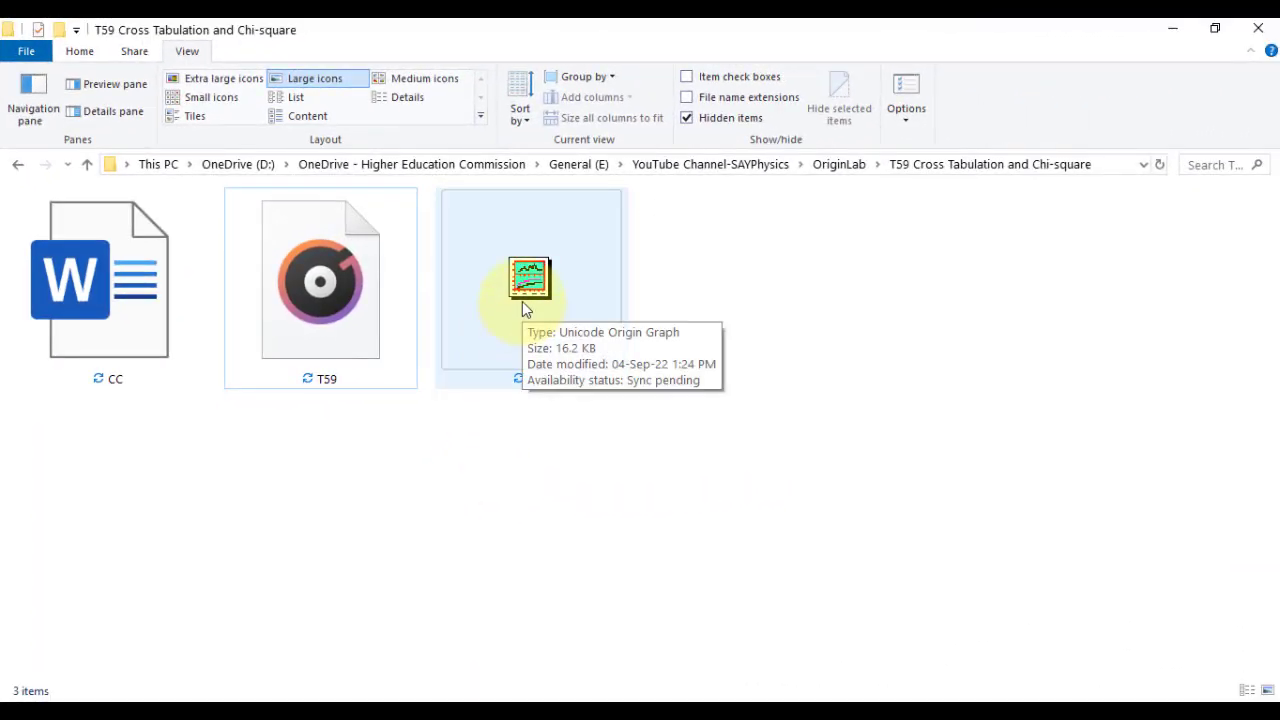
mouse_move(505, 465)
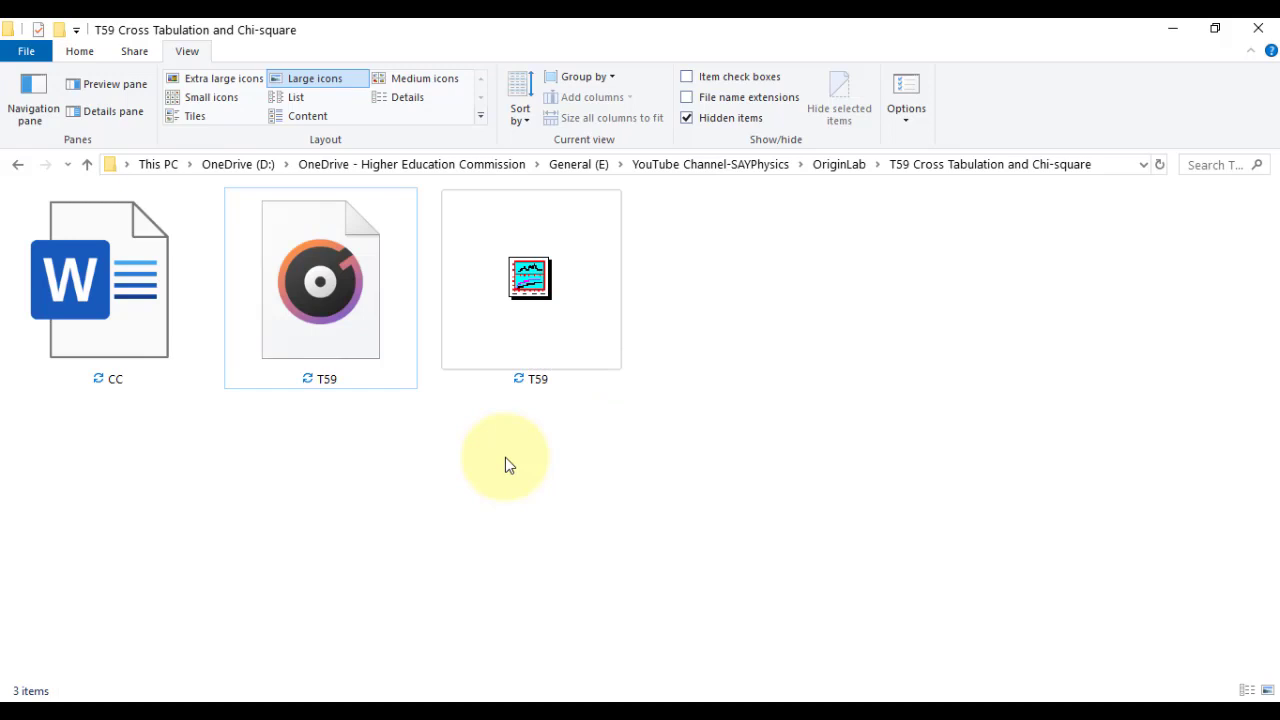
Step: Open the T59 Unicode Origin Graph file from the T59 Cross Tabulation and Chi-square folder
left_click(530, 278)
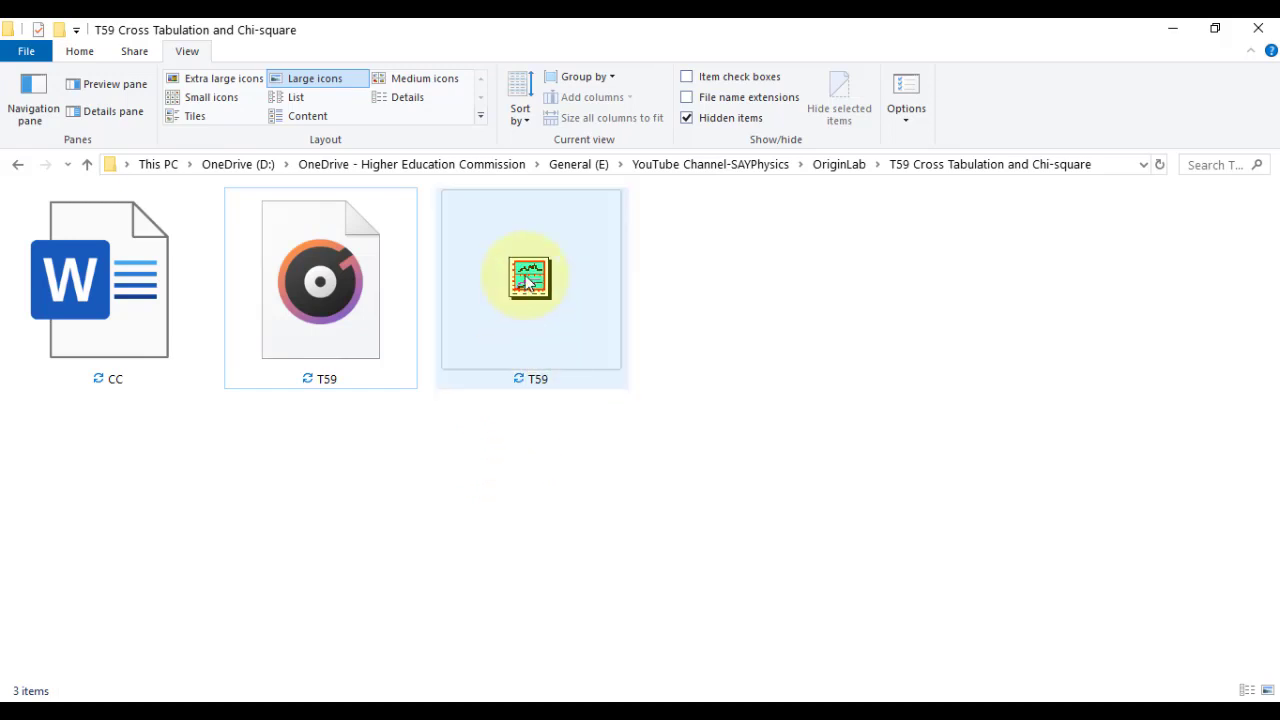
double_click(530, 278)
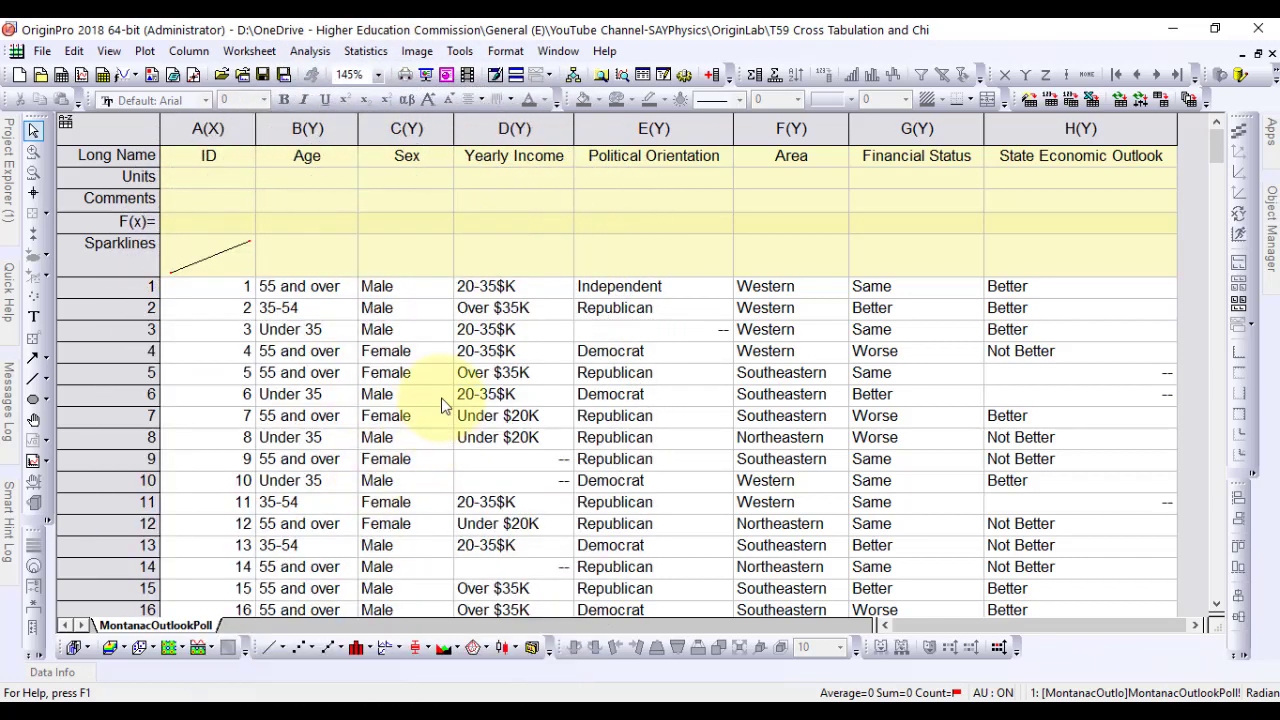
mouse_move(920, 177)
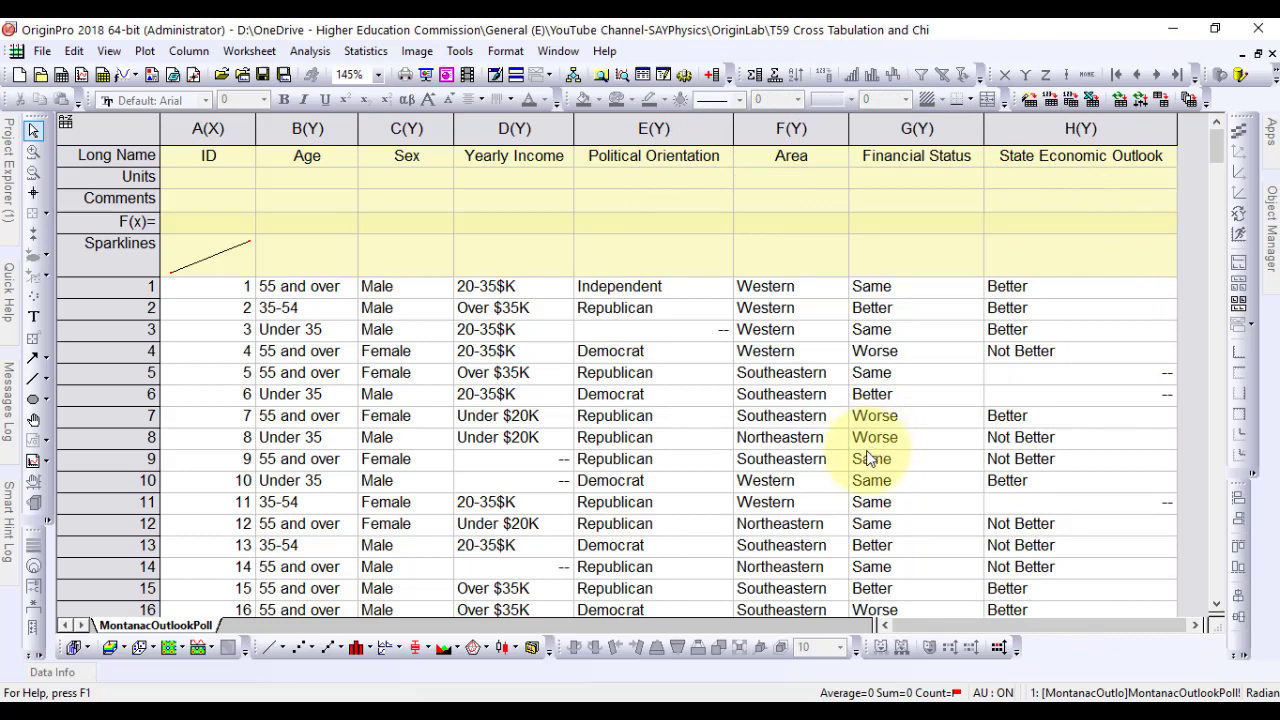
Step: Set columns B, C and G (Age, Sex, Financial Status) as categorical, repeating for Financial Status
left_click(306, 128)
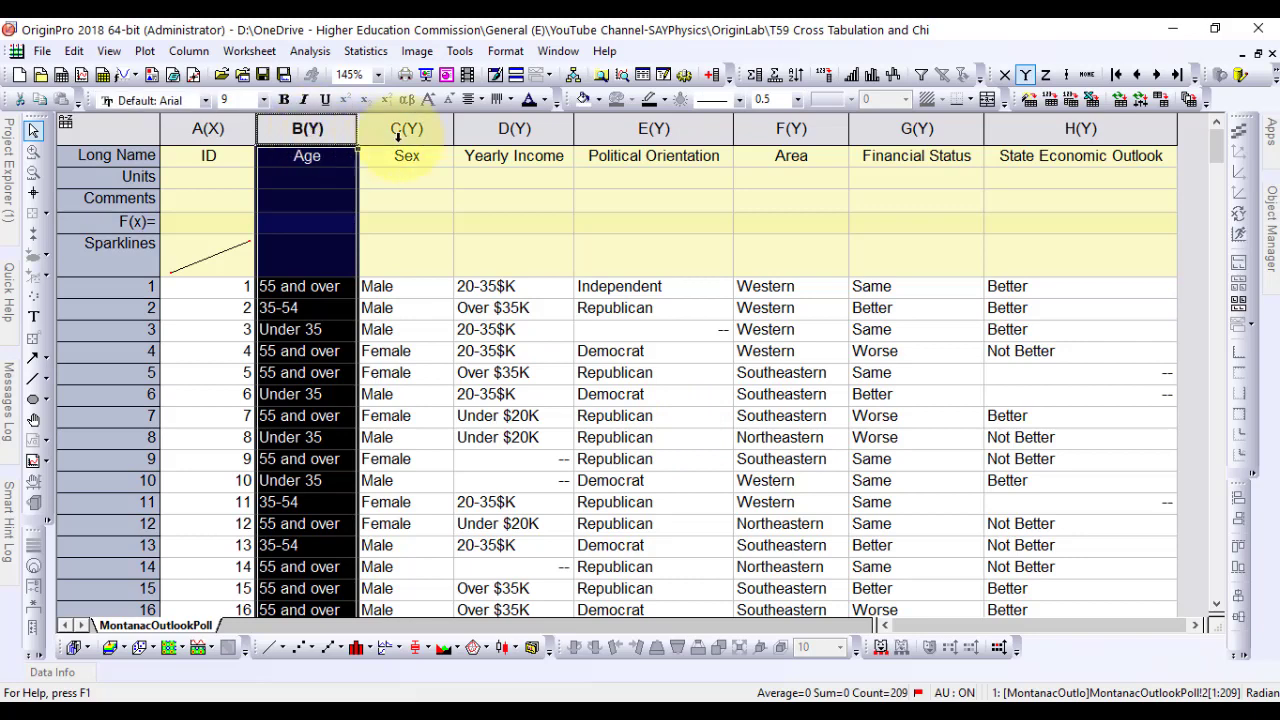
left_click(406, 128)
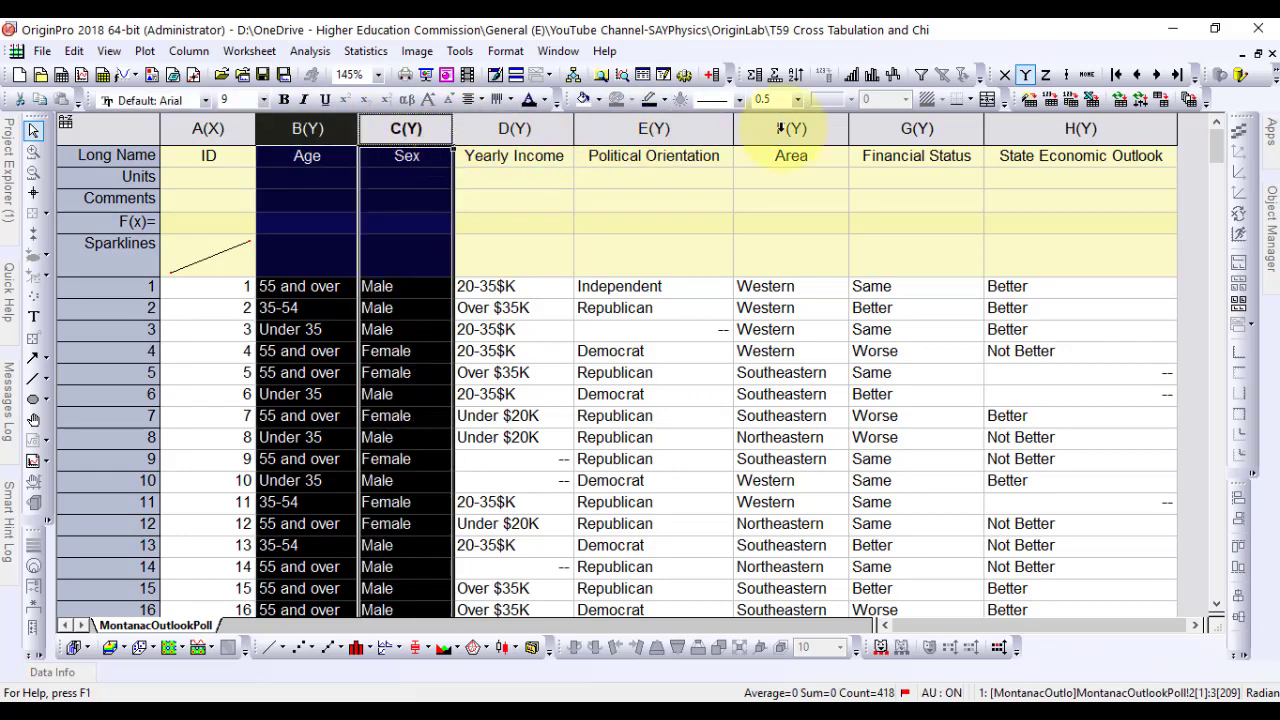
left_click(915, 128)
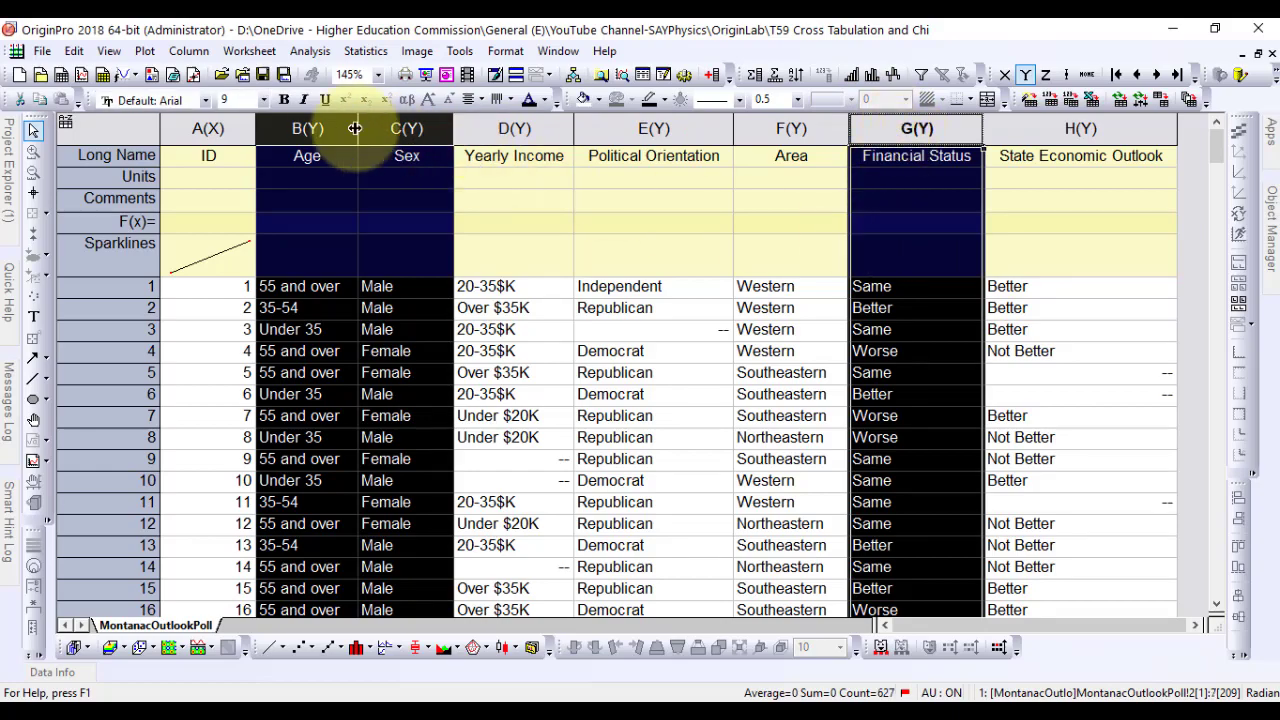
right_click(307, 128)
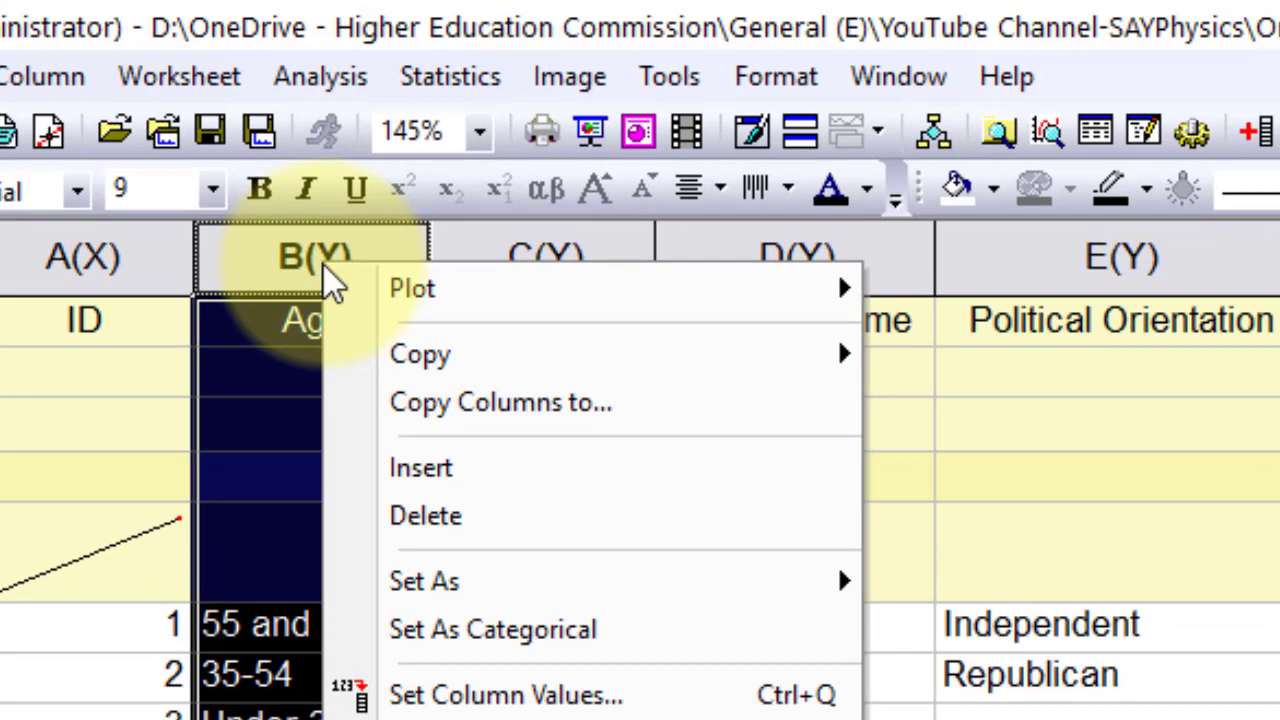
mouse_move(411, 288)
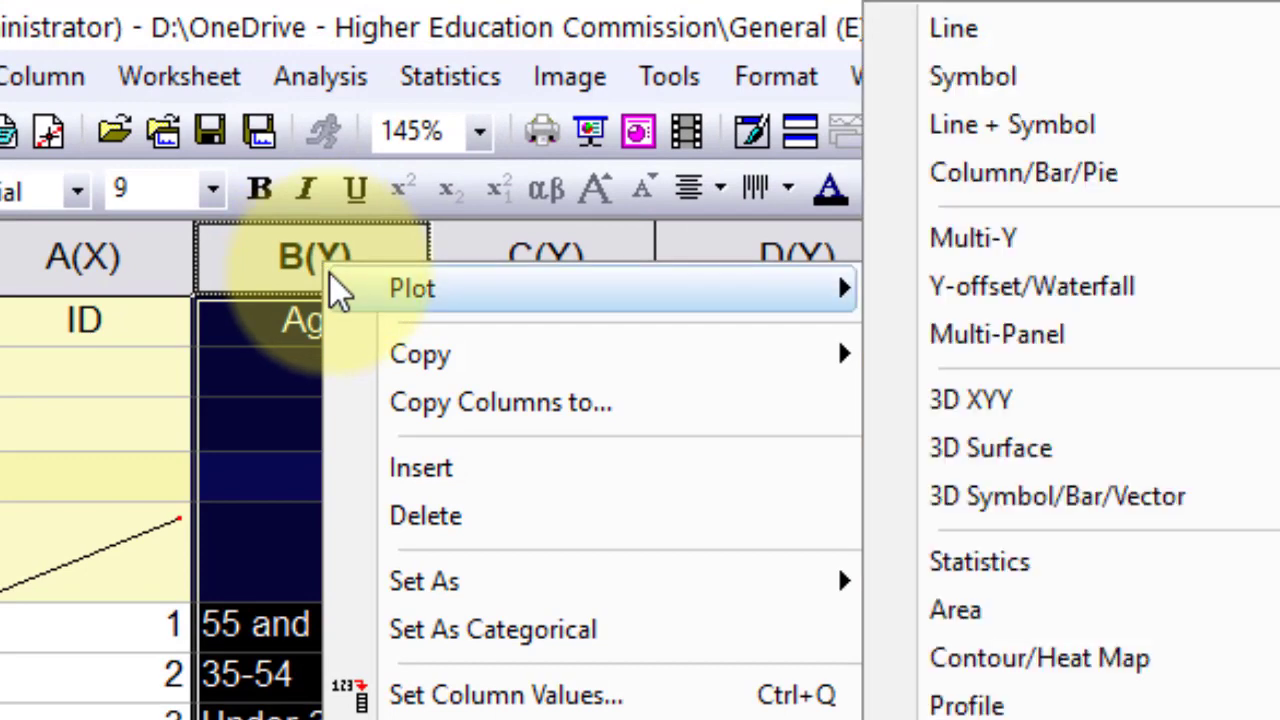
mouse_move(450, 650)
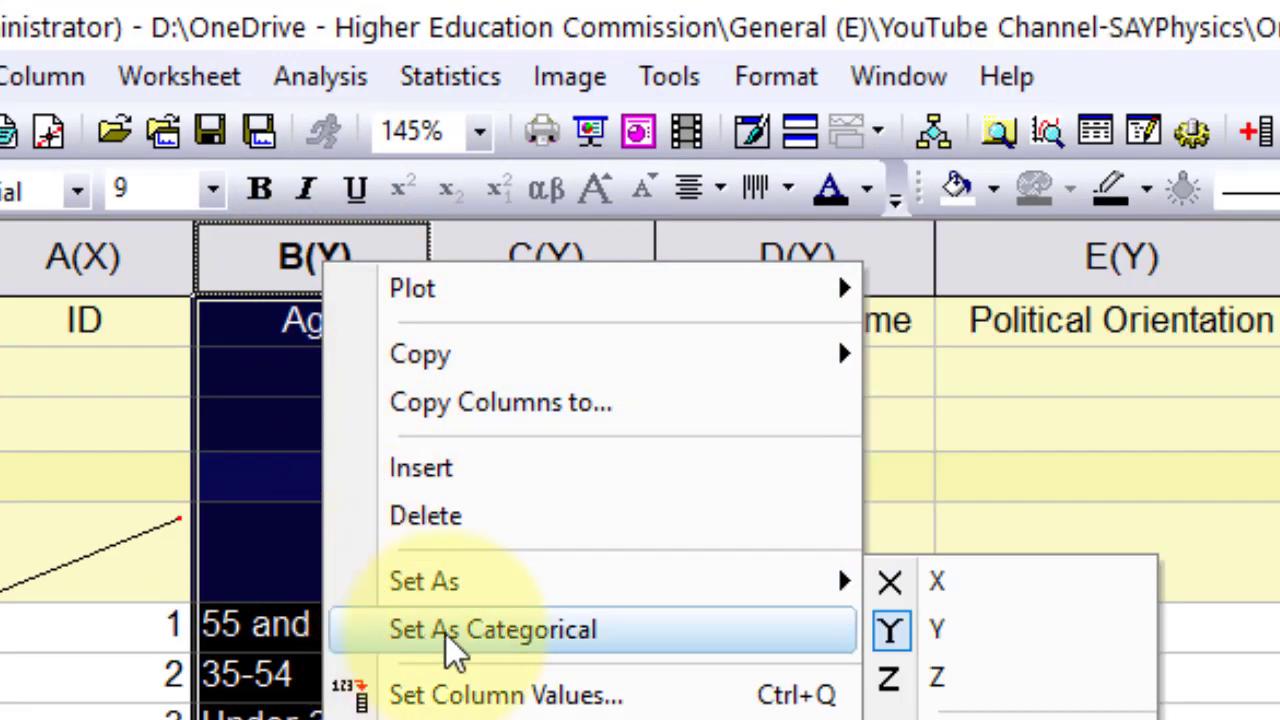
left_click(490, 629)
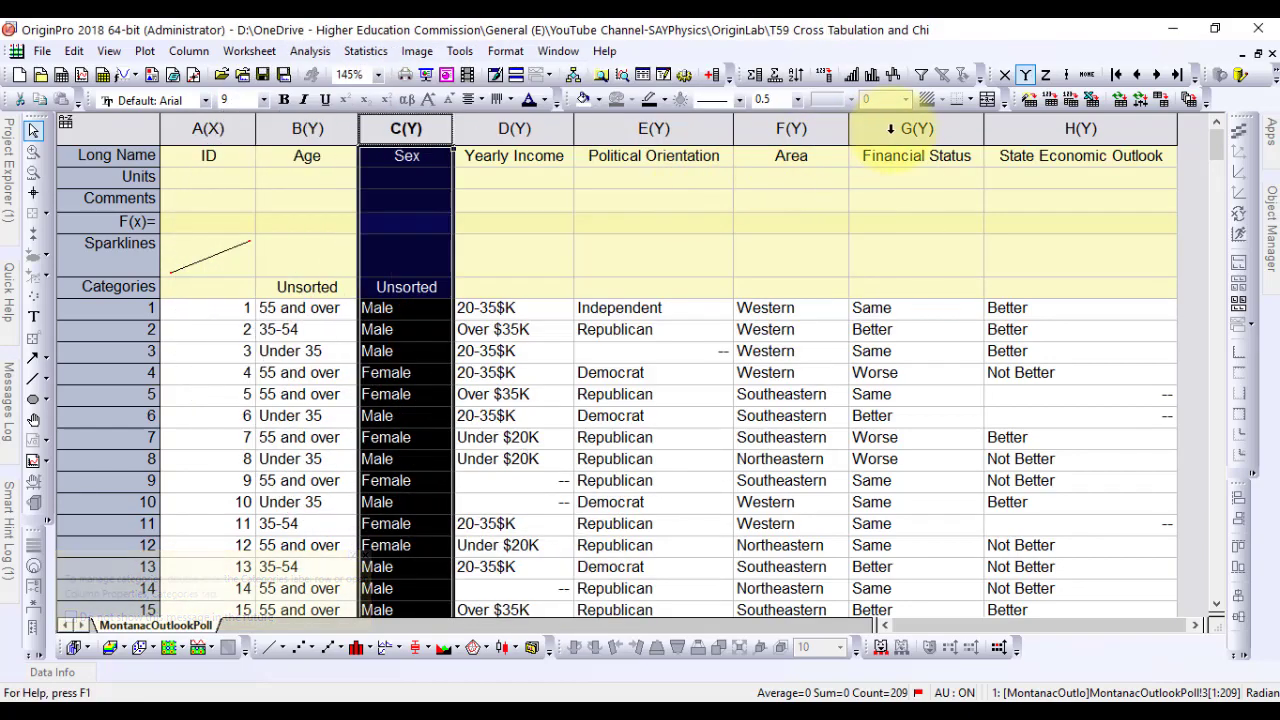
right_click(915, 128)
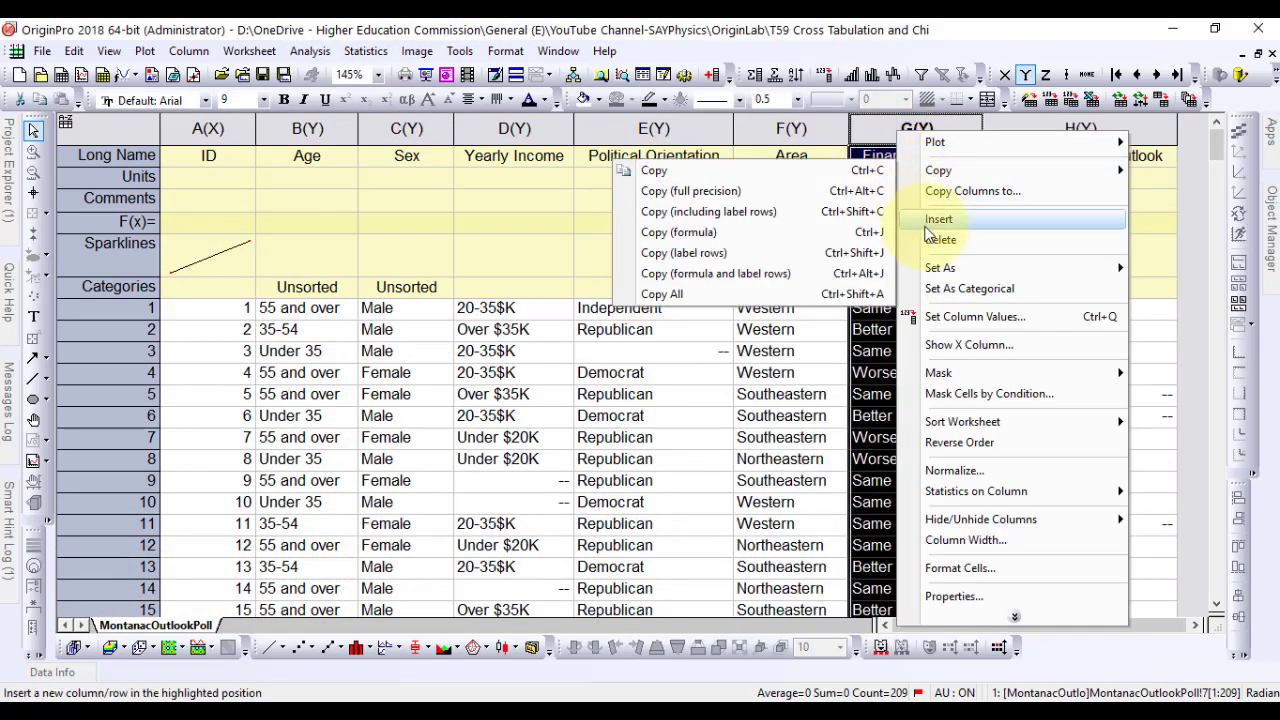
left_click(938, 219)
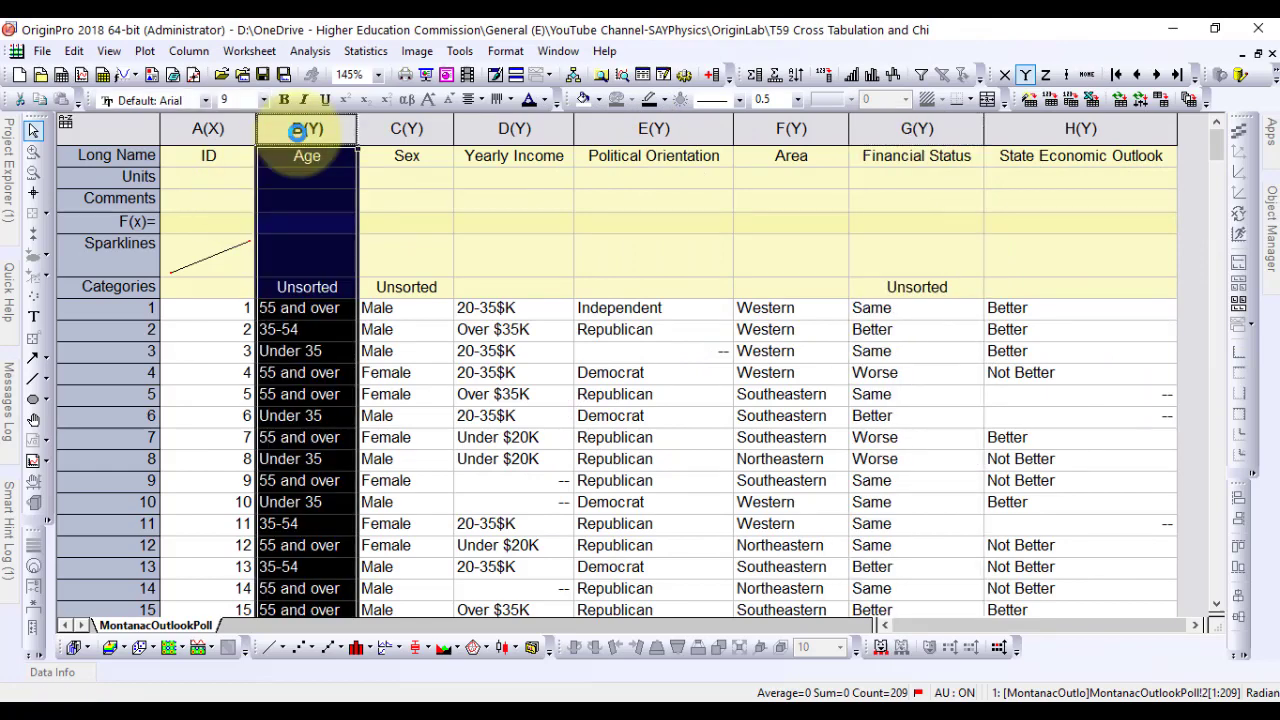
Step: Enable Customize Categories for column B, keeping the order 55 and over, 35-54, Under 35
double_click(306, 128)
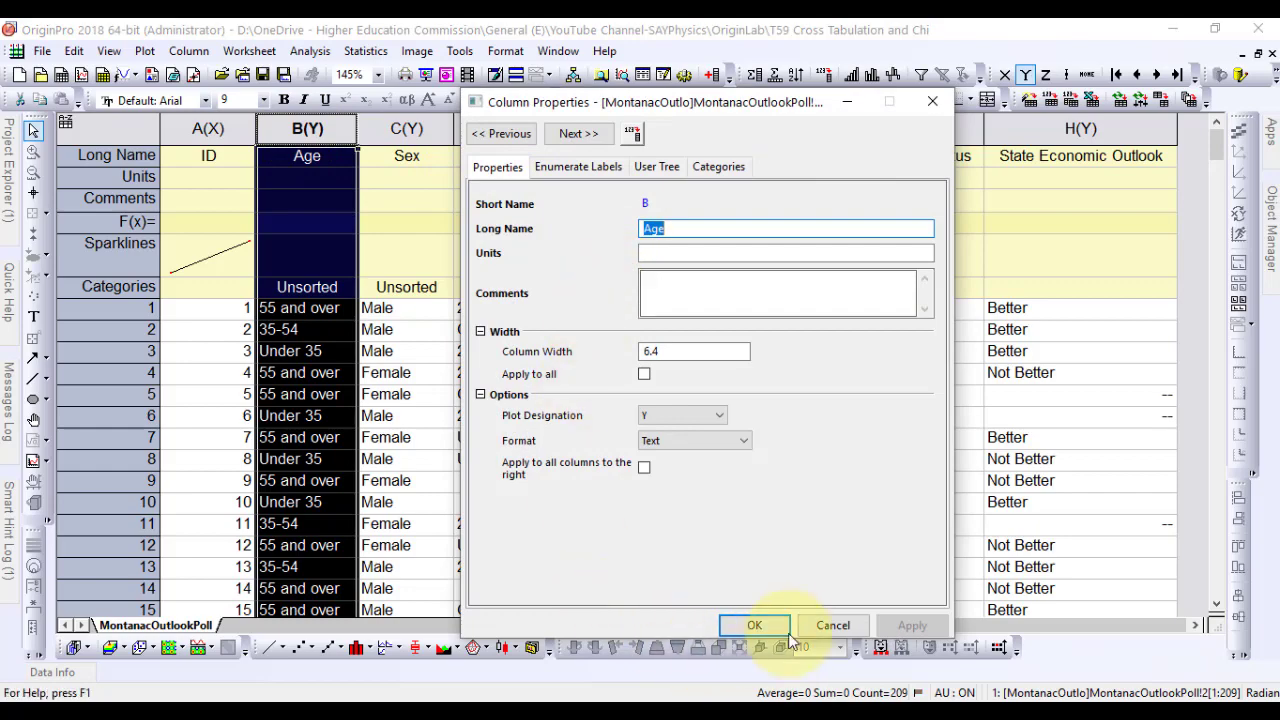
left_click(753, 625)
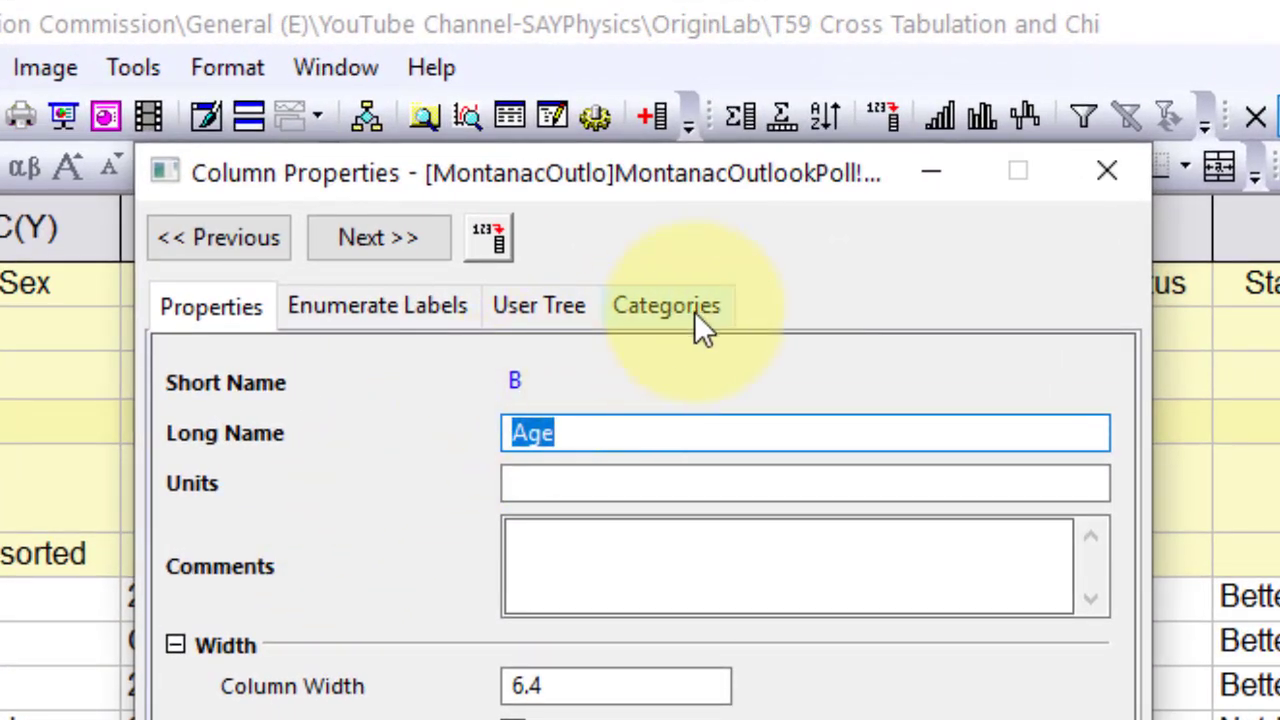
left_click(666, 305)
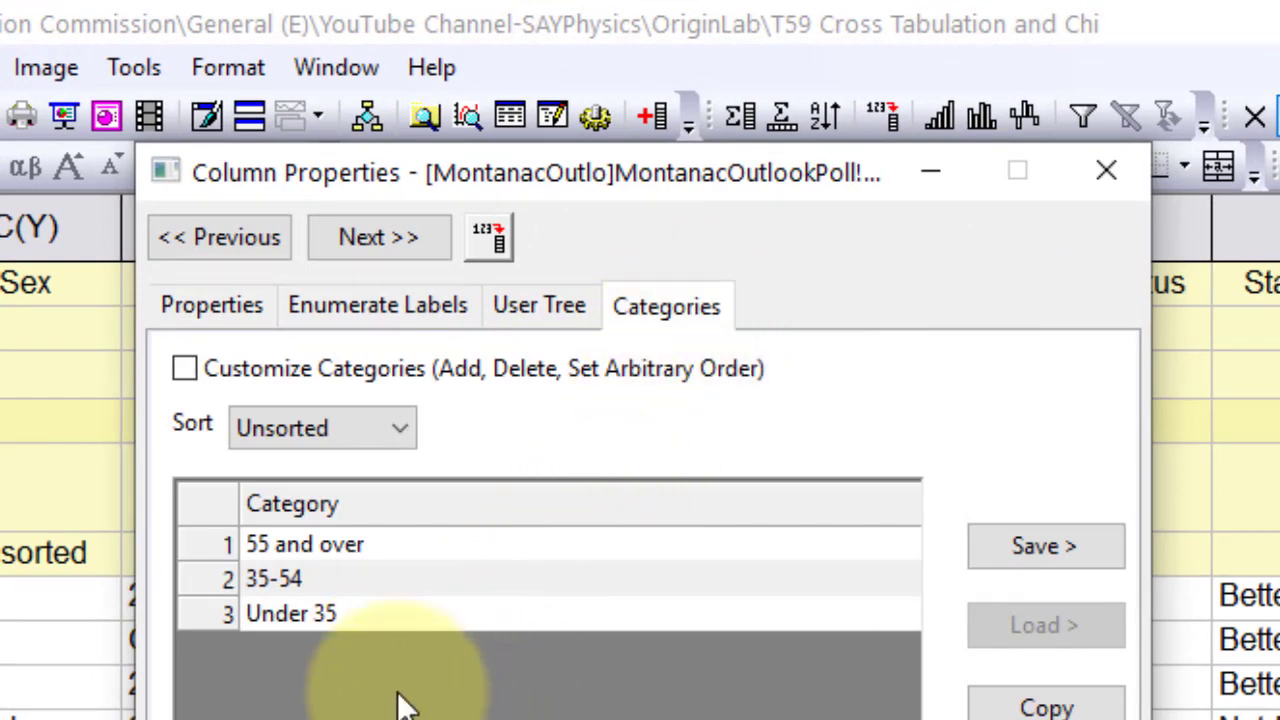
left_click(184, 368)
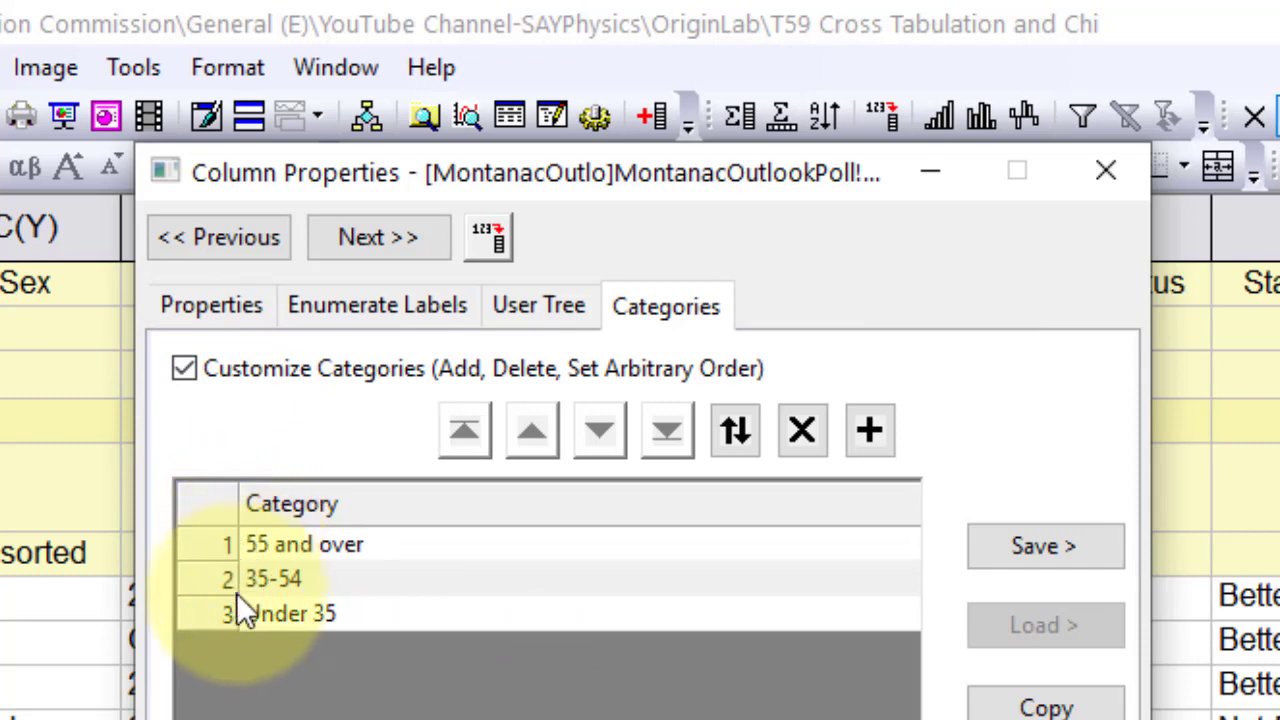
mouse_move(315, 640)
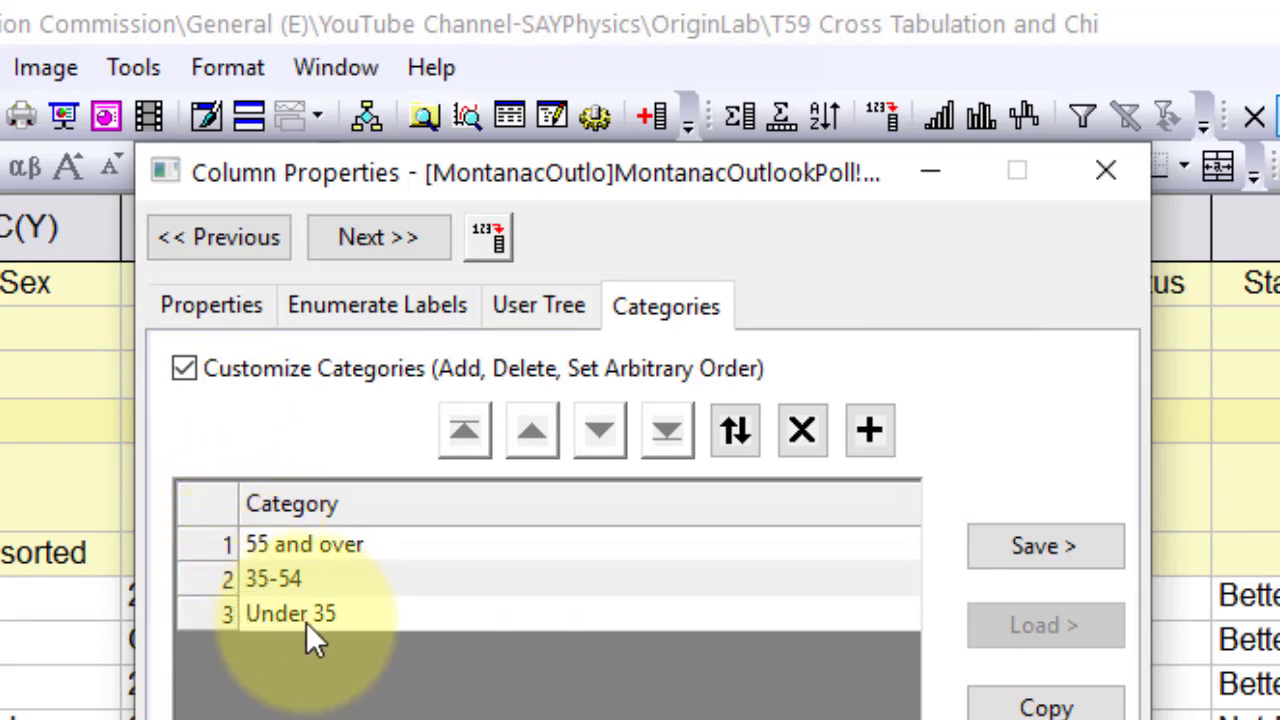
mouse_move(265, 600)
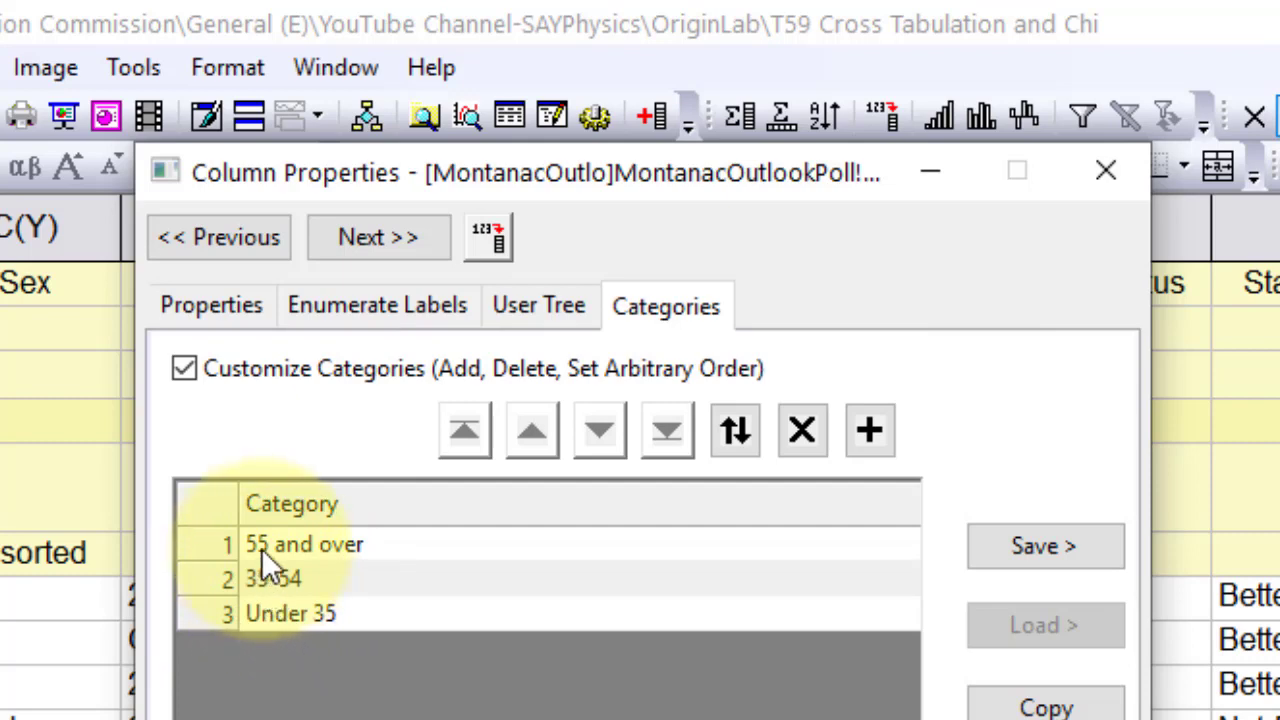
mouse_move(330, 577)
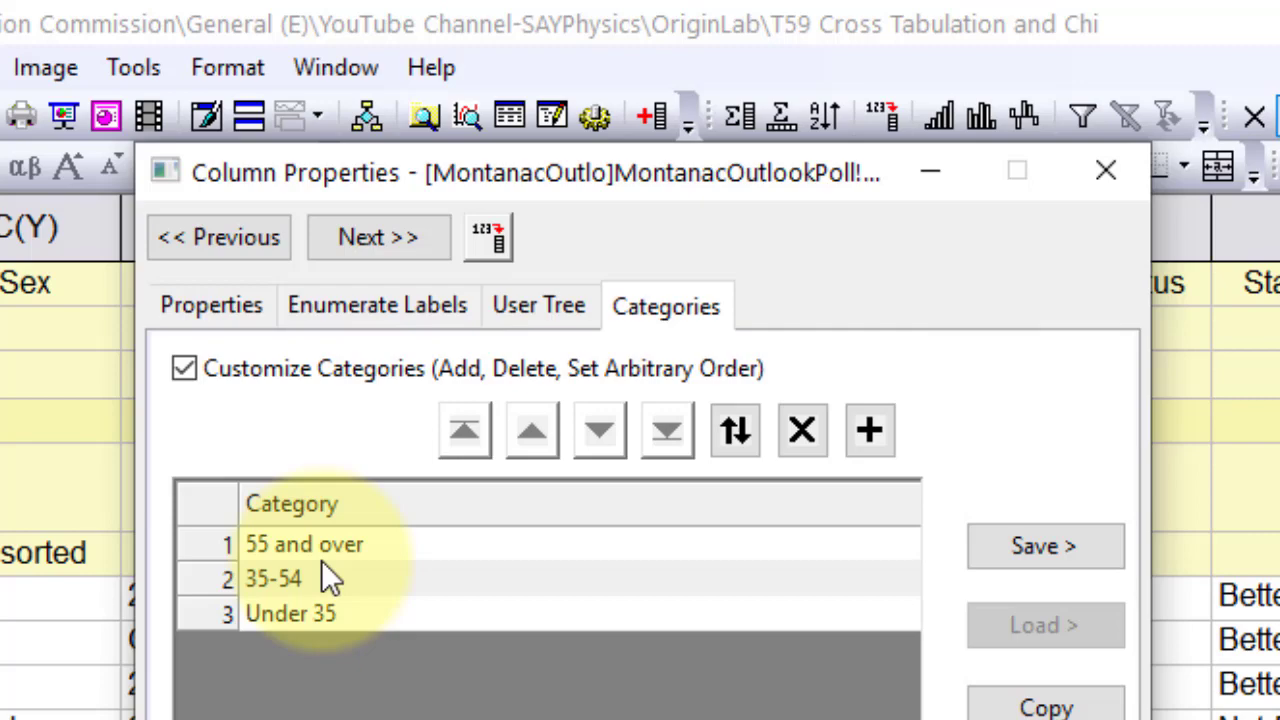
left_click(273, 578)
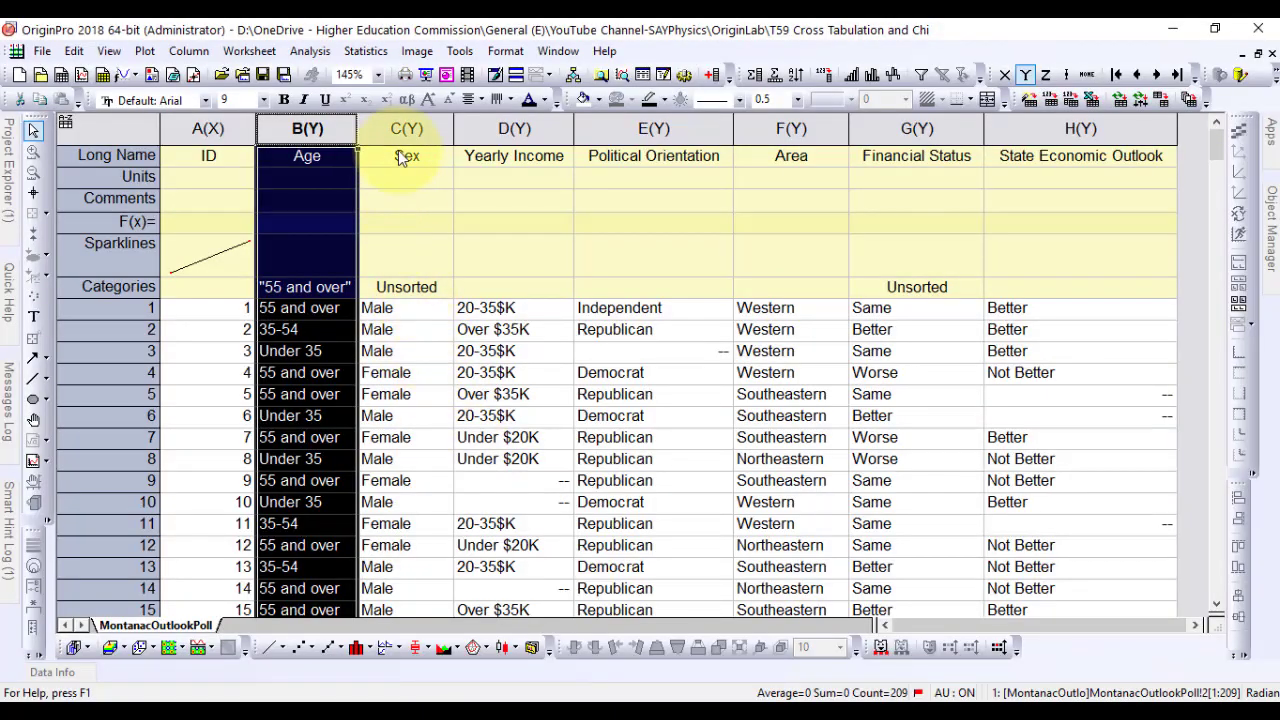
Step: Enable a custom category order for the Sex column, keeping Male then Female
left_click(406, 128)
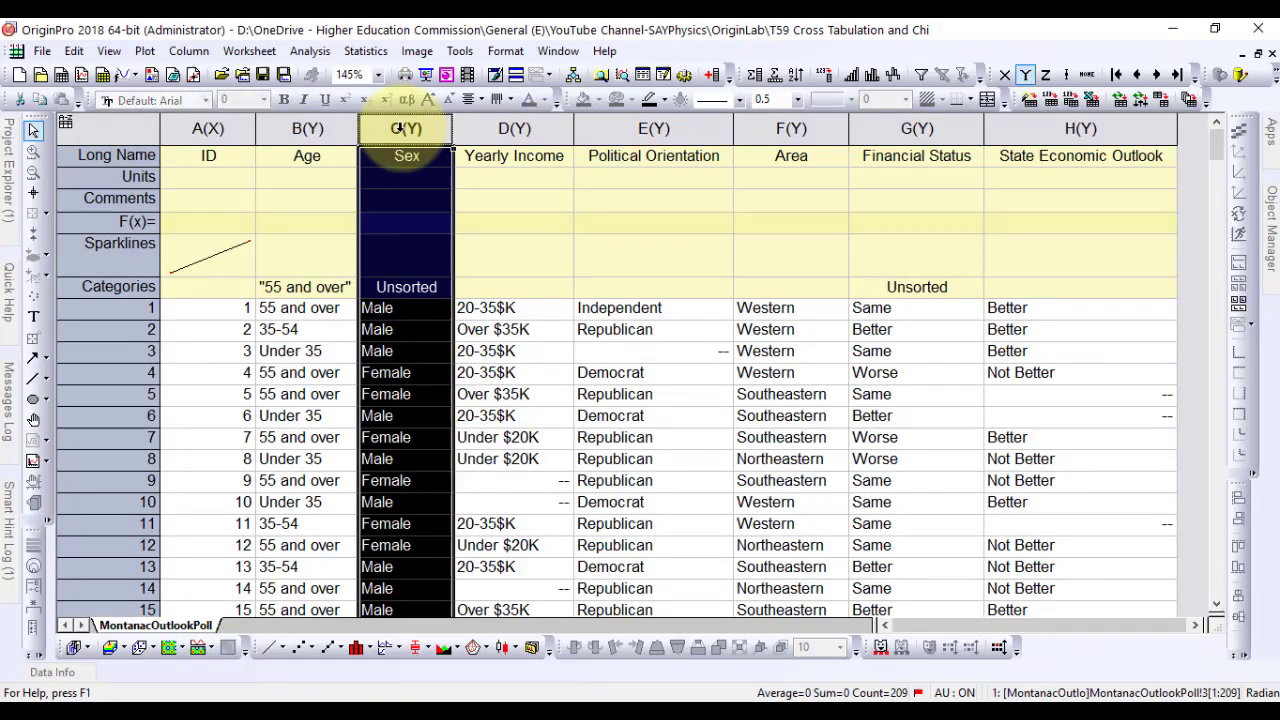
double_click(406, 128)
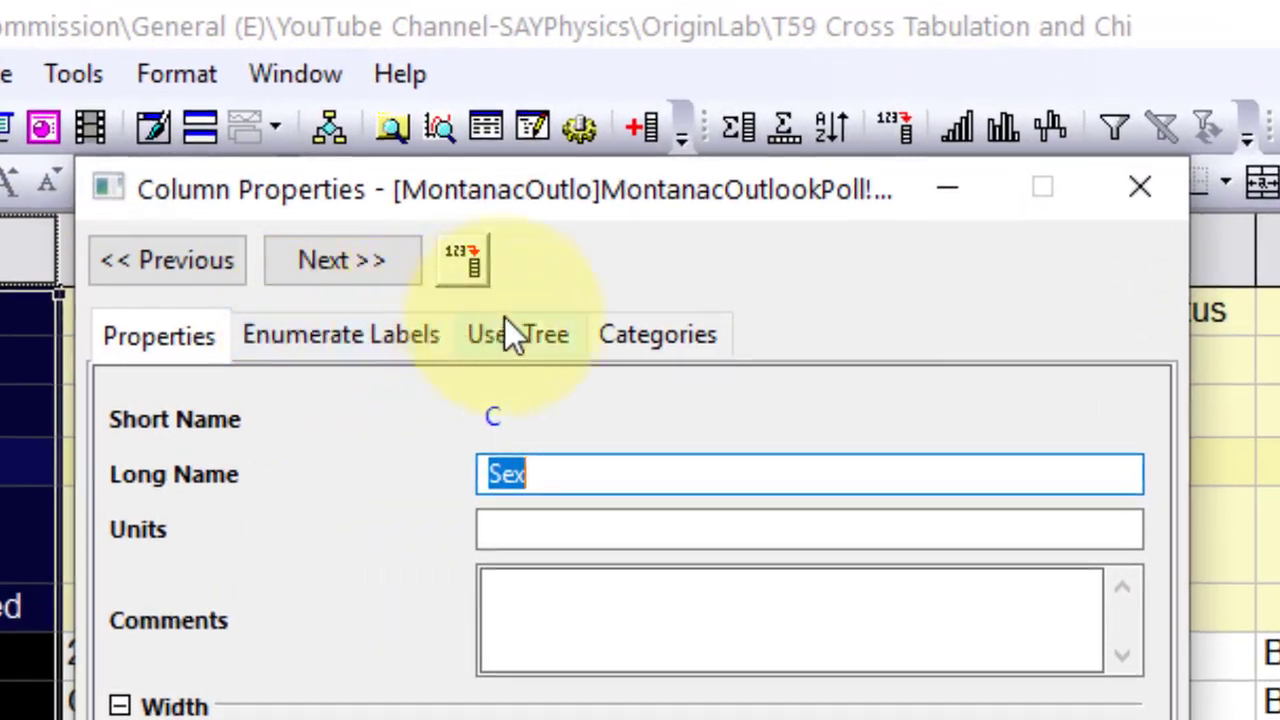
left_click(656, 334)
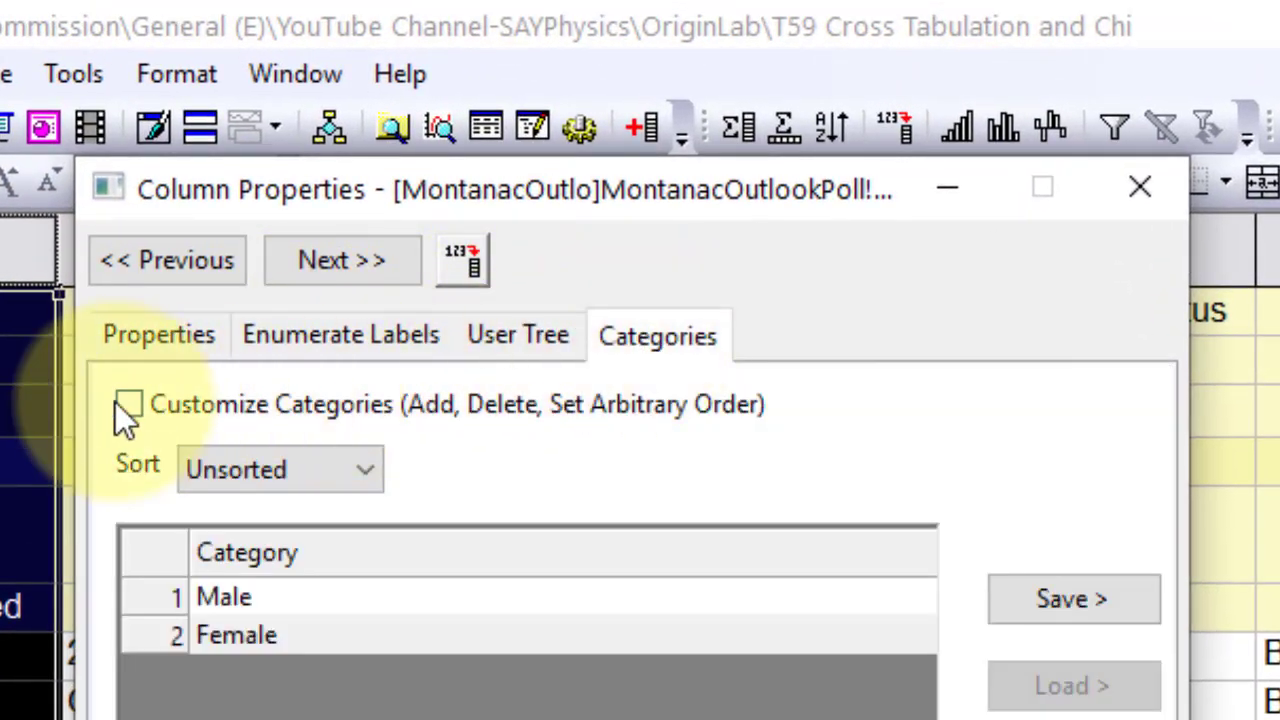
left_click(128, 403)
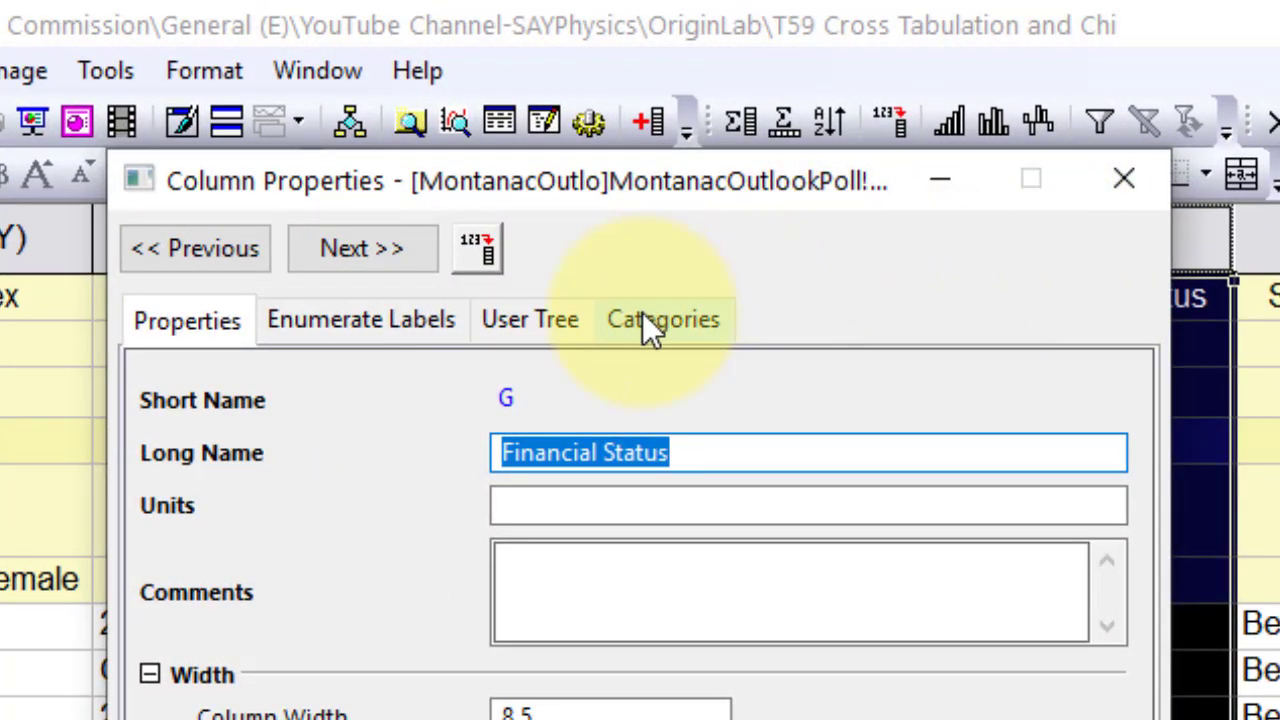
Step: Move Better to the top of the Financial Status categories, giving Better, Same, Worse
left_click(662, 319)
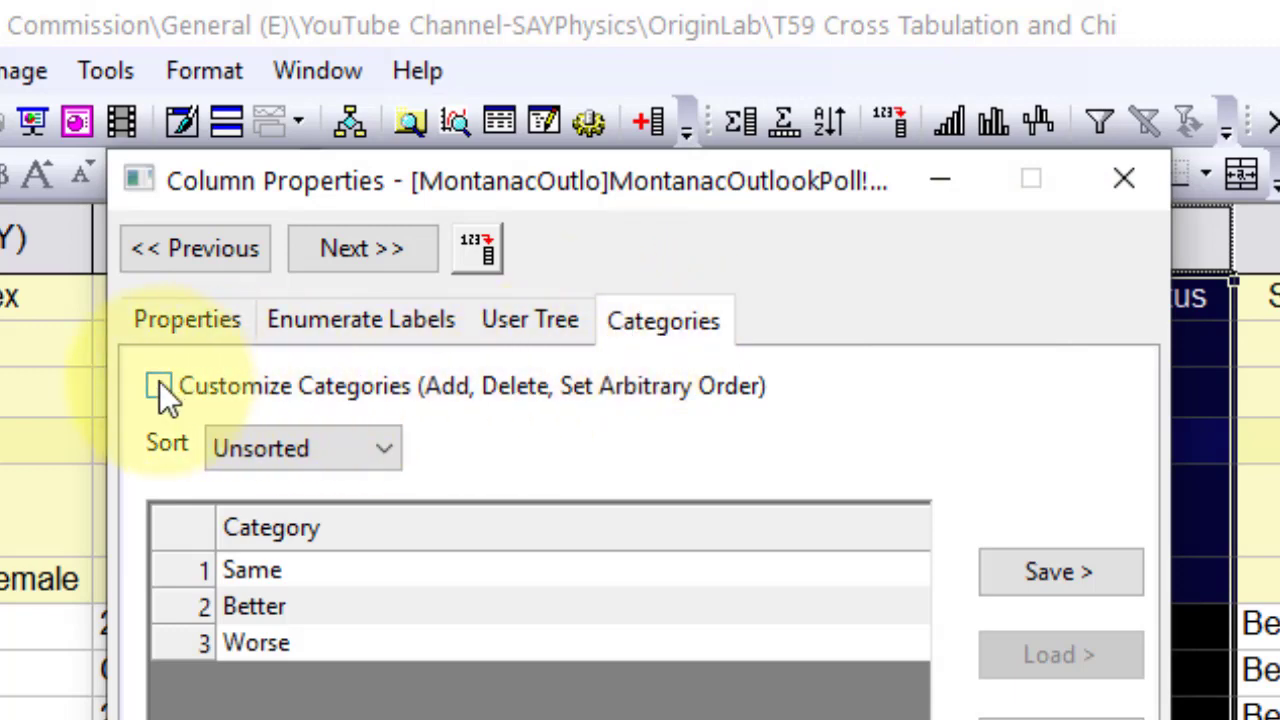
left_click(159, 386)
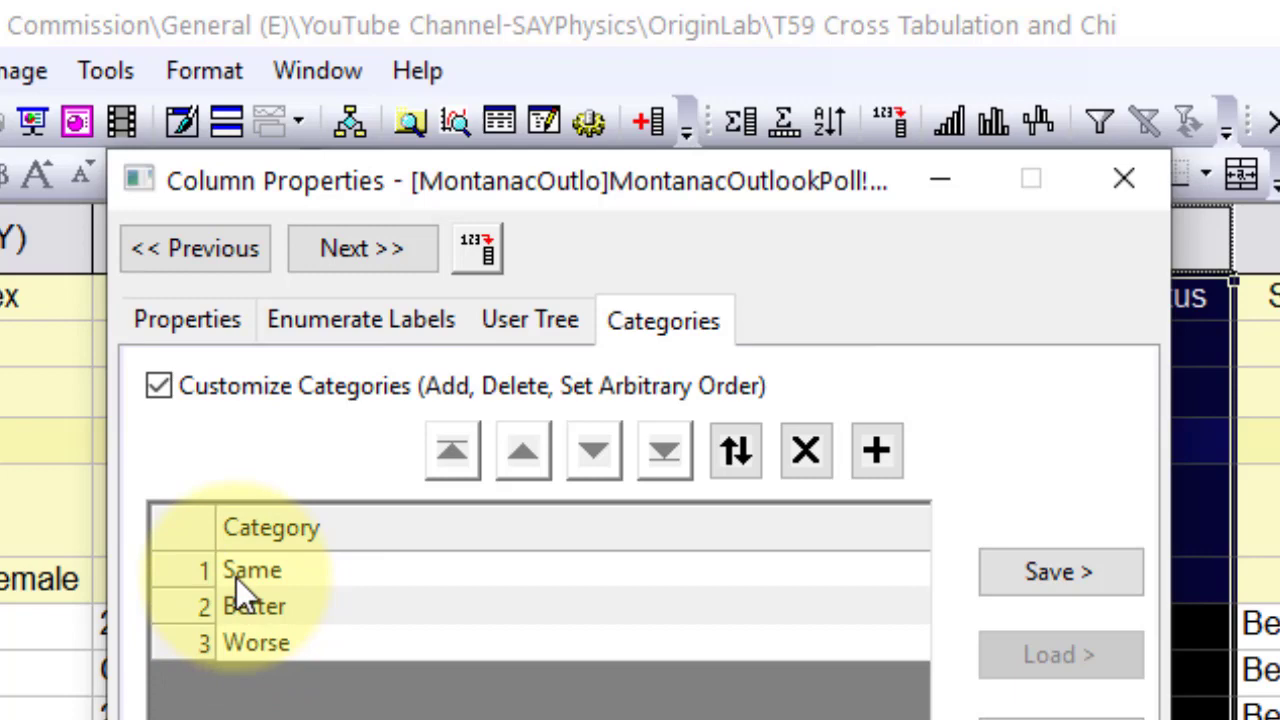
left_click(254, 606)
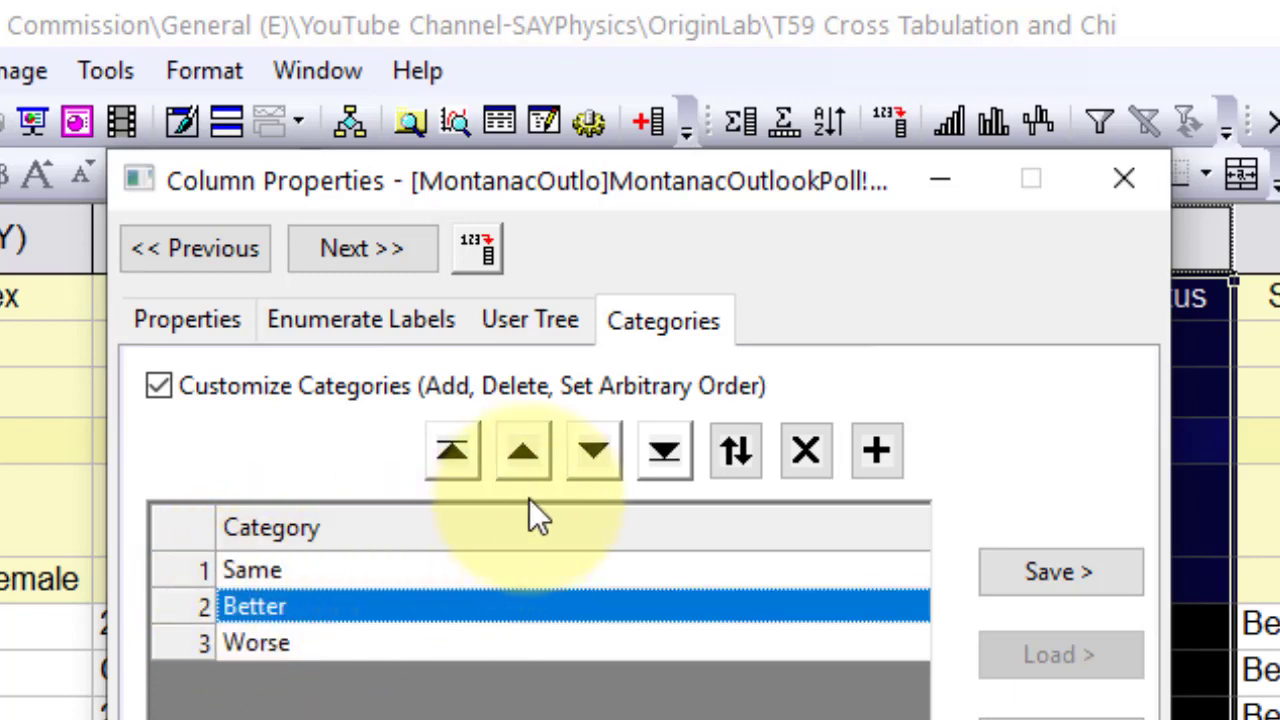
left_click(523, 450)
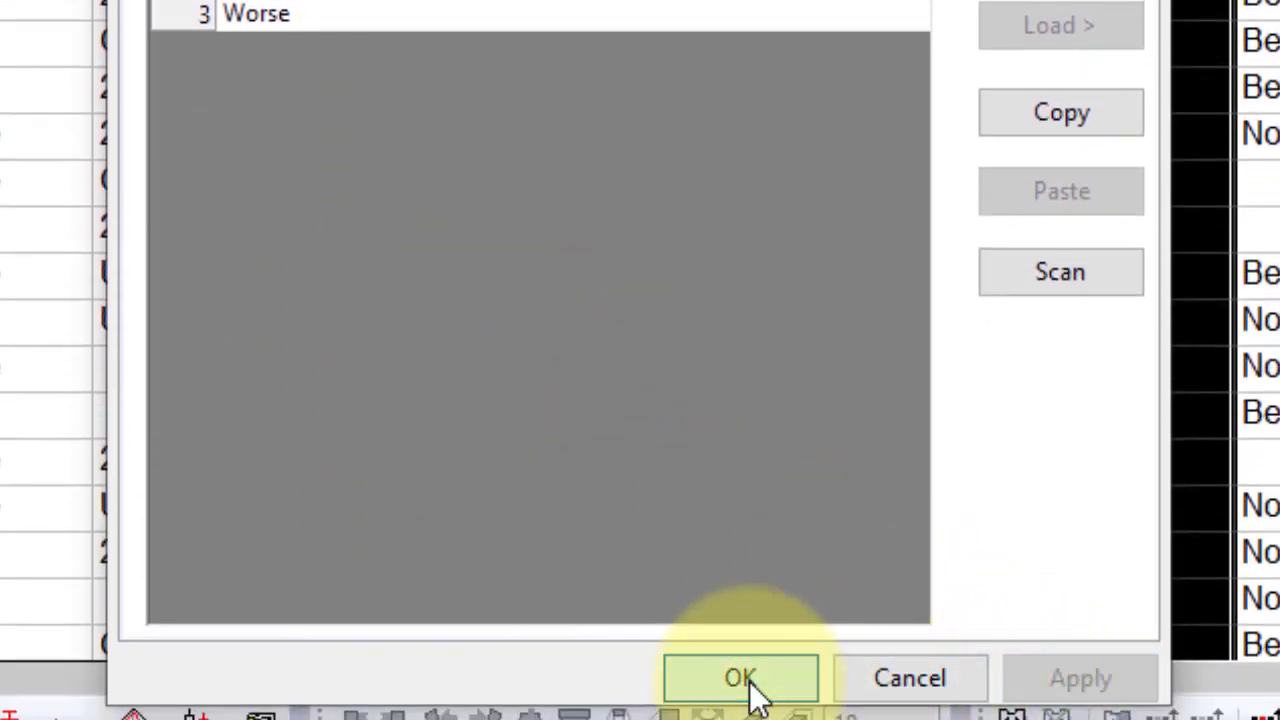
left_click(739, 678)
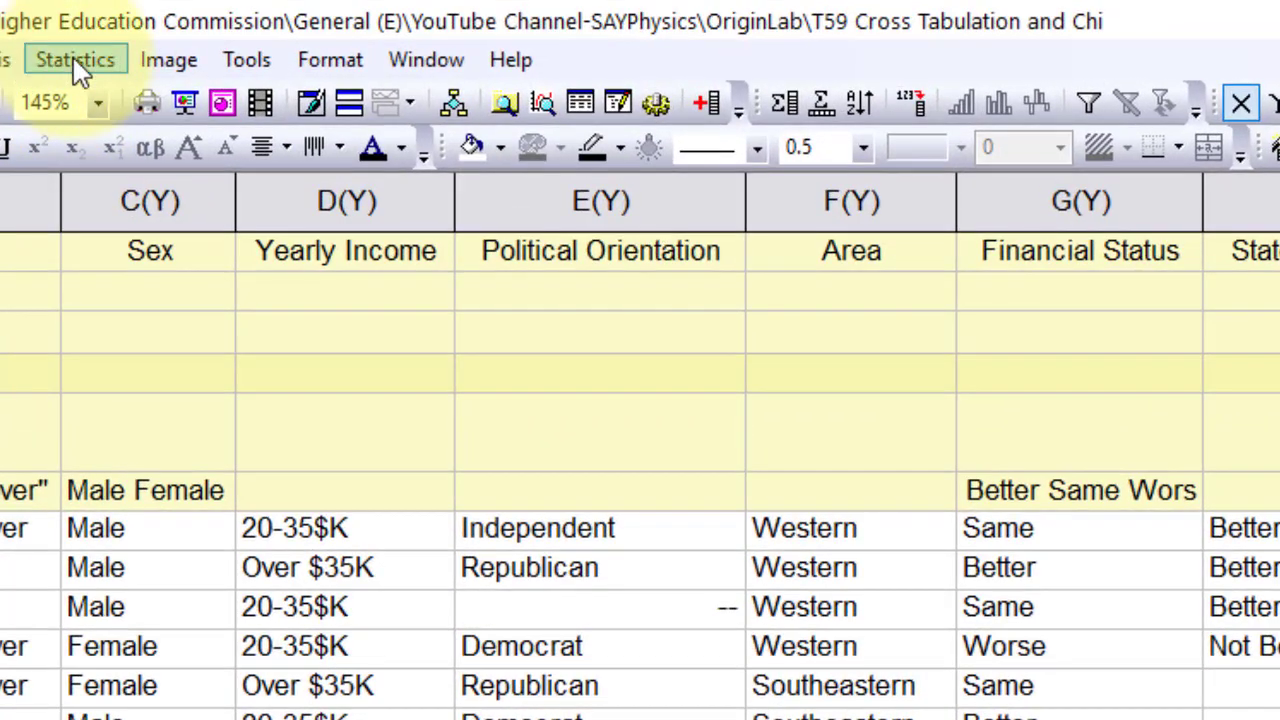
Step: Start Cross Tabulation with Age as Row, a column variable picked, and Sex as Layer
left_click(74, 59)
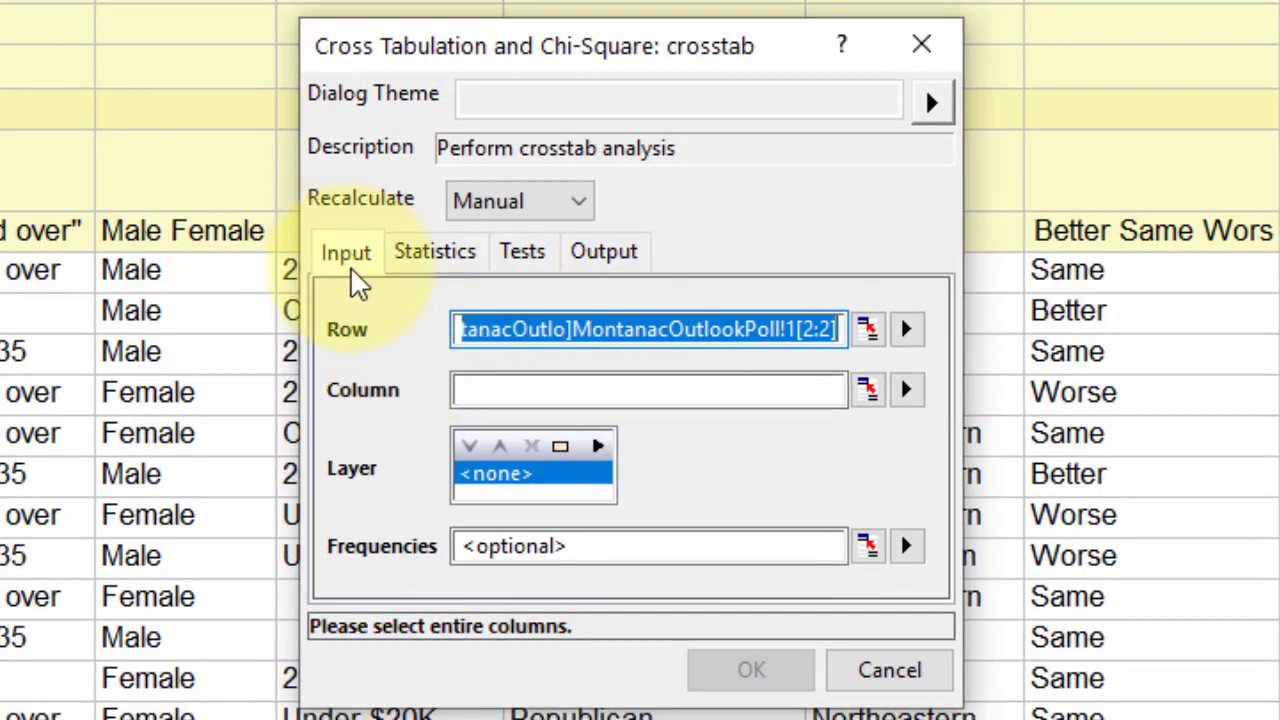
mouse_move(907, 329)
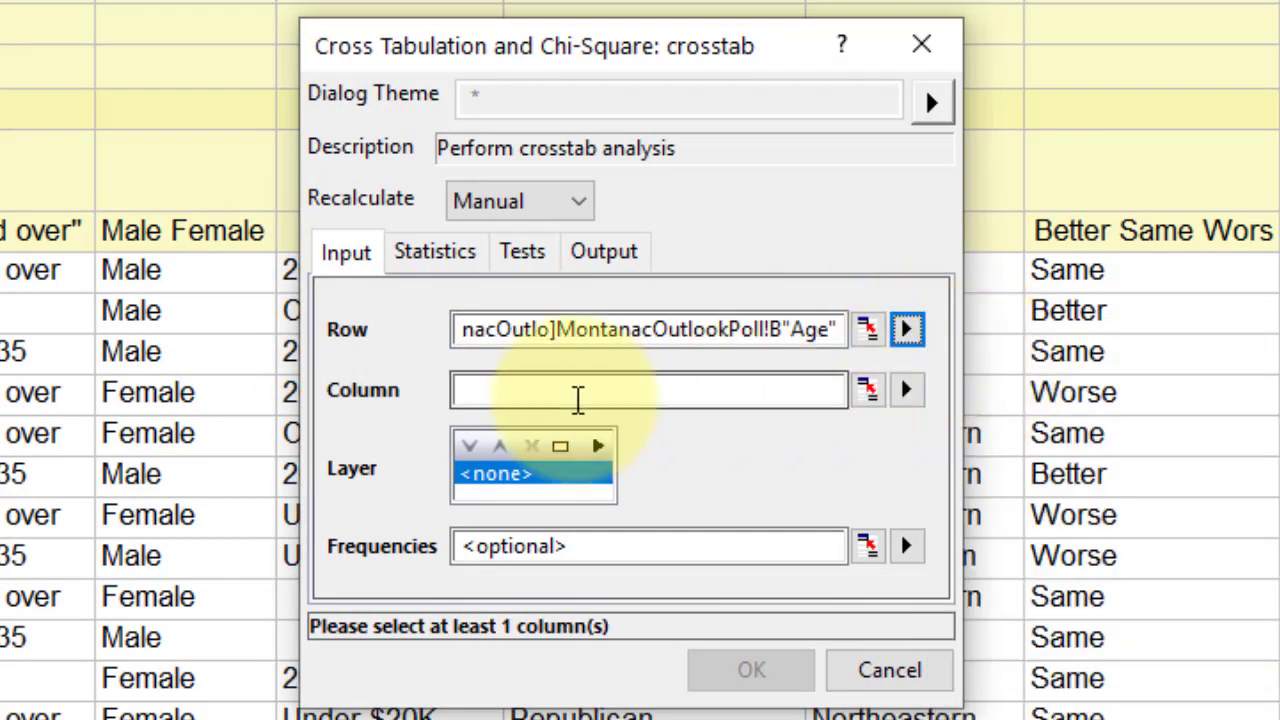
mouse_move(907, 390)
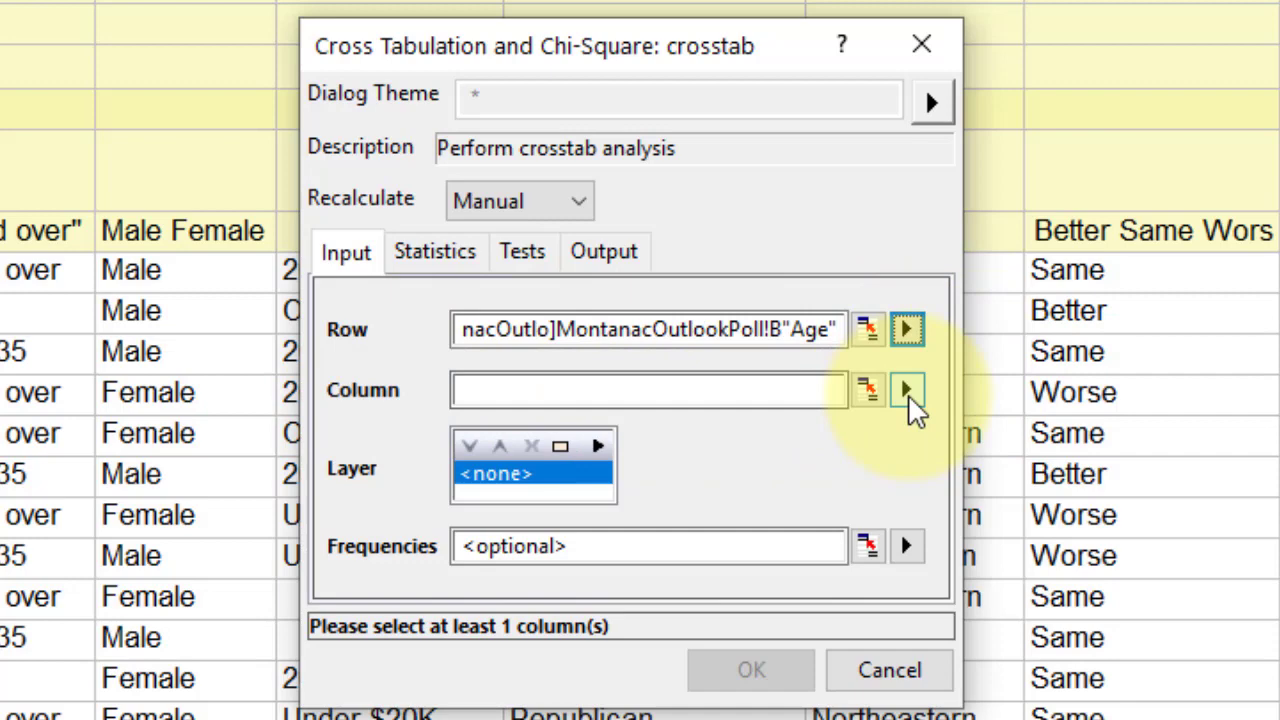
left_click(906, 390)
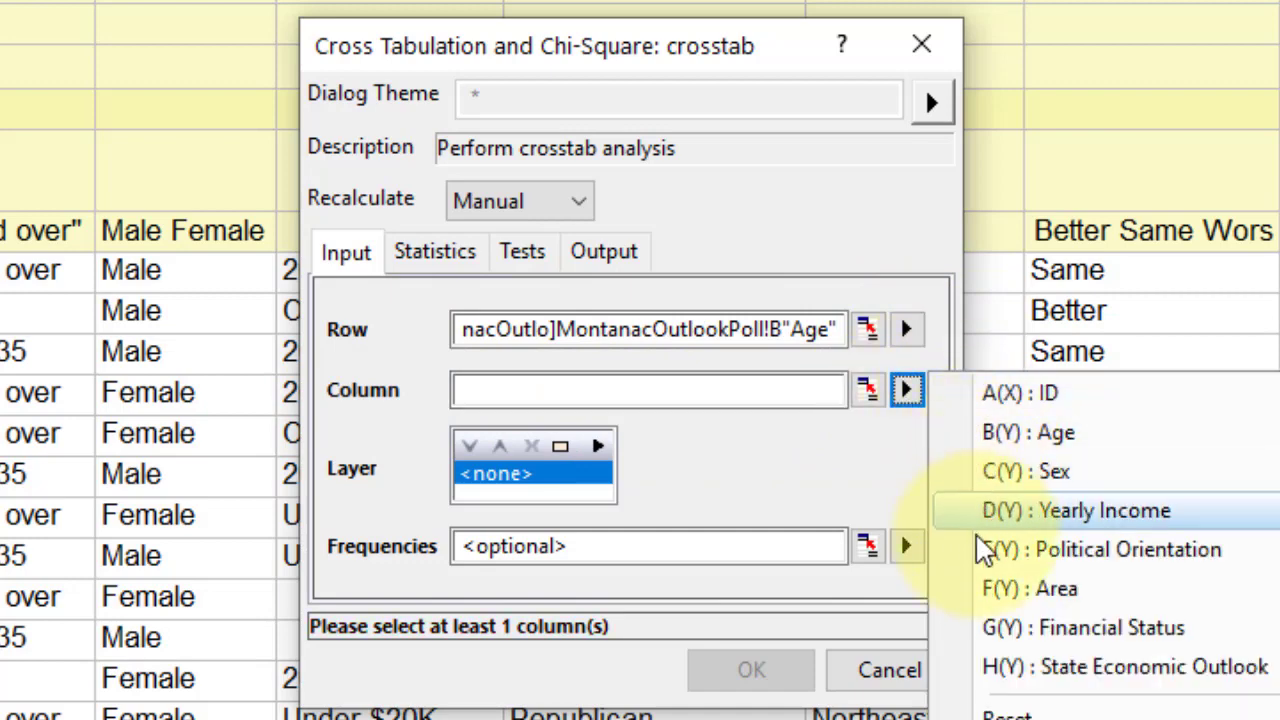
left_click(1077, 510)
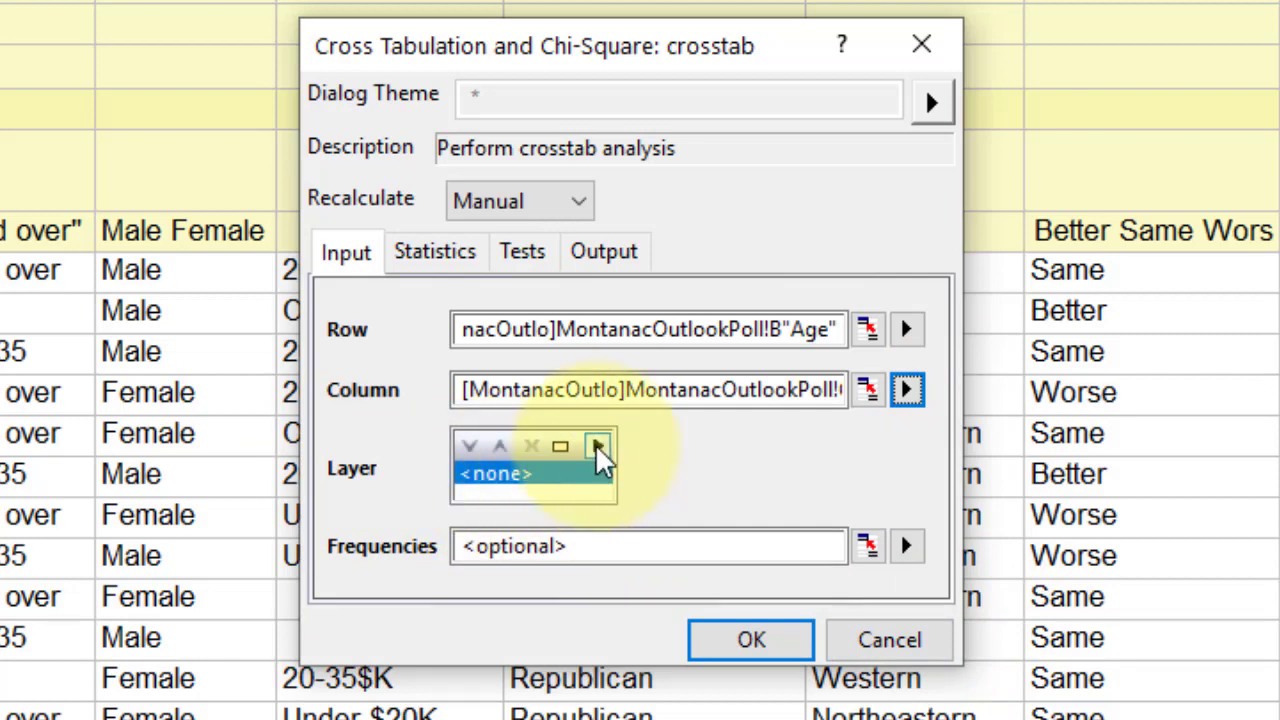
left_click(597, 446)
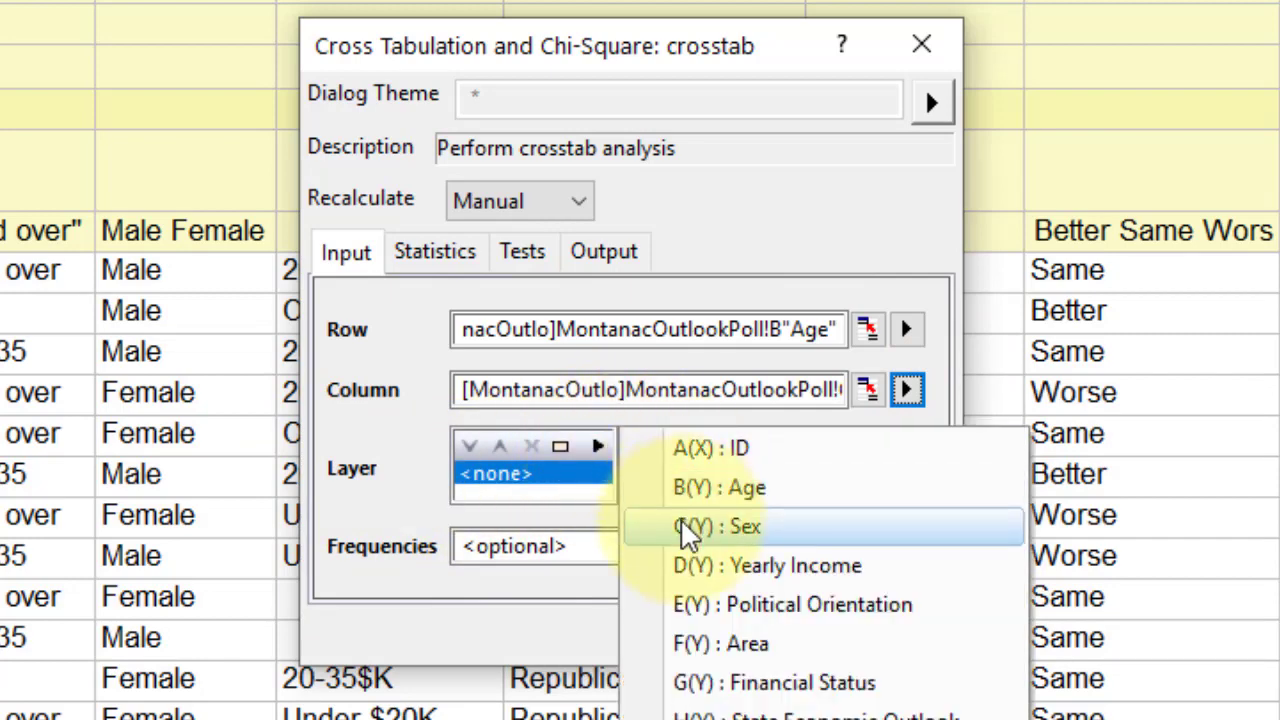
left_click(730, 527)
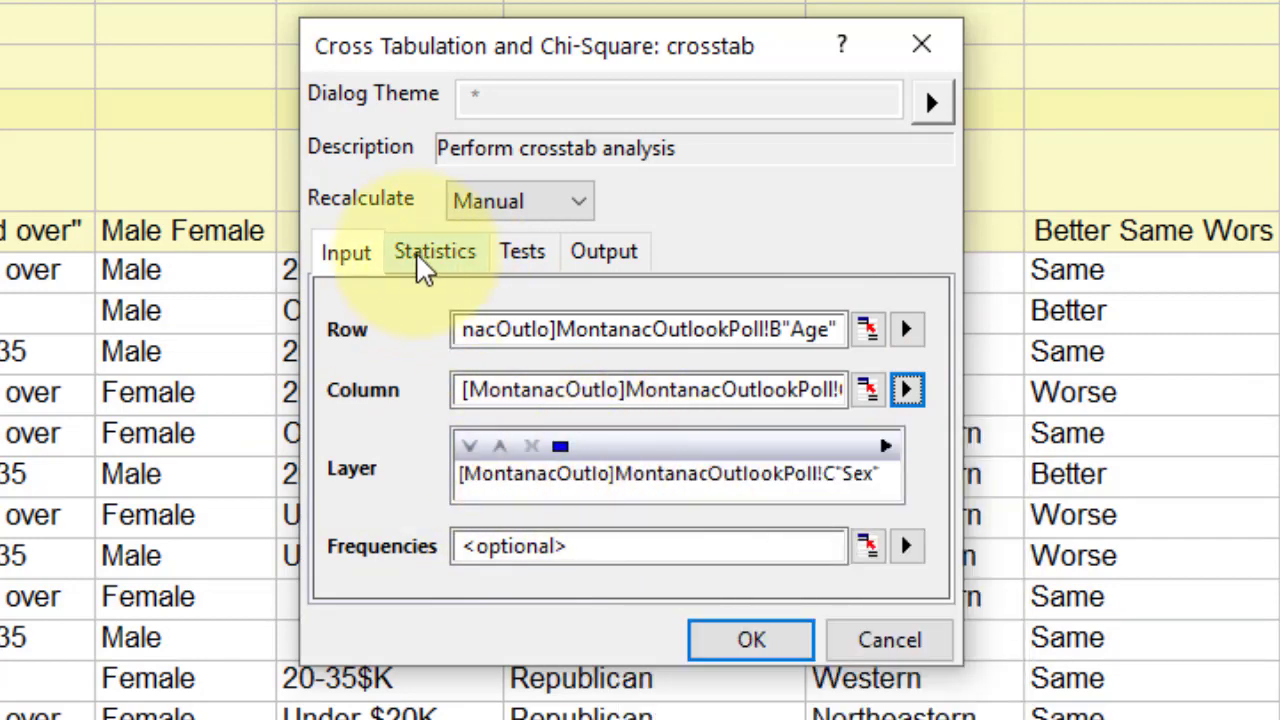
Step: Remove Expected Counts and all Residuals from the contingency table statistics
left_click(434, 251)
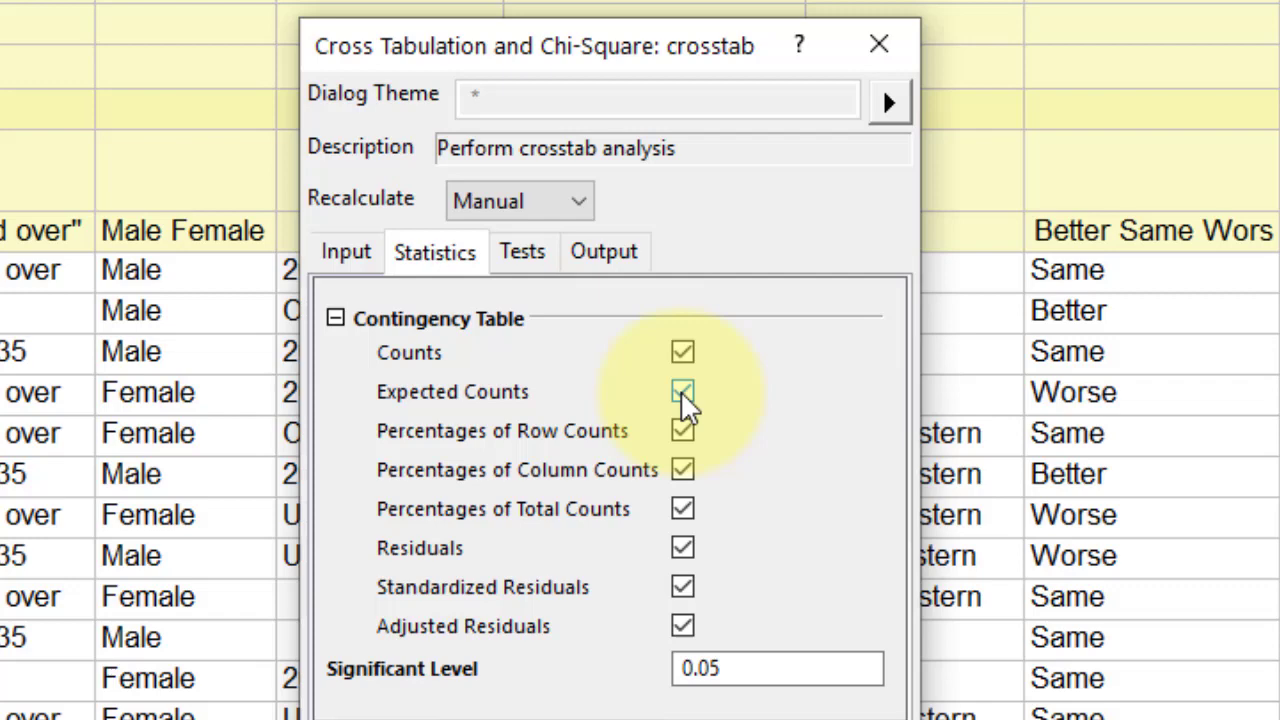
left_click(682, 391)
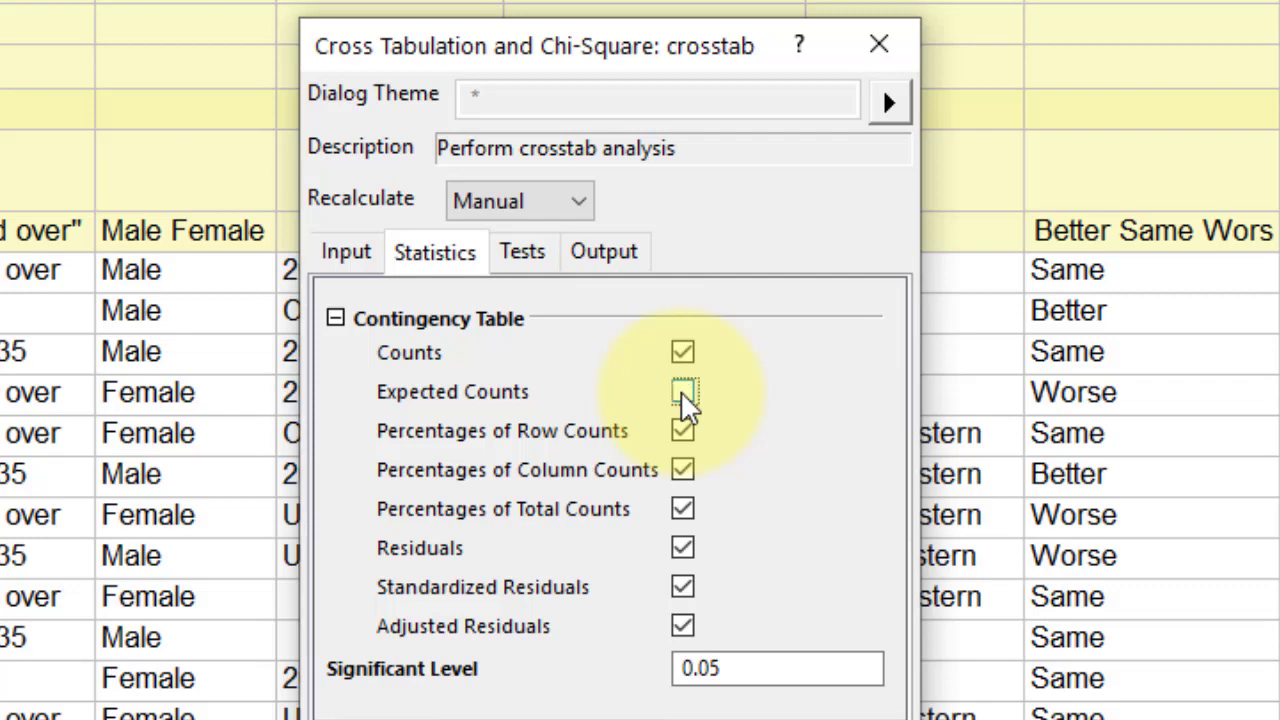
left_click(683, 391)
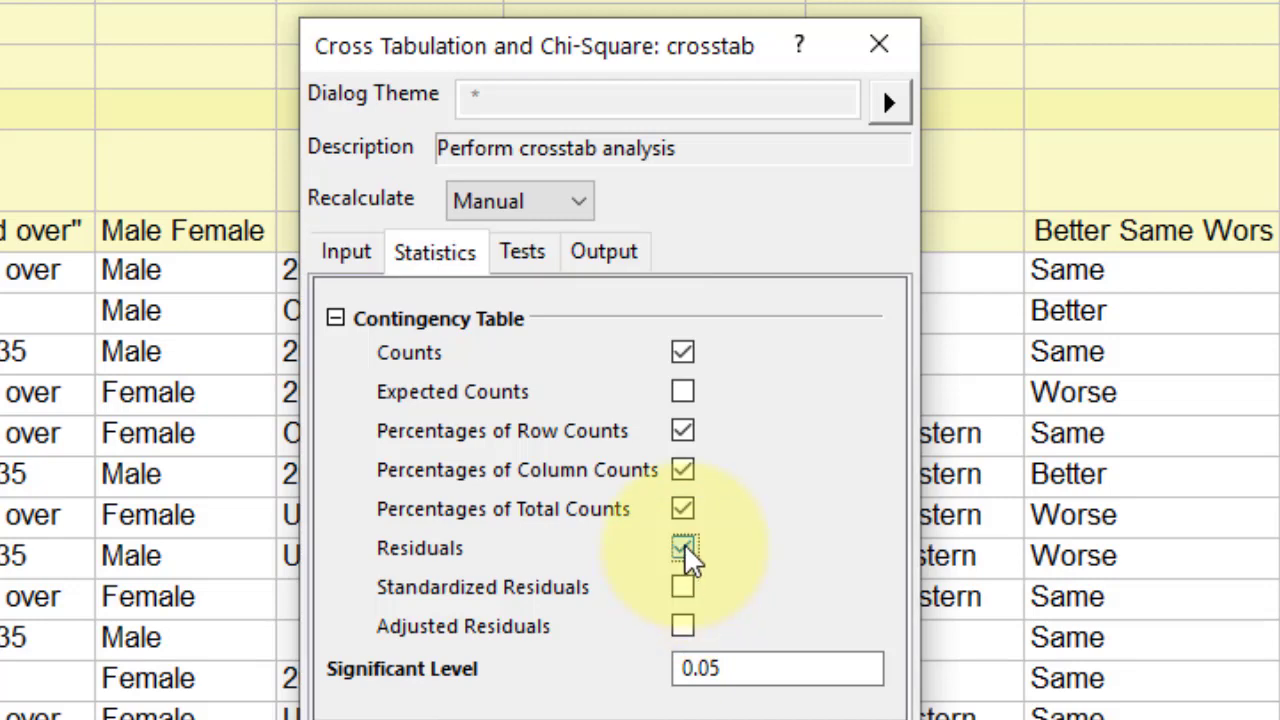
left_click(683, 548)
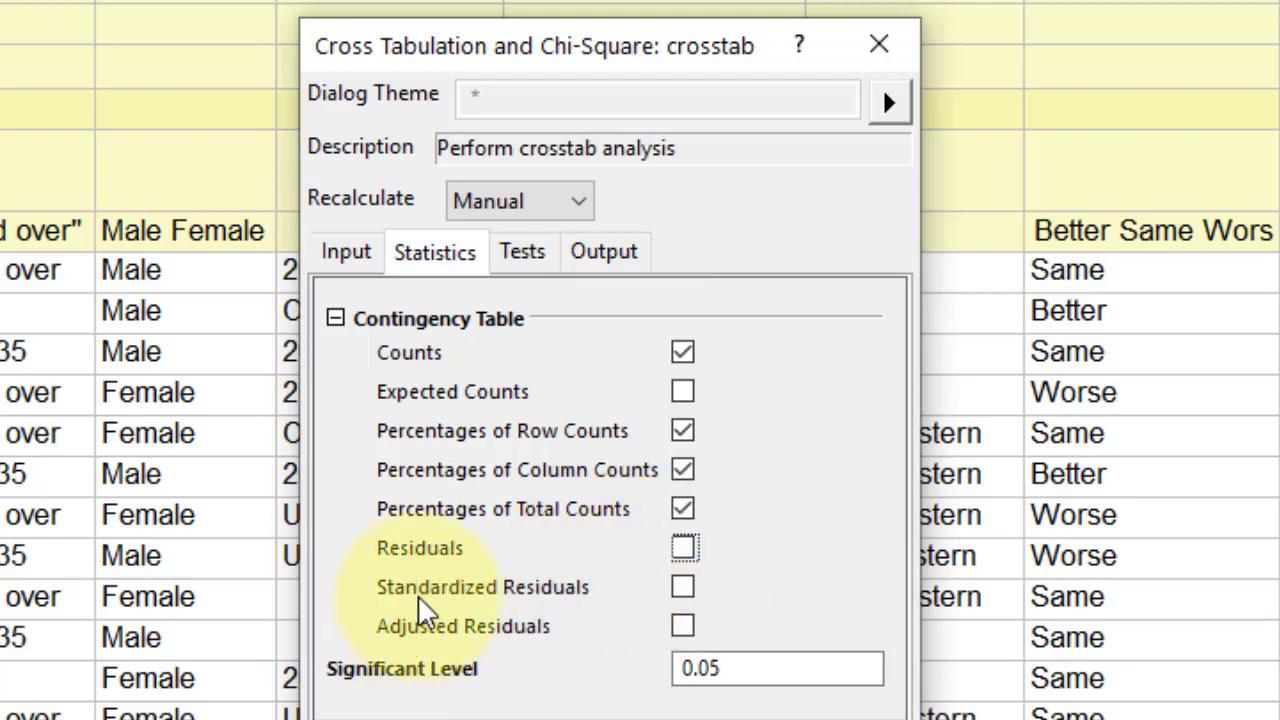
Step: Keep the Chi-Square test and add Contingency Coefficients, Phi and Cramer's V measures
left_click(522, 251)
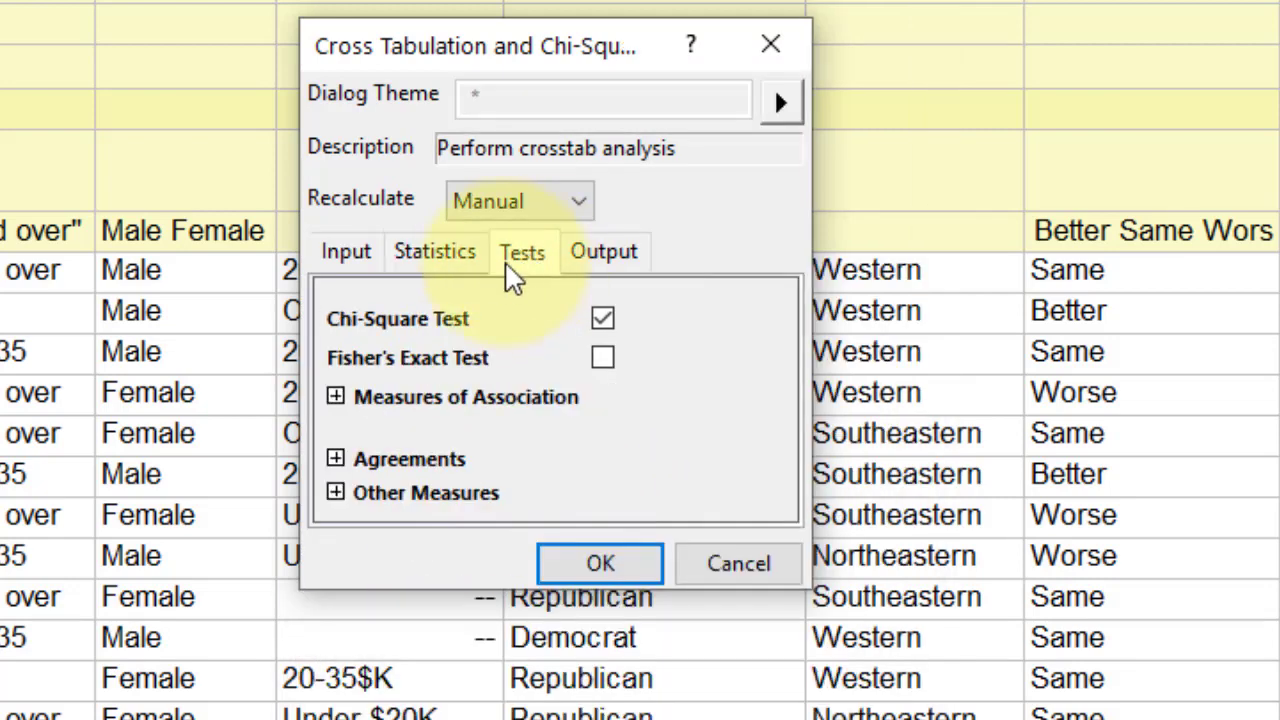
left_click(602, 318)
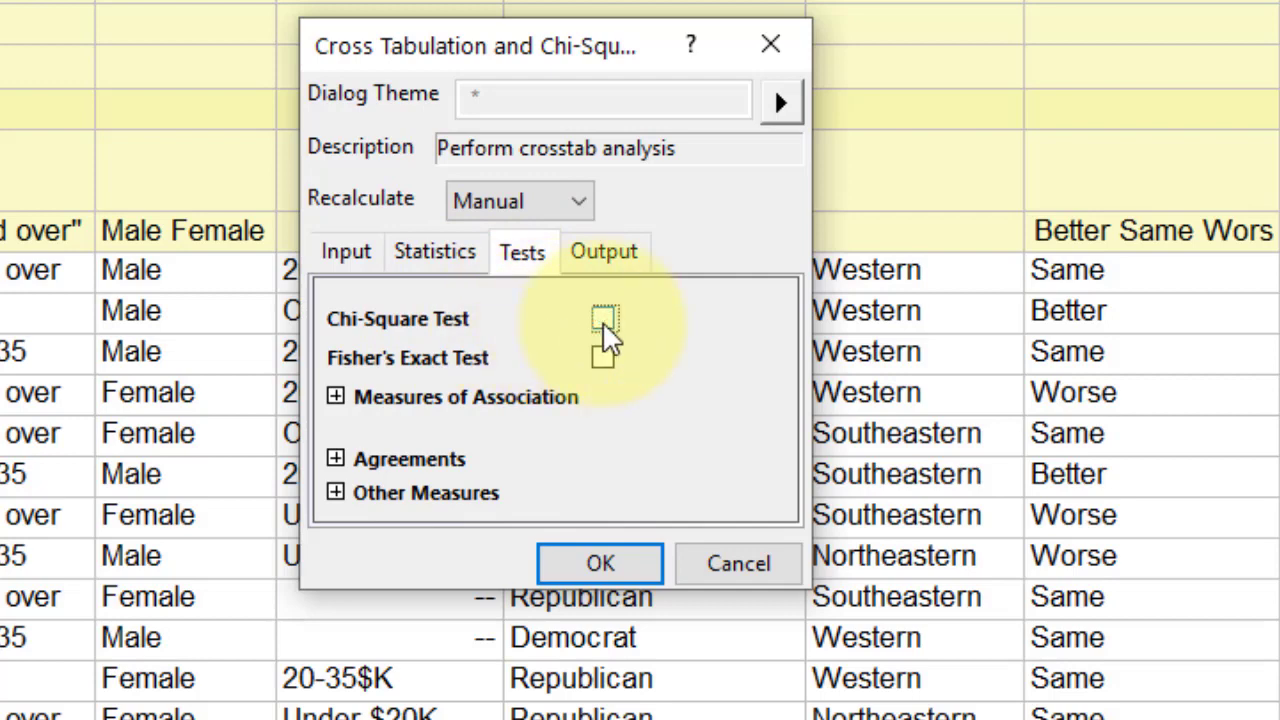
left_click(603, 318)
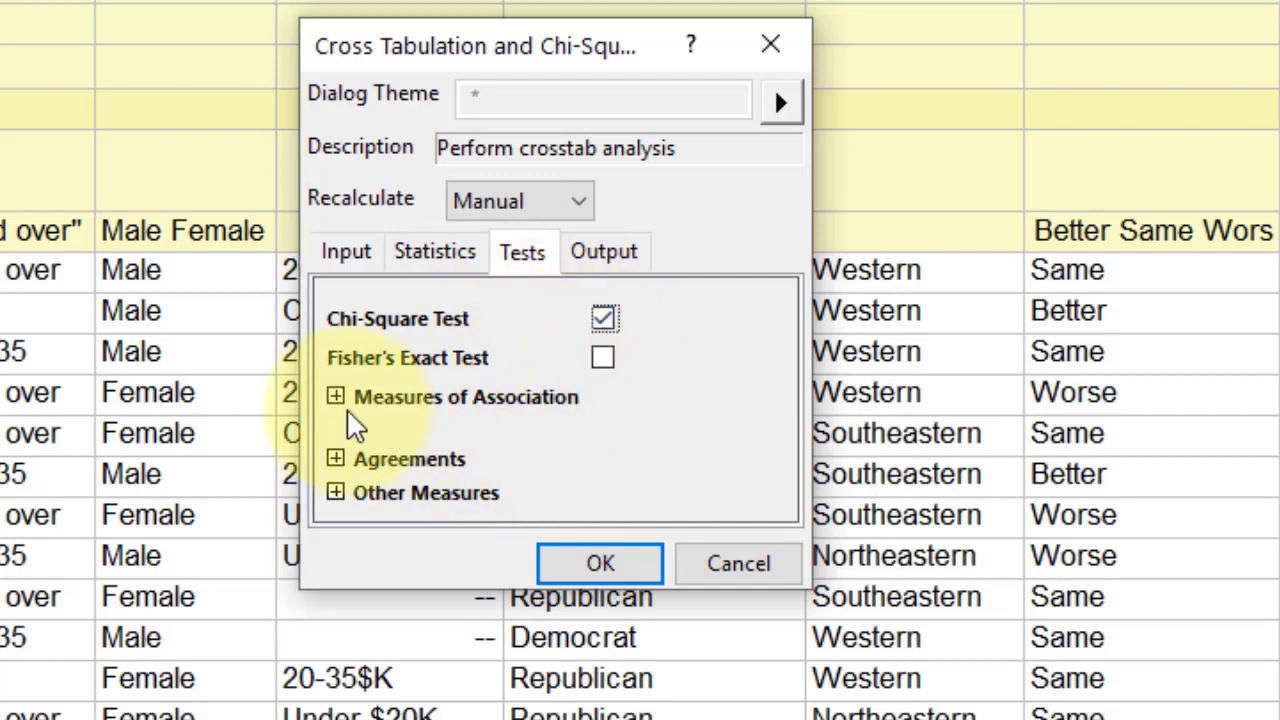
left_click(335, 396)
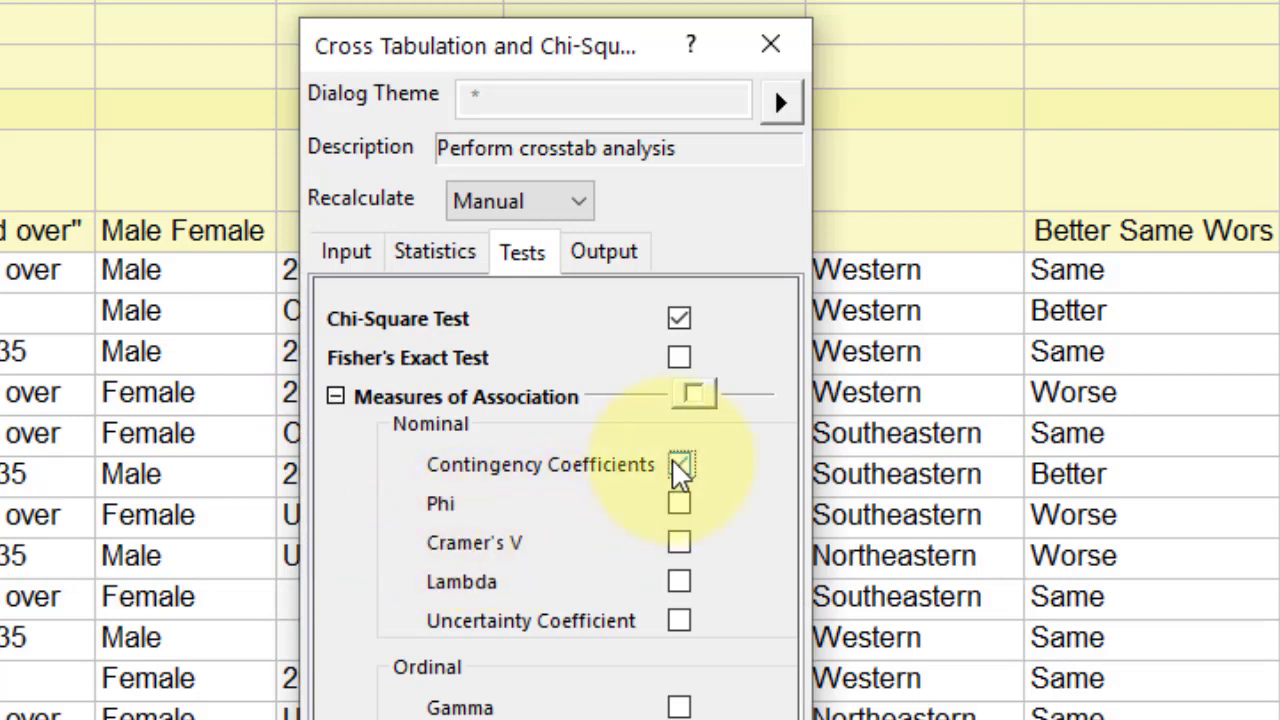
left_click(679, 503)
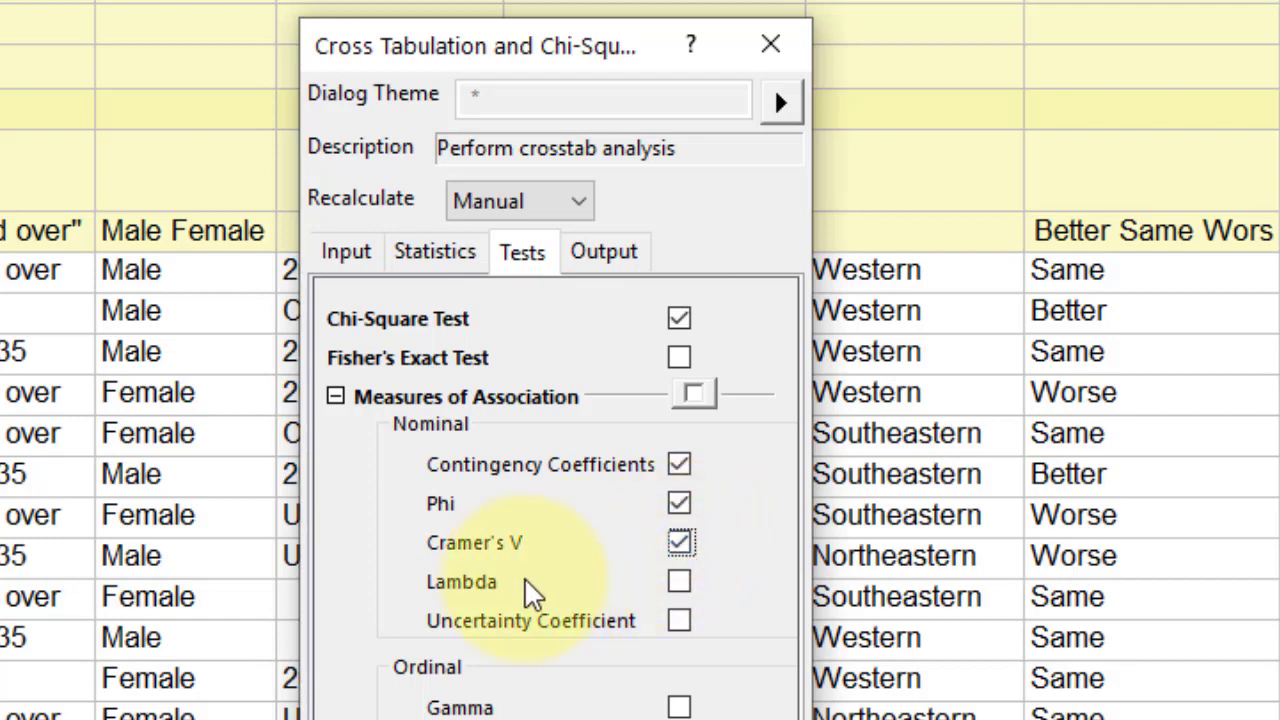
mouse_move(603, 260)
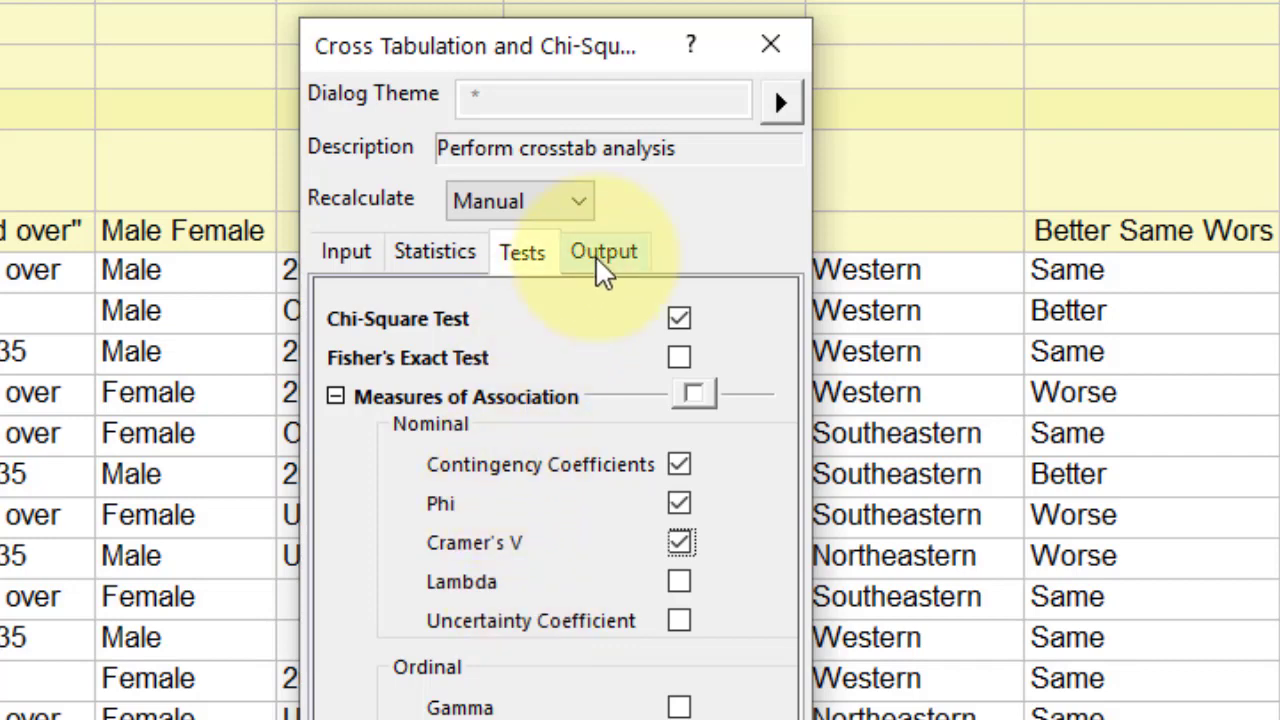
left_click(603, 251)
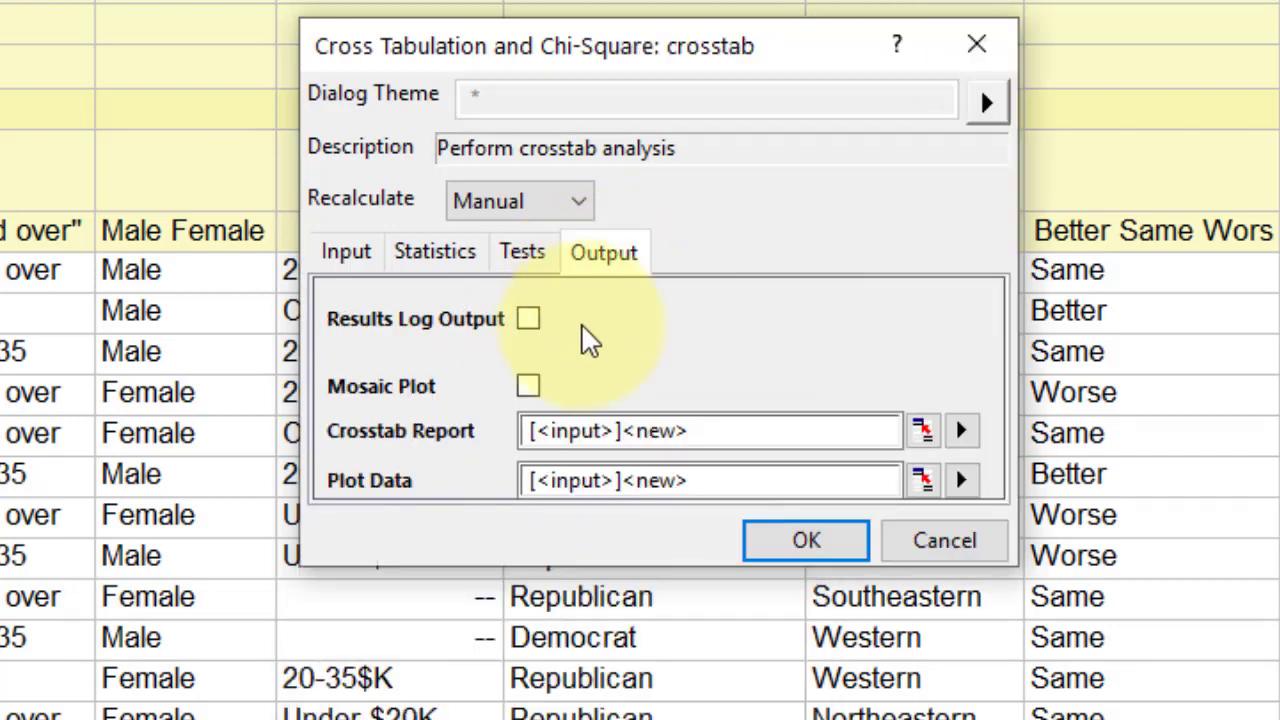
Step: Confirm the crosstab settings to generate the Crosstab report sheet
left_click(528, 386)
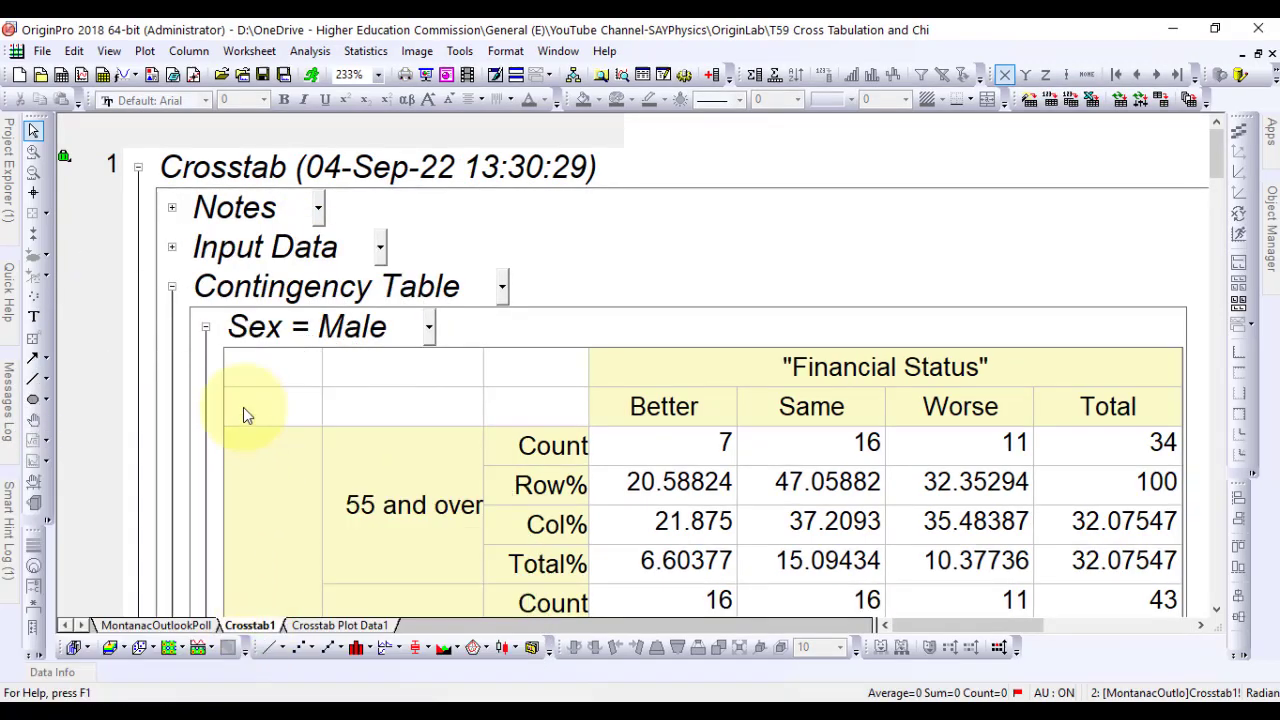
scroll("down", 3)
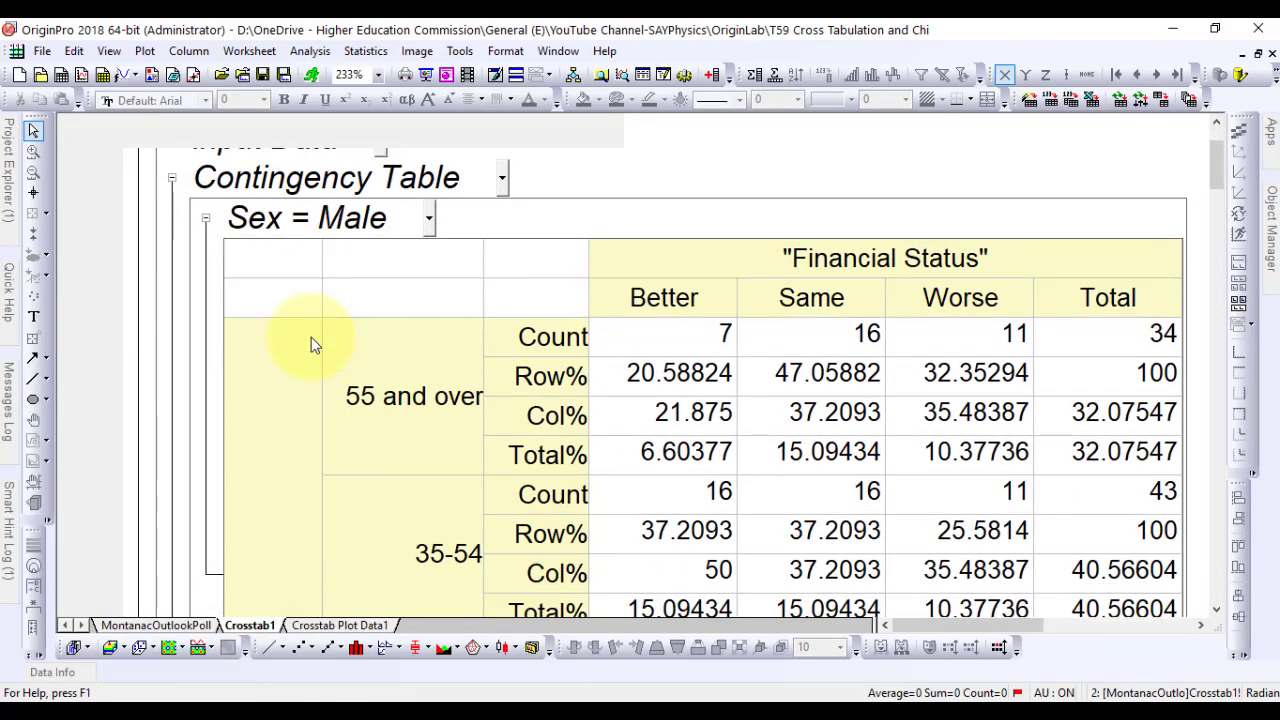
scroll("down", 3)
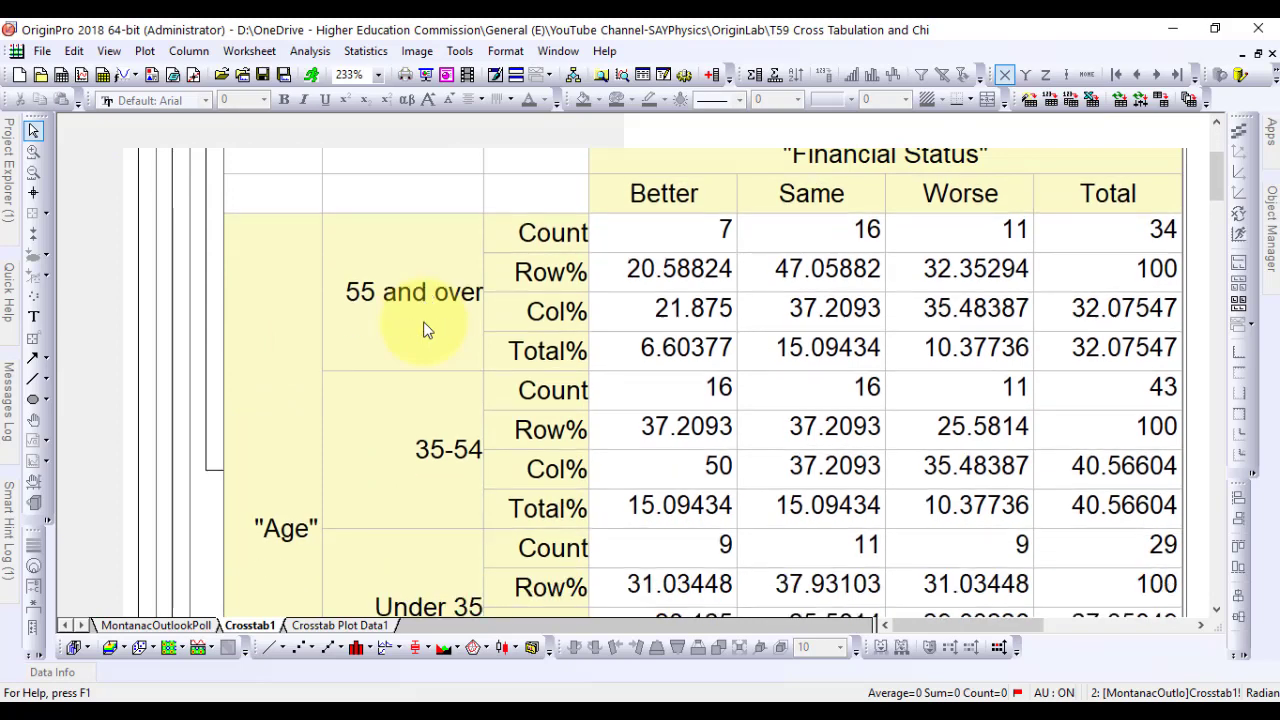
scroll("down", 3)
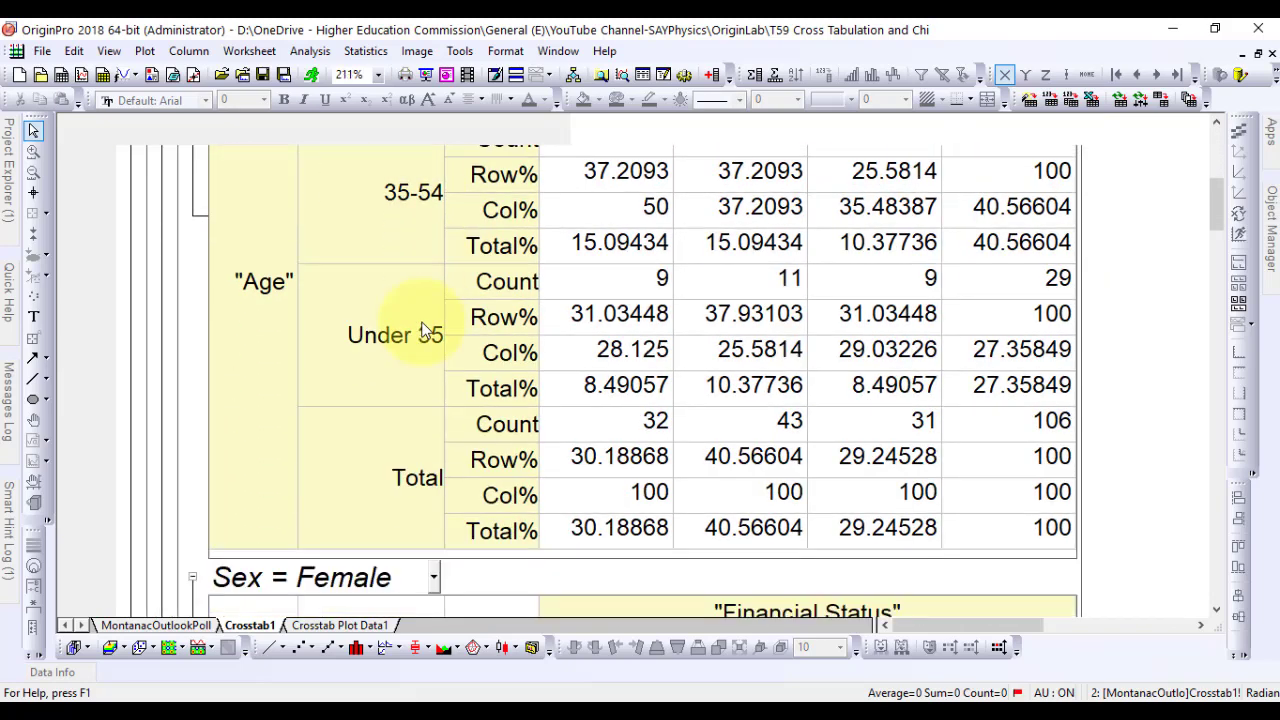
scroll("down", 3)
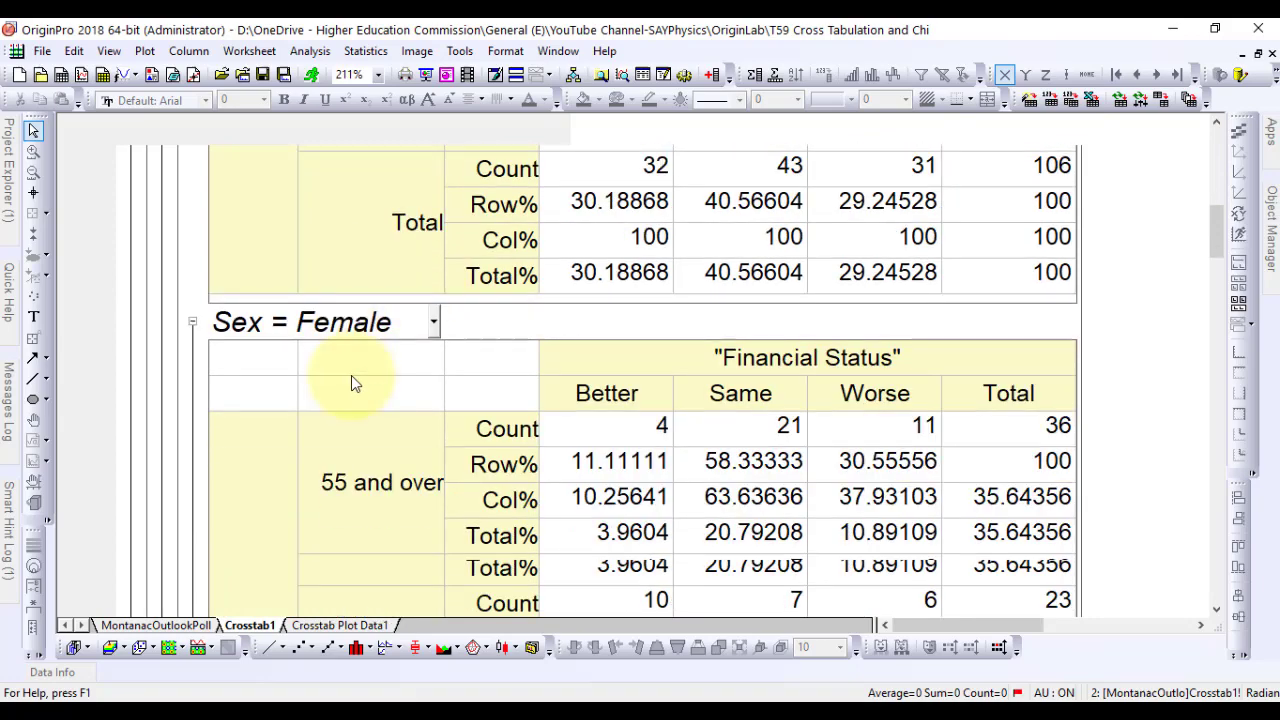
scroll("down", 3)
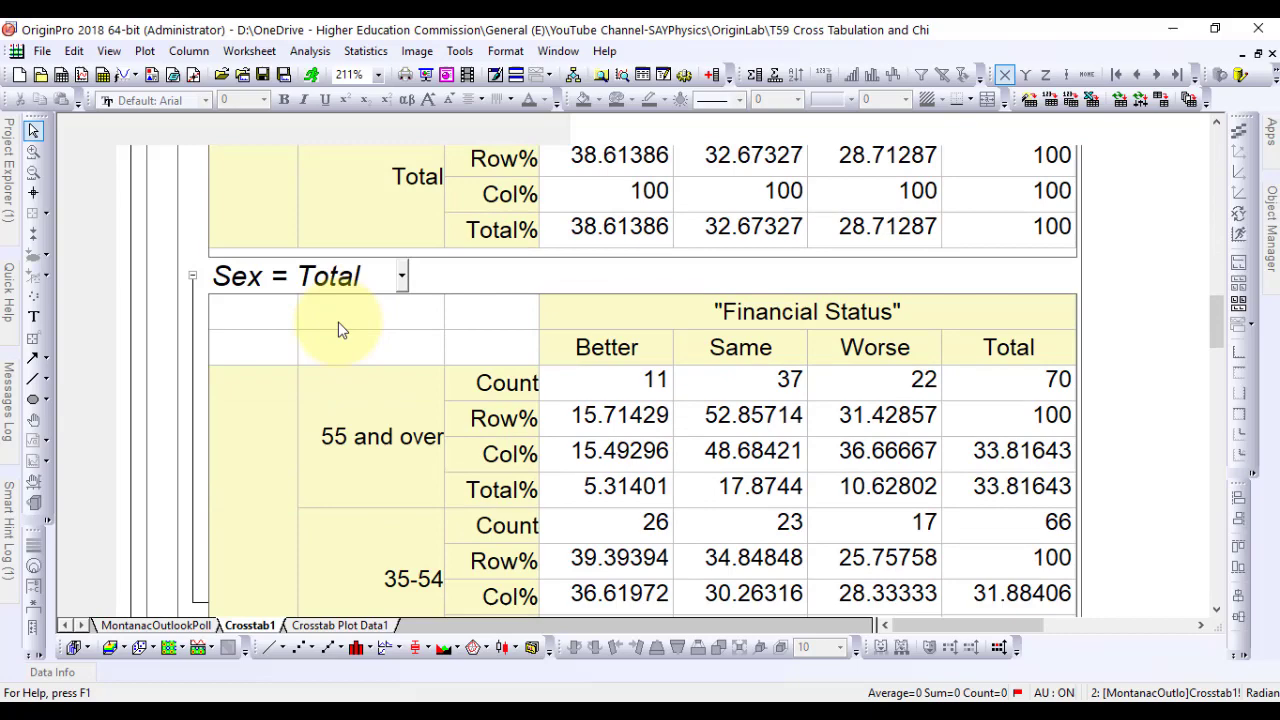
scroll("down", 3)
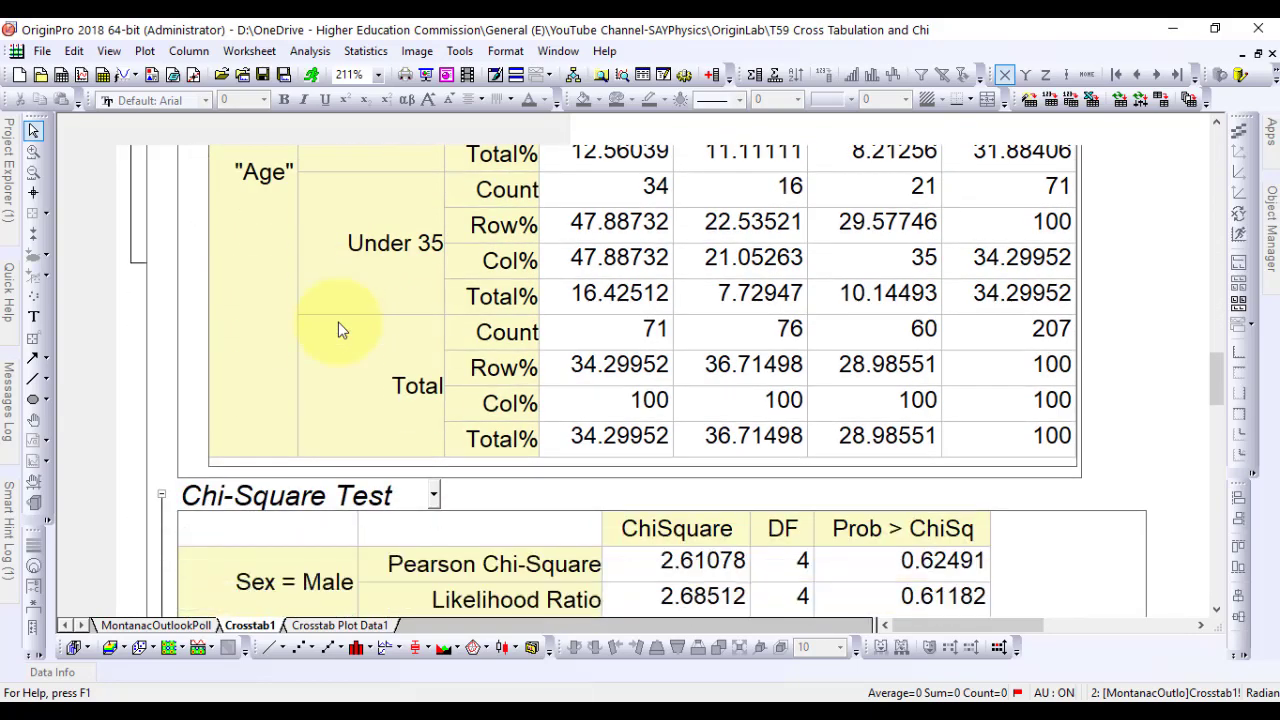
scroll("down", 3)
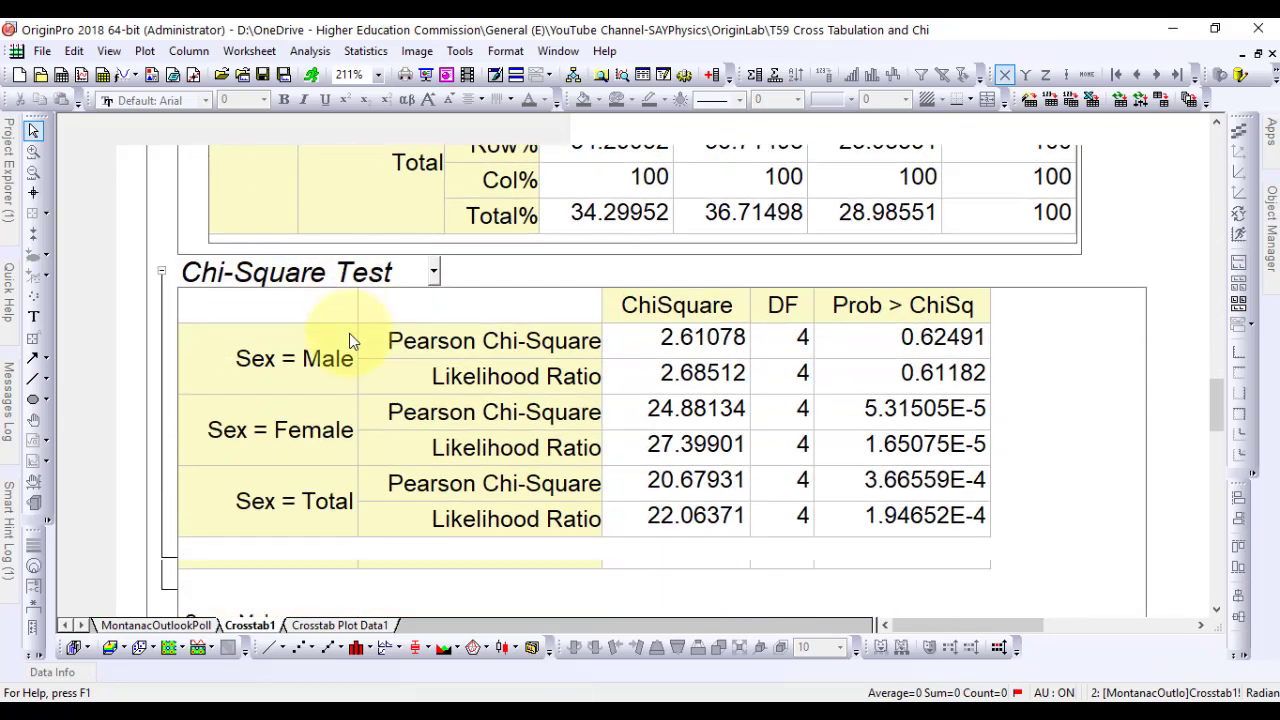
scroll("down", 3)
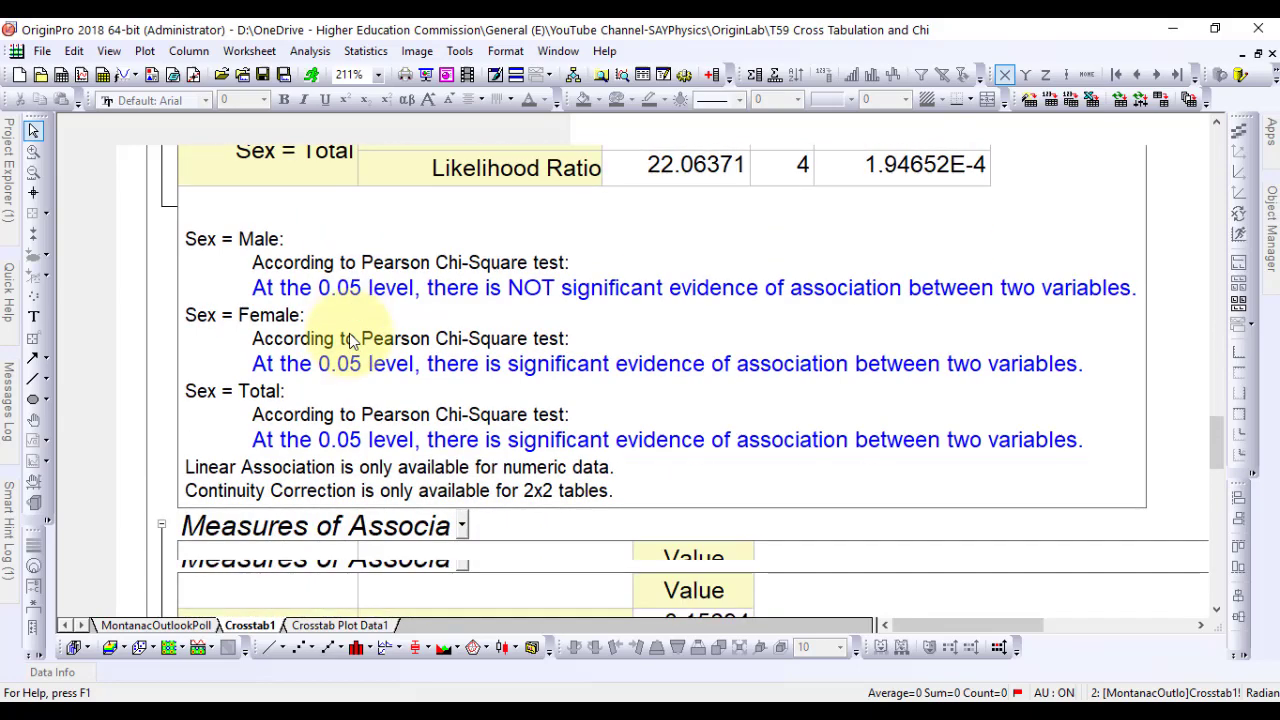
scroll("down", 3)
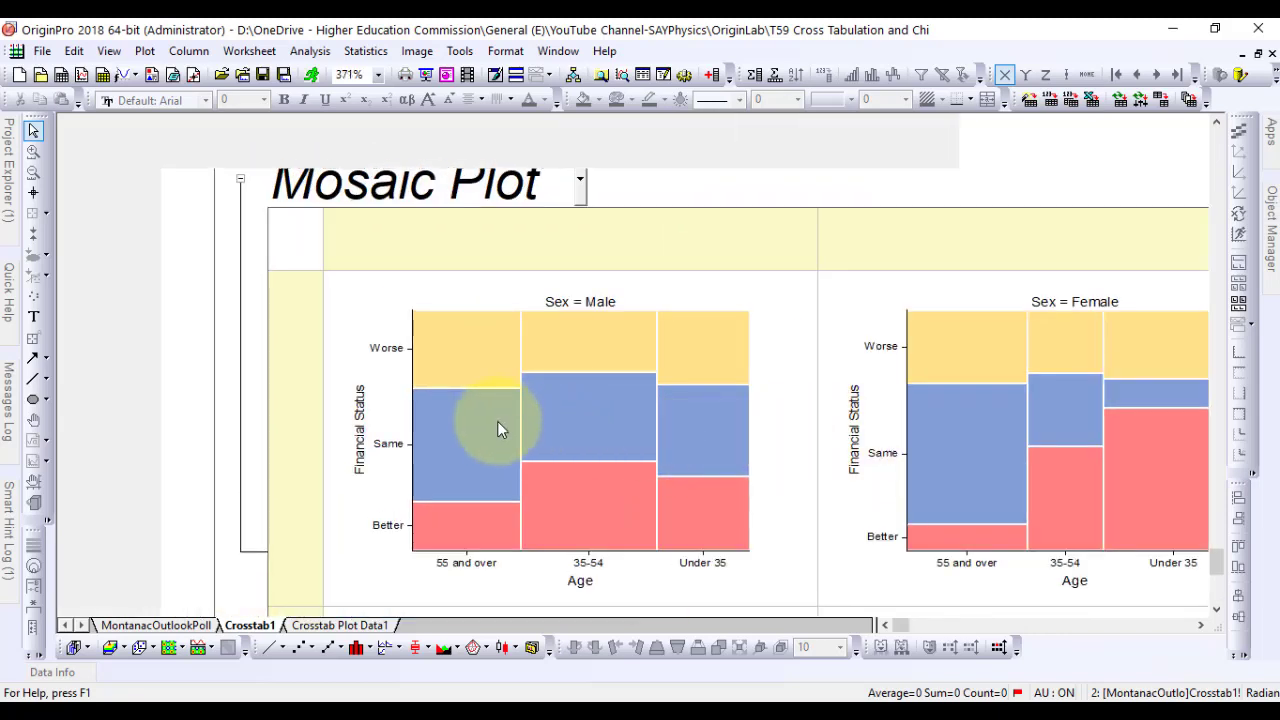
mouse_move(595, 315)
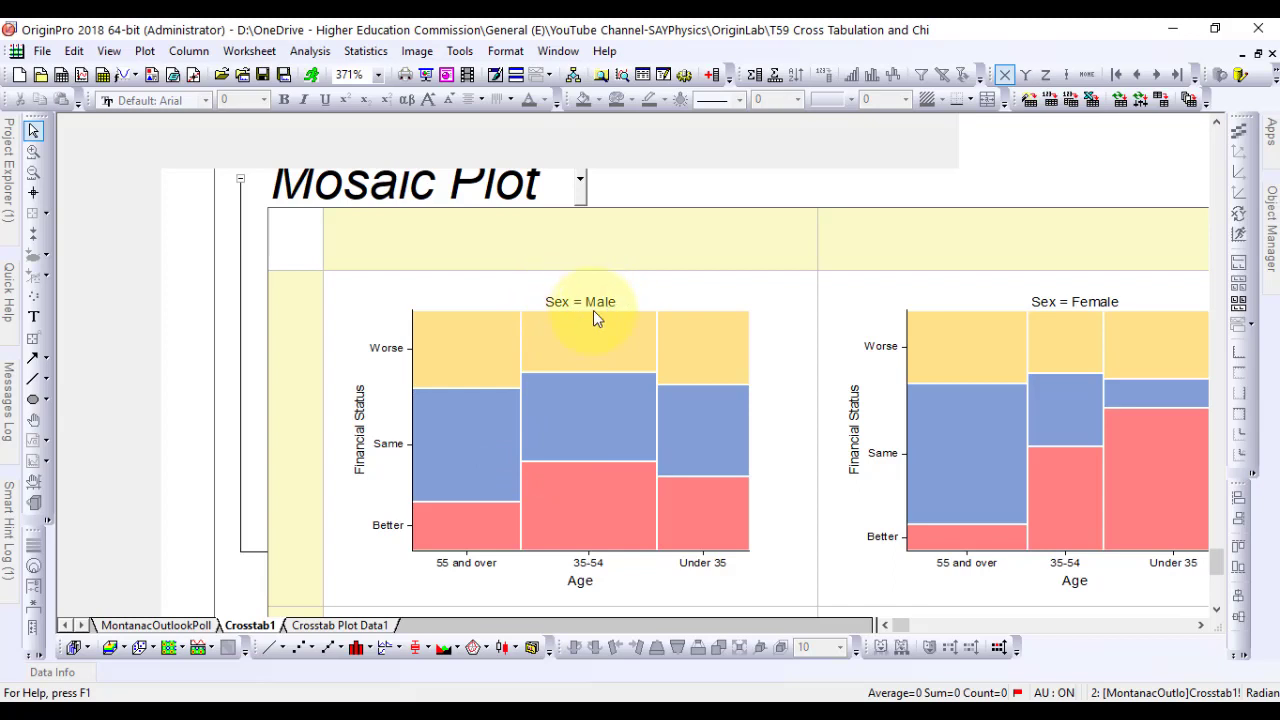
mouse_move(575, 595)
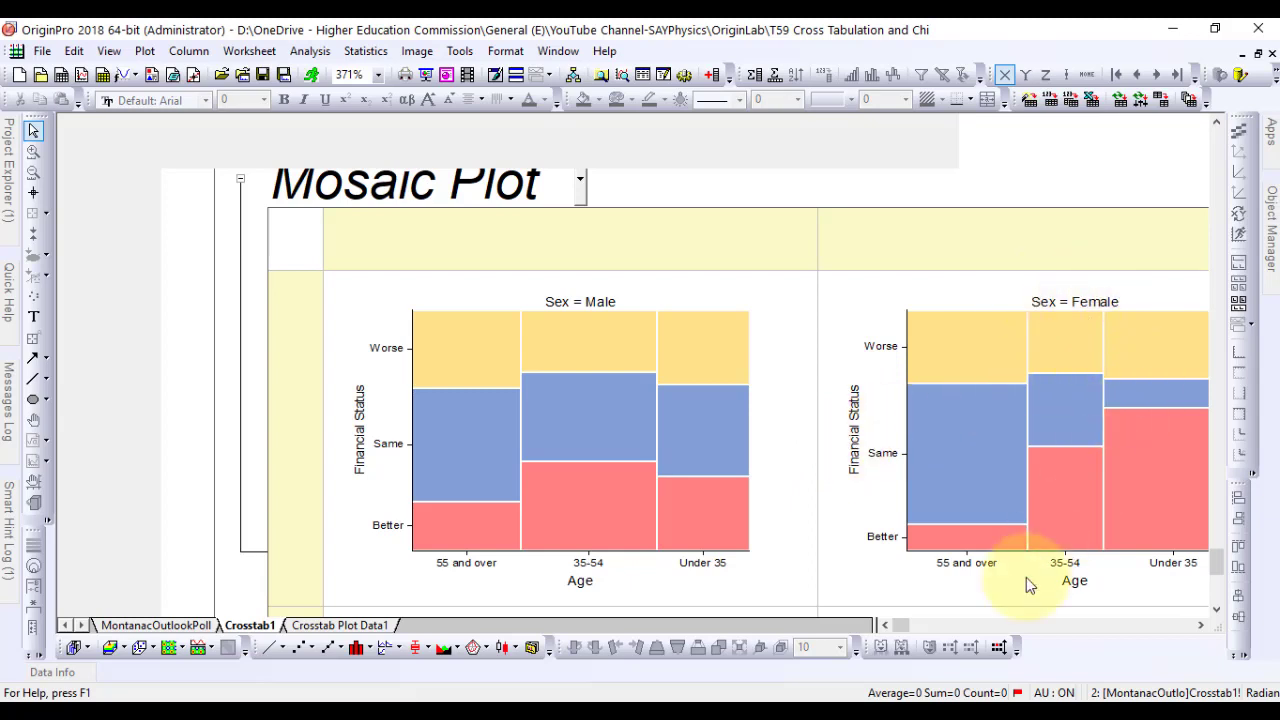
mouse_move(1218, 616)
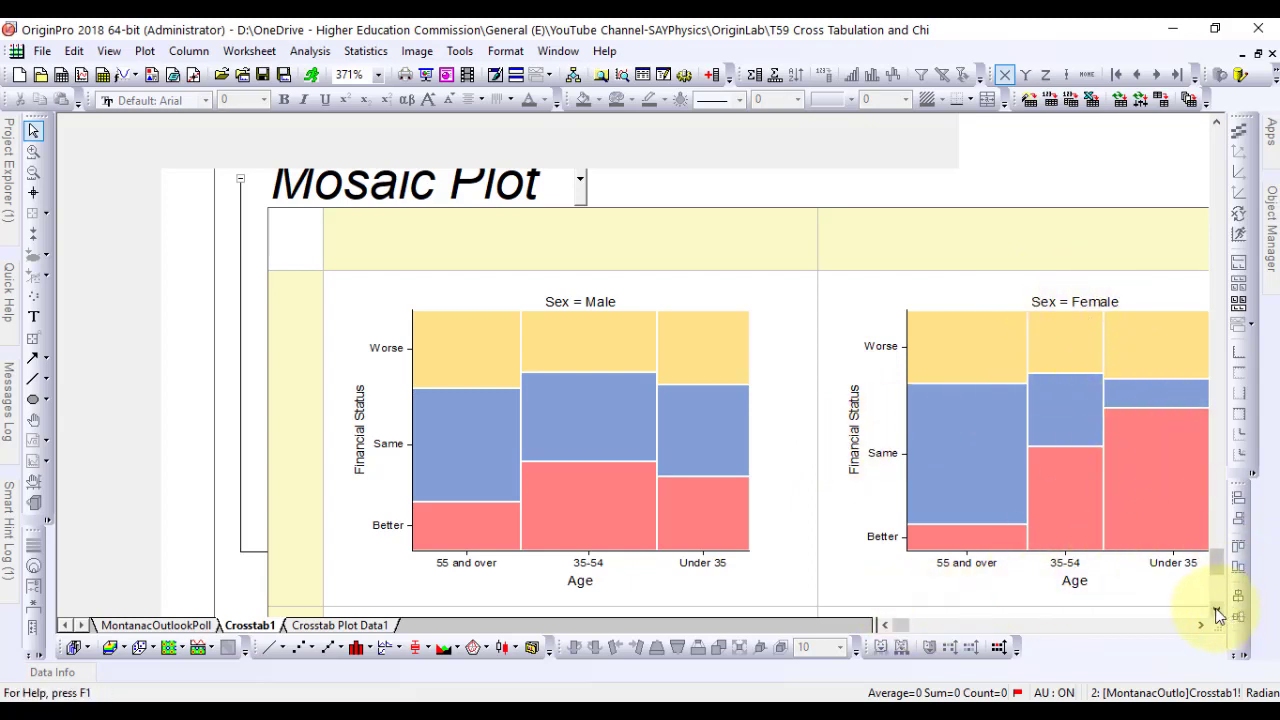
scroll("down", 3)
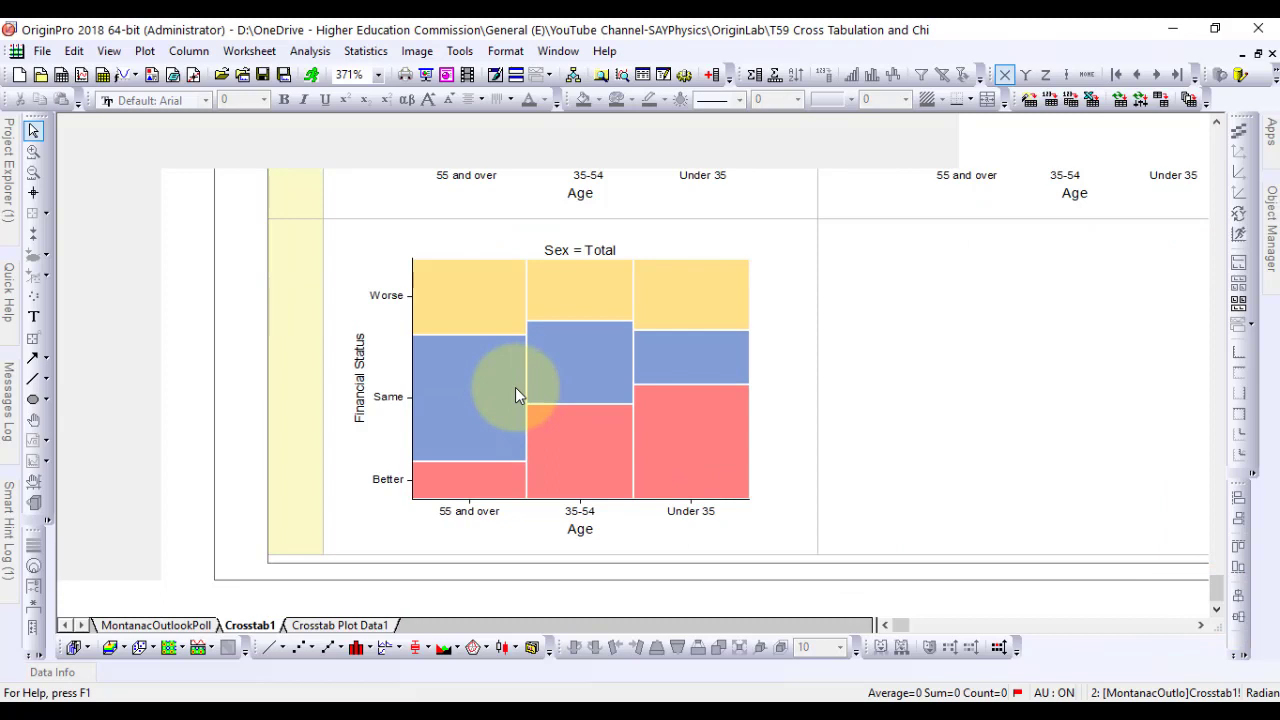
mouse_move(378, 398)
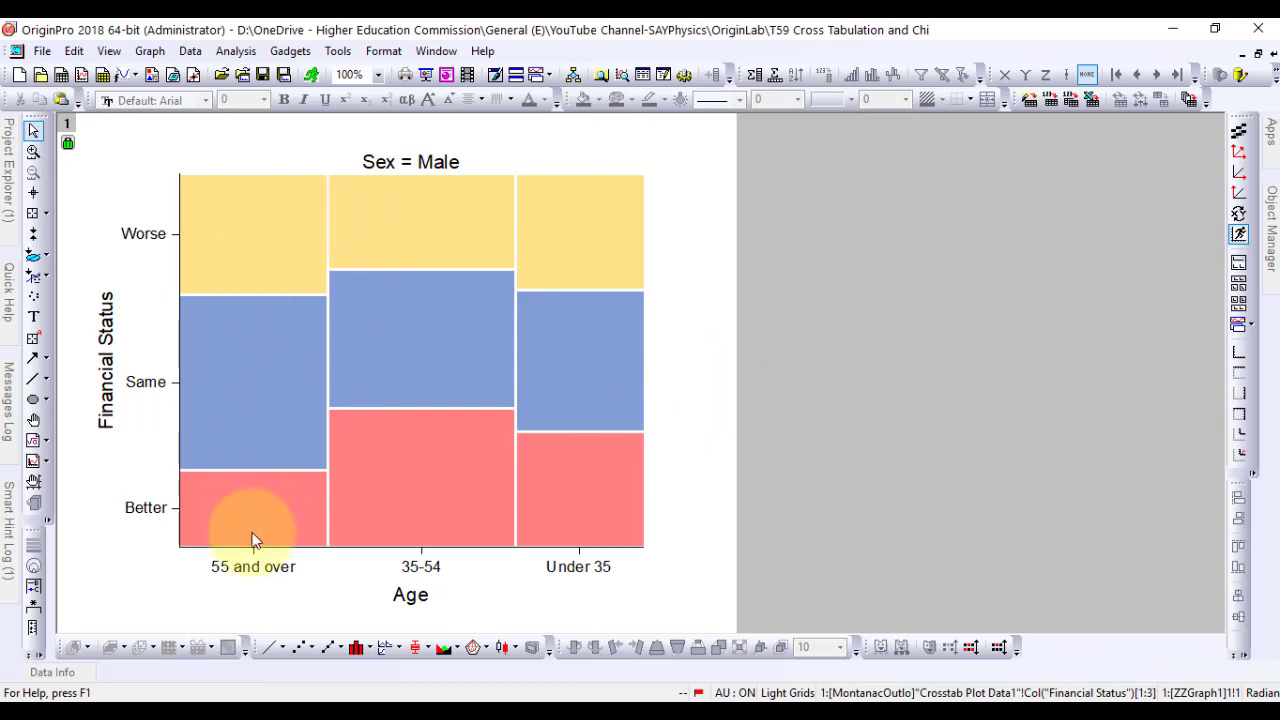
mouse_move(343, 516)
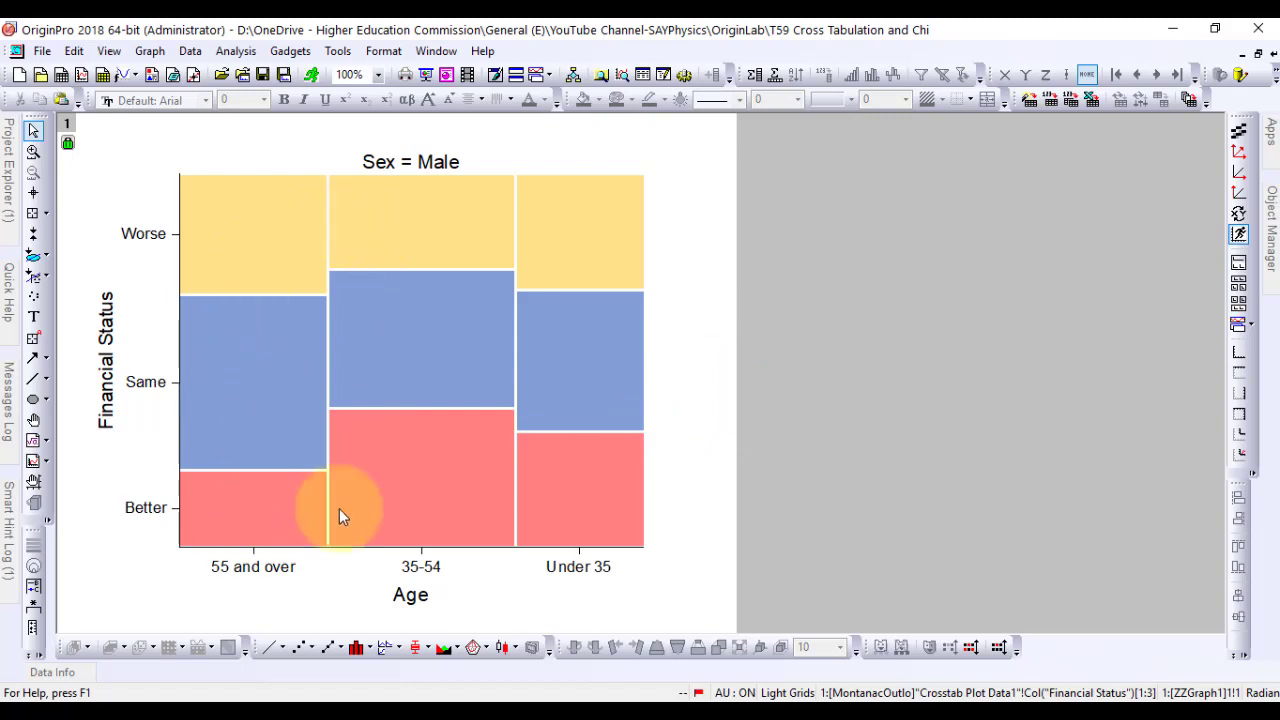
mouse_move(585, 558)
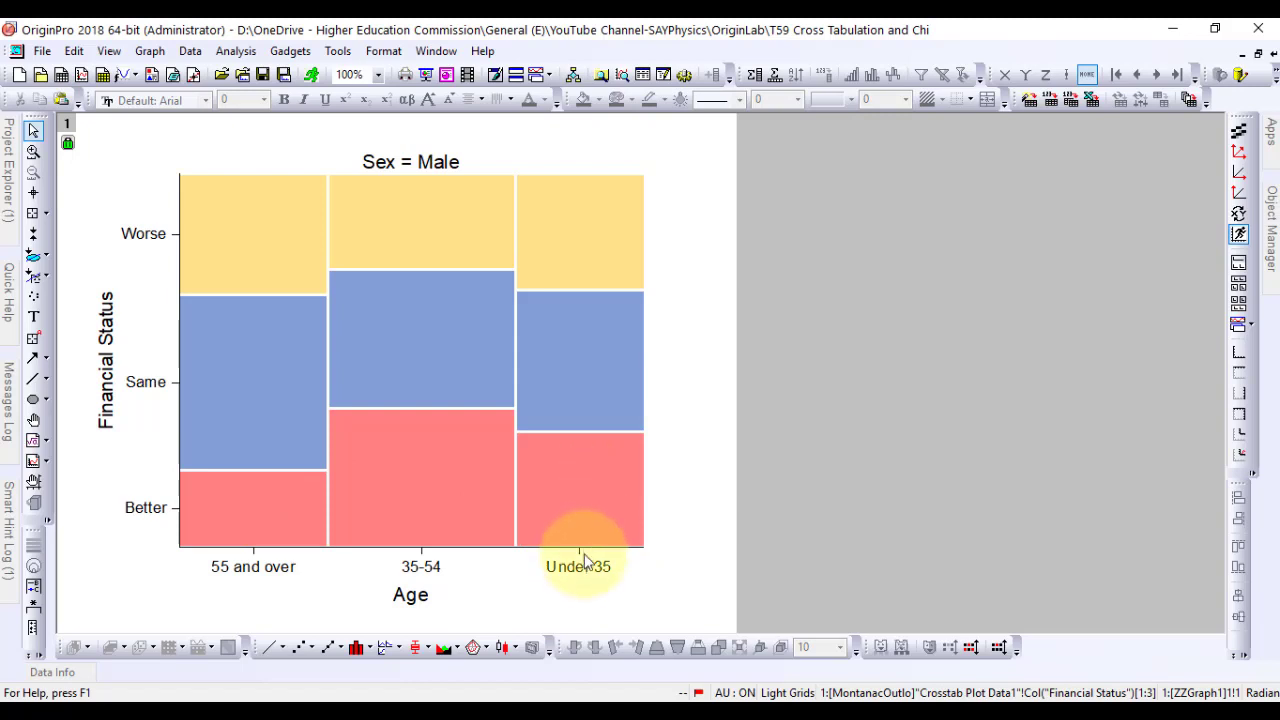
mouse_move(563, 302)
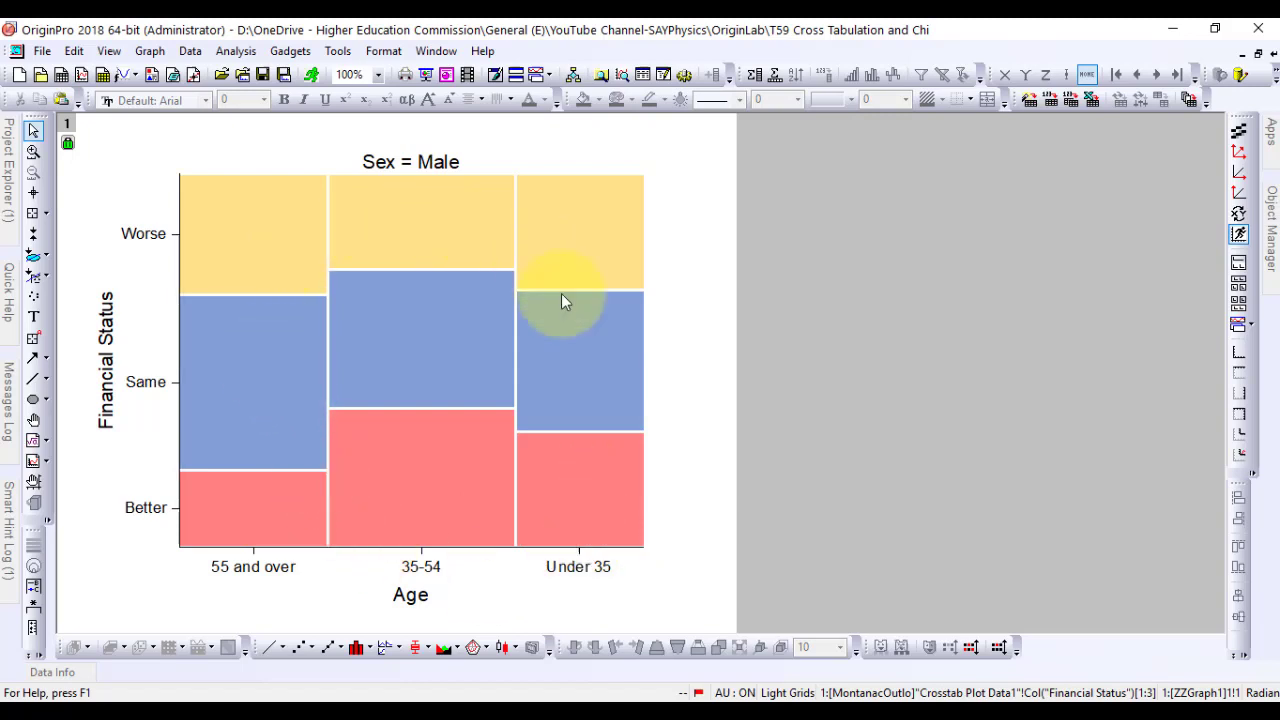
mouse_move(425, 435)
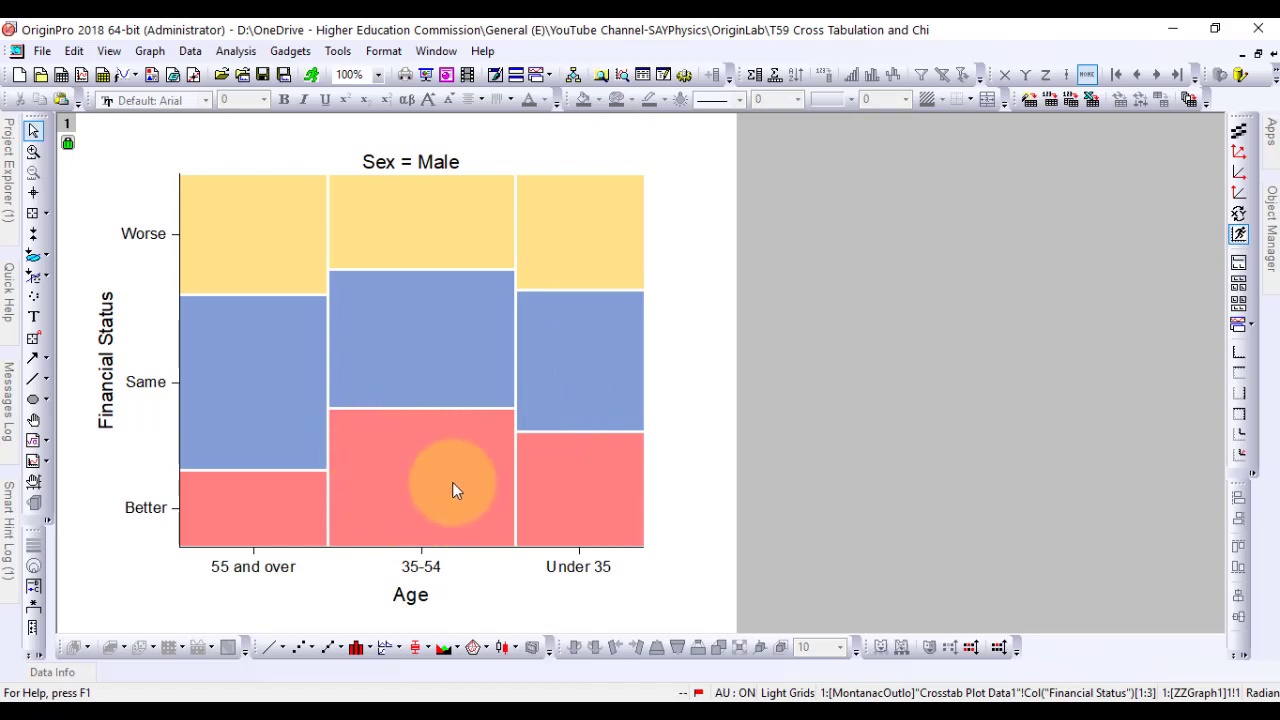
mouse_move(140, 500)
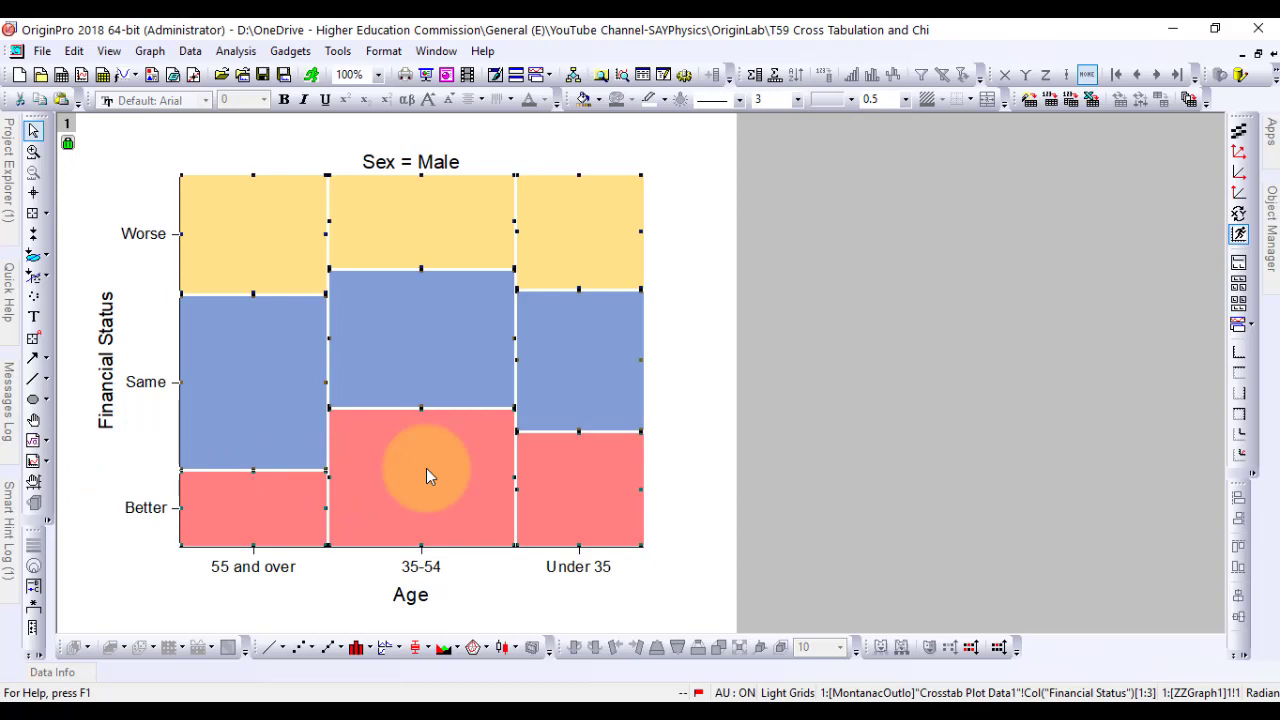
double_click(428, 475)
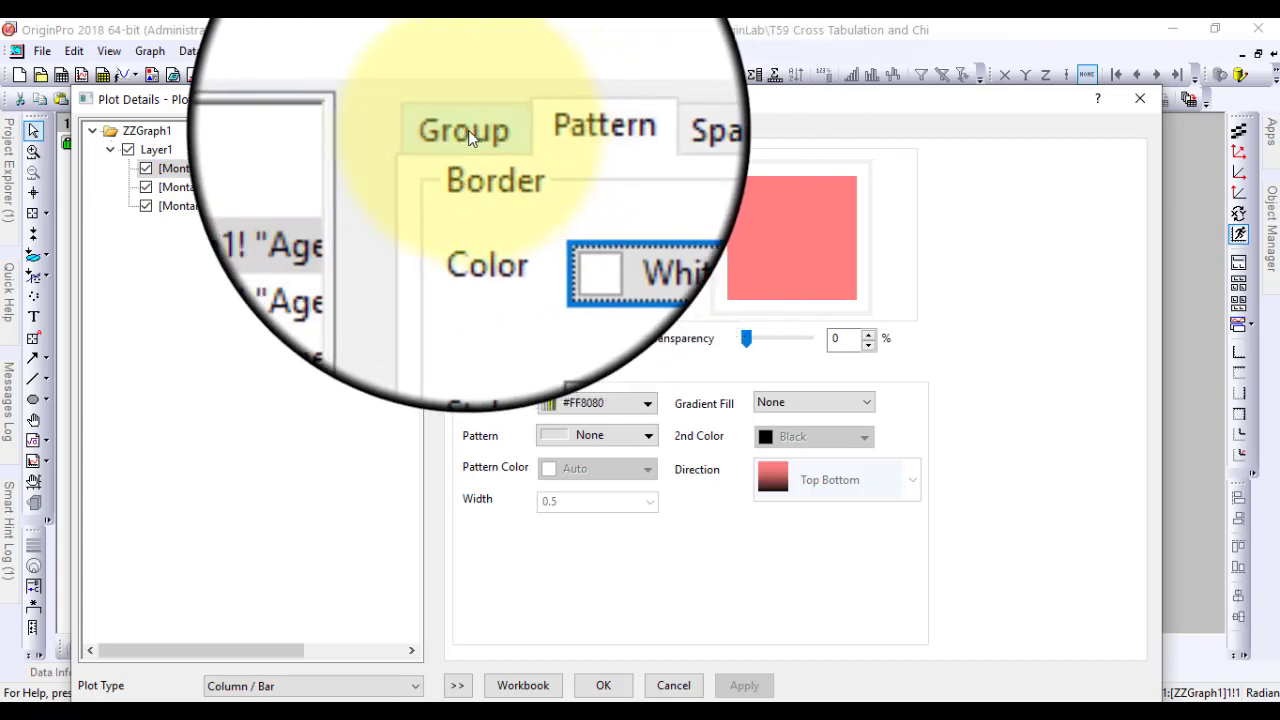
left_click(467, 129)
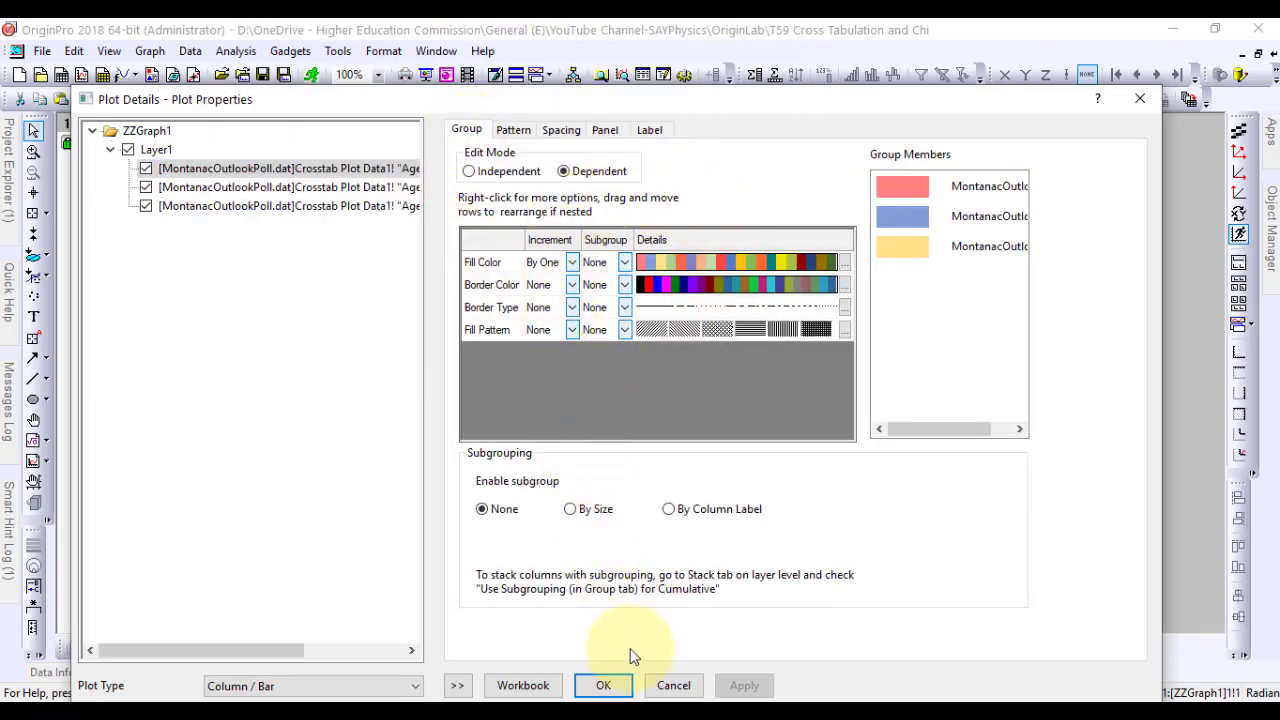
left_click(603, 685)
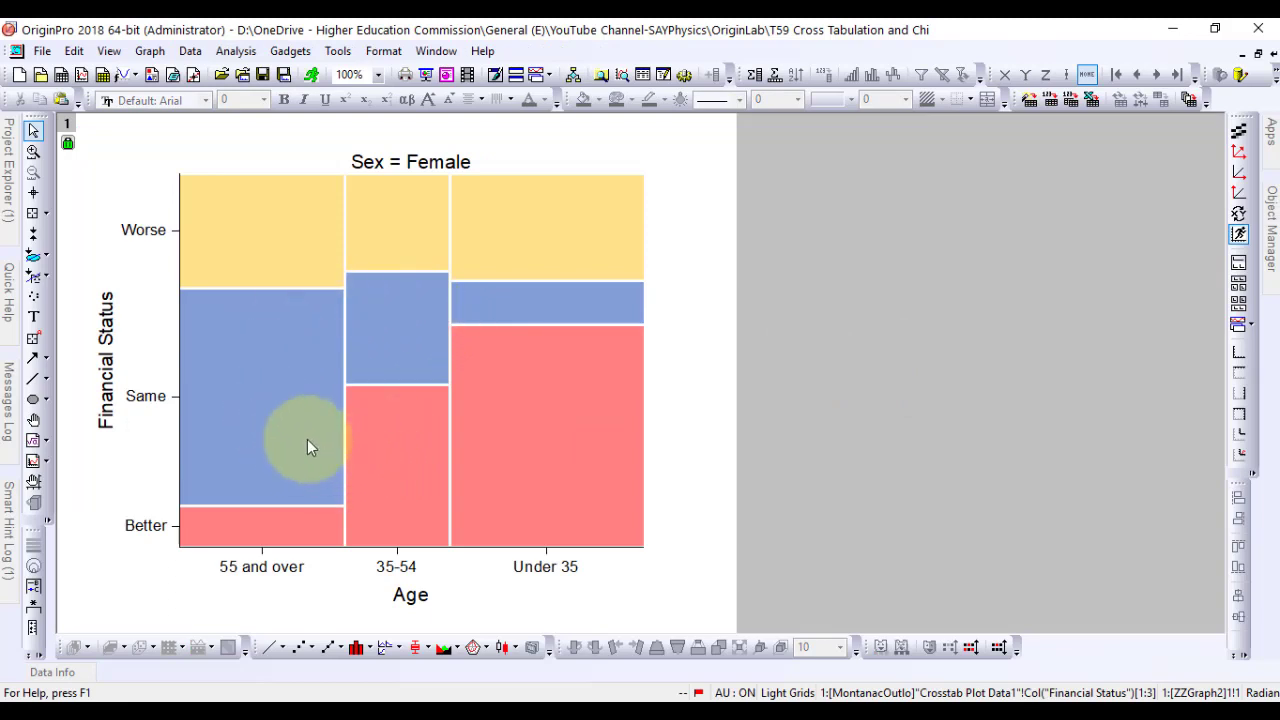
mouse_move(303, 420)
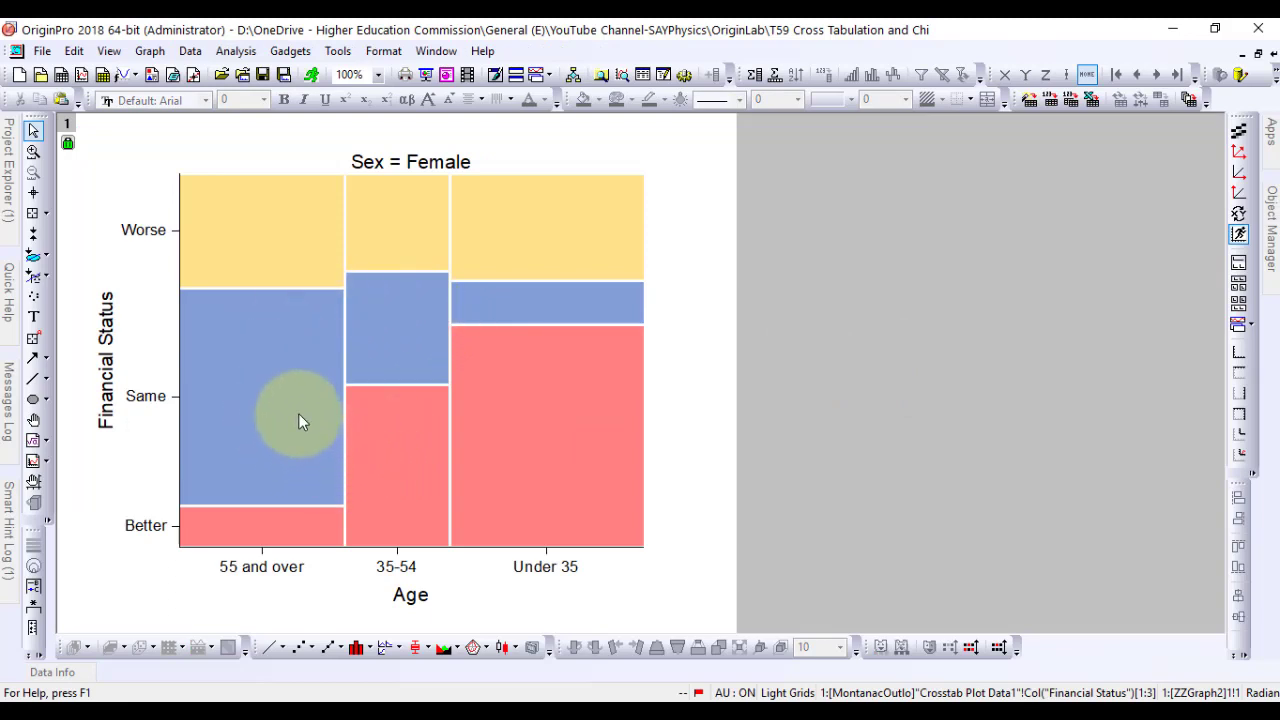
mouse_move(575, 403)
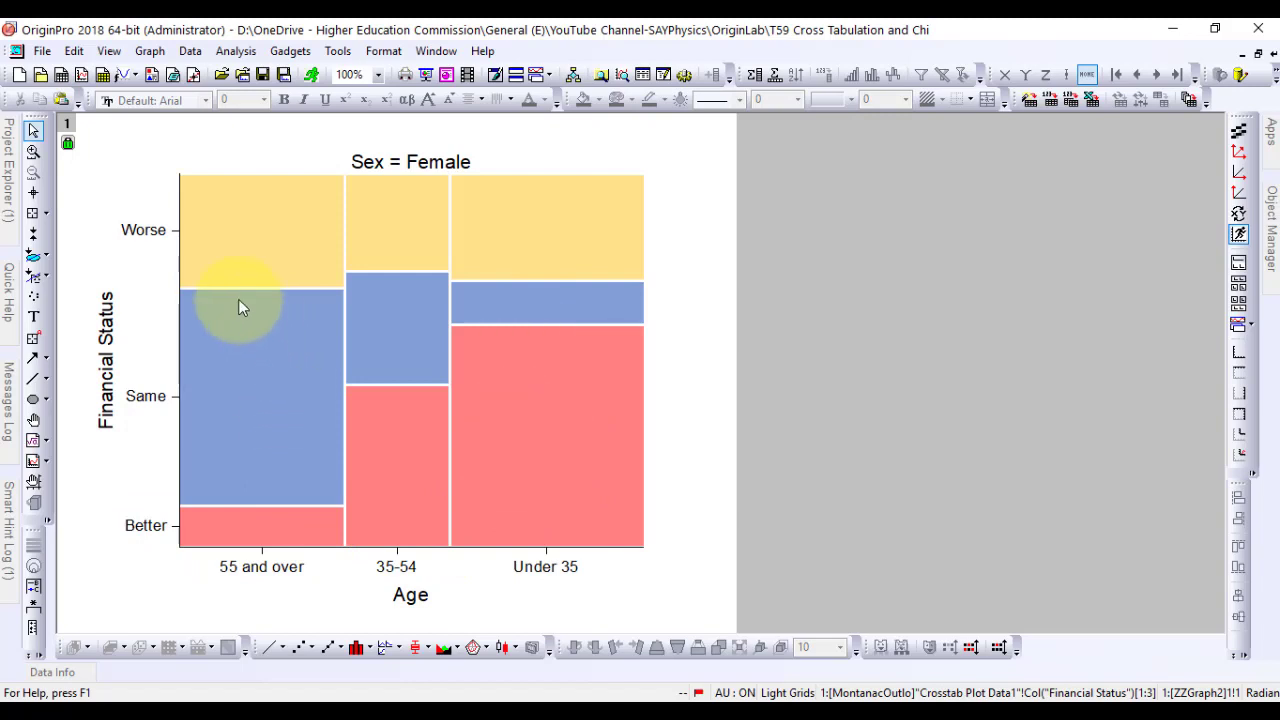
mouse_move(266, 351)
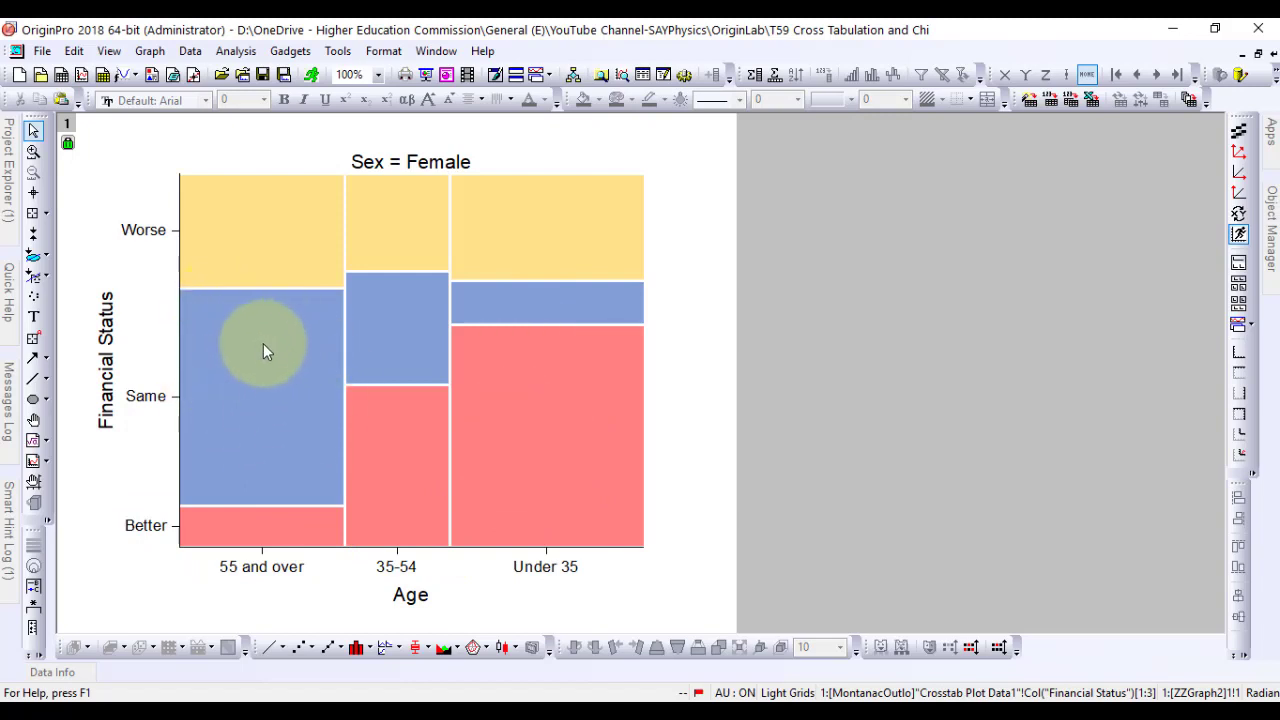
mouse_move(238, 360)
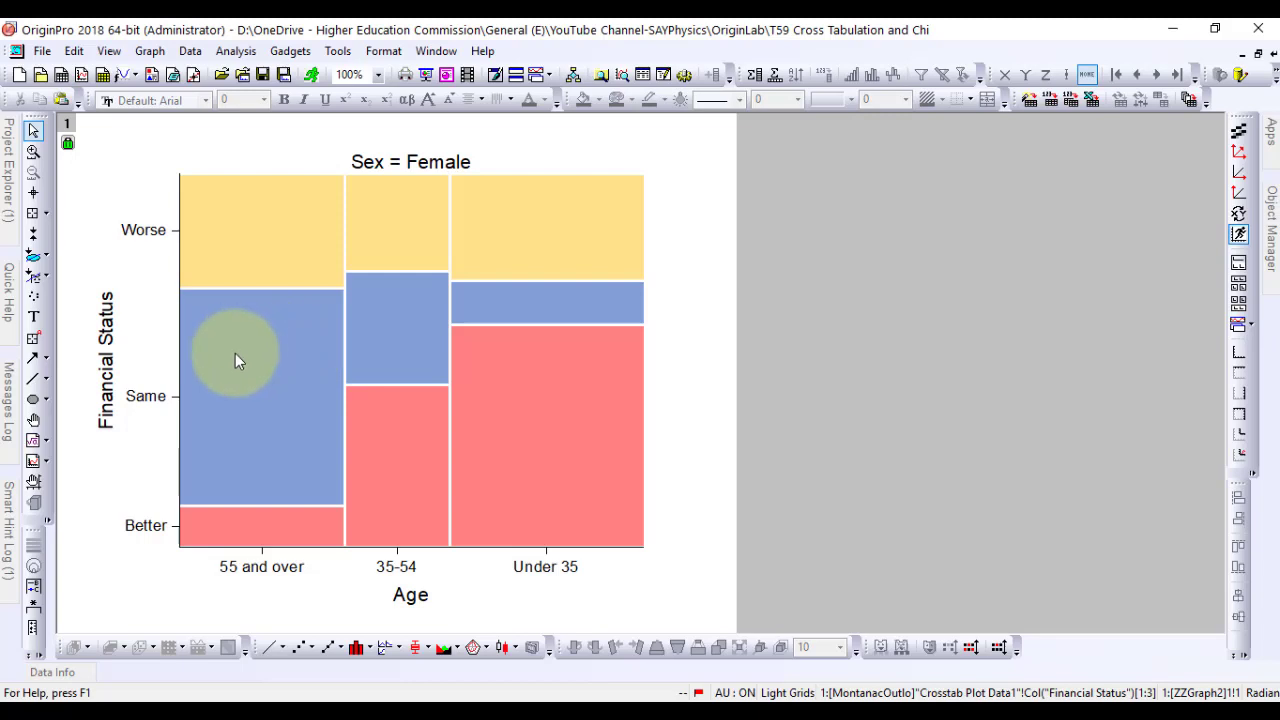
mouse_move(238, 362)
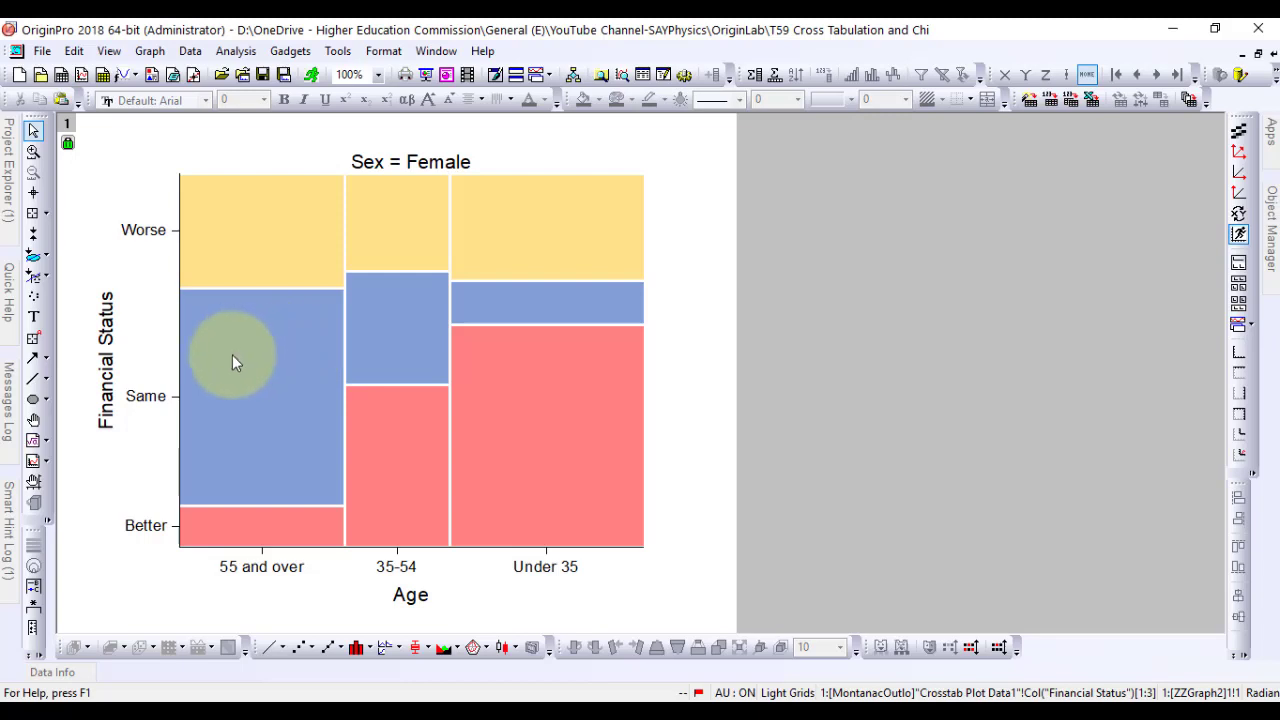
mouse_move(588, 307)
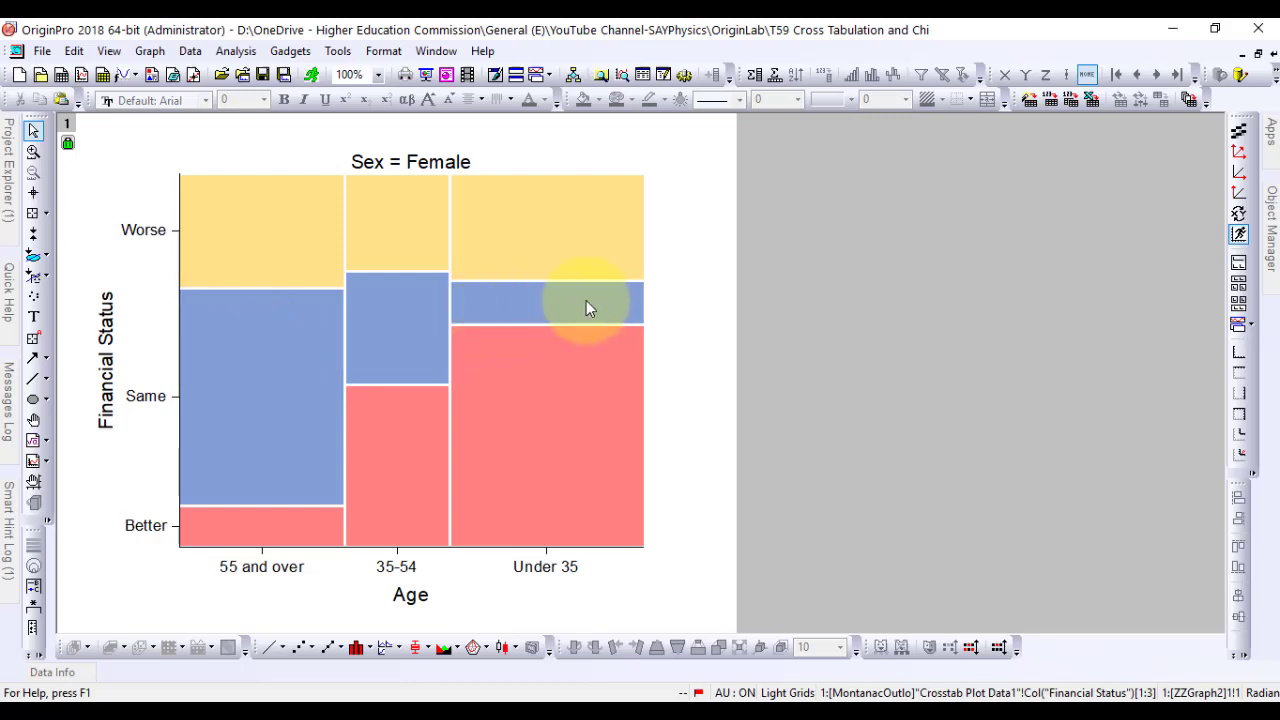
mouse_move(518, 320)
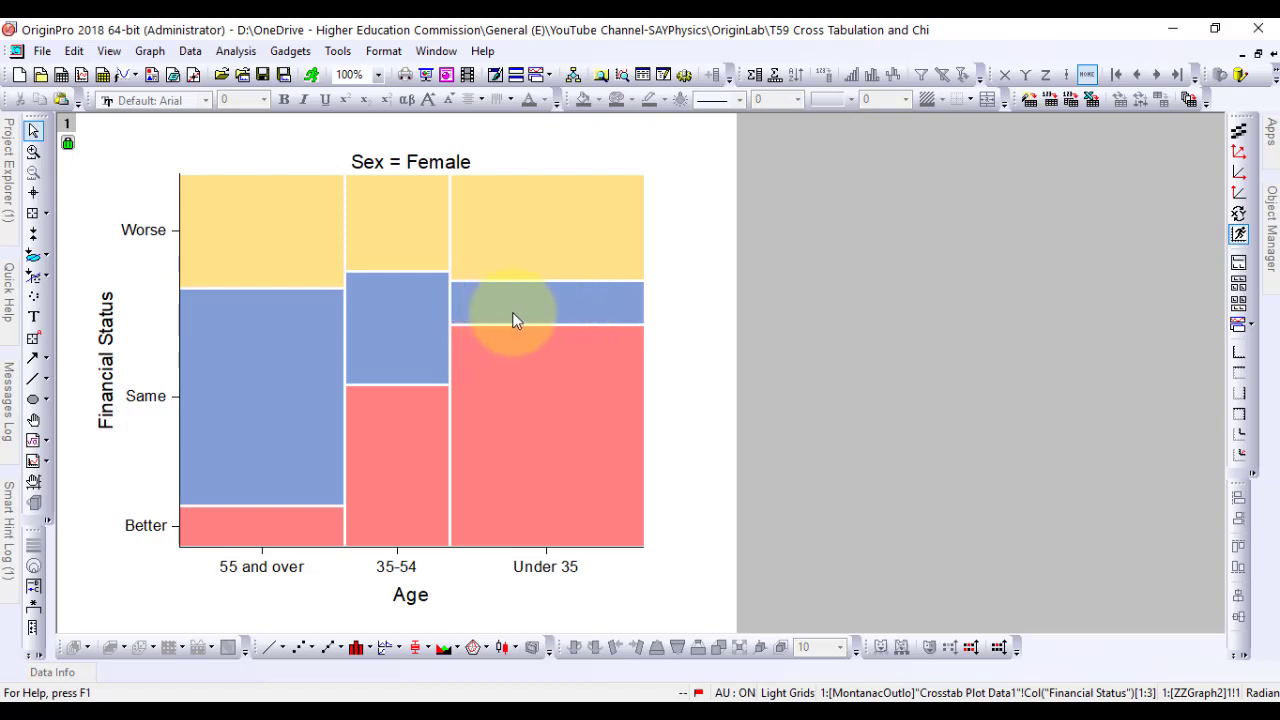
mouse_move(583, 318)
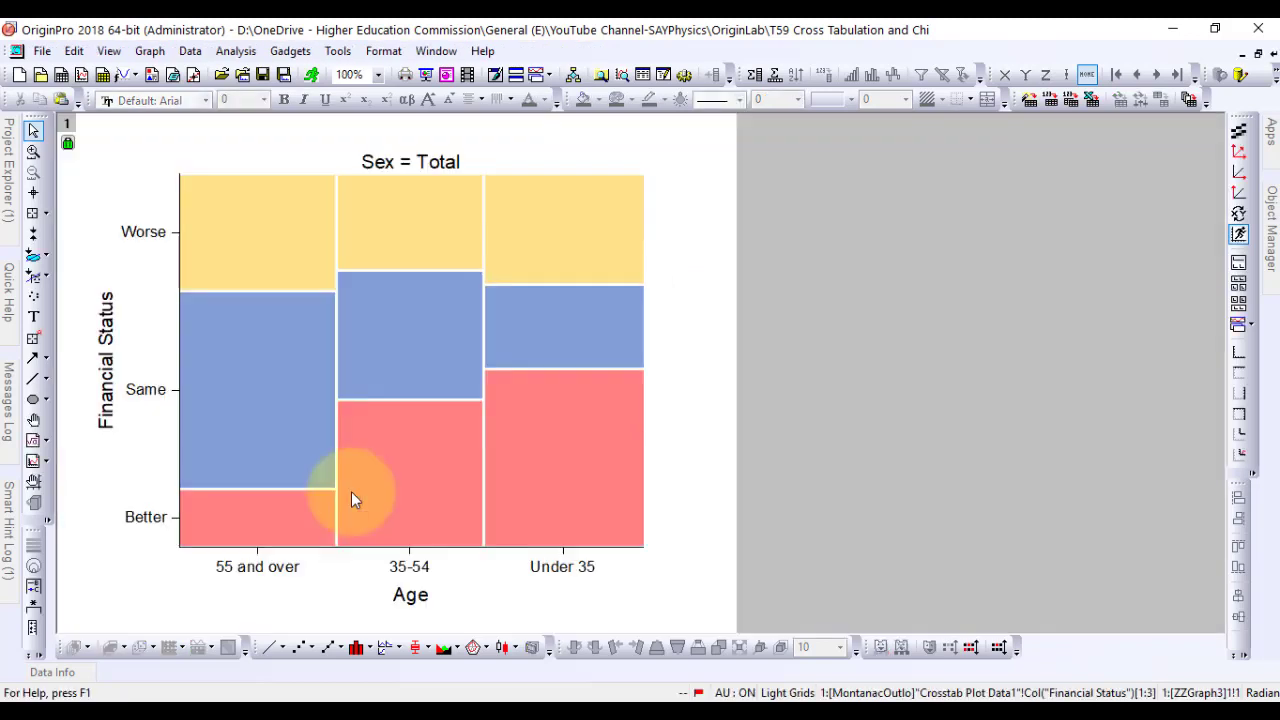
mouse_move(548, 433)
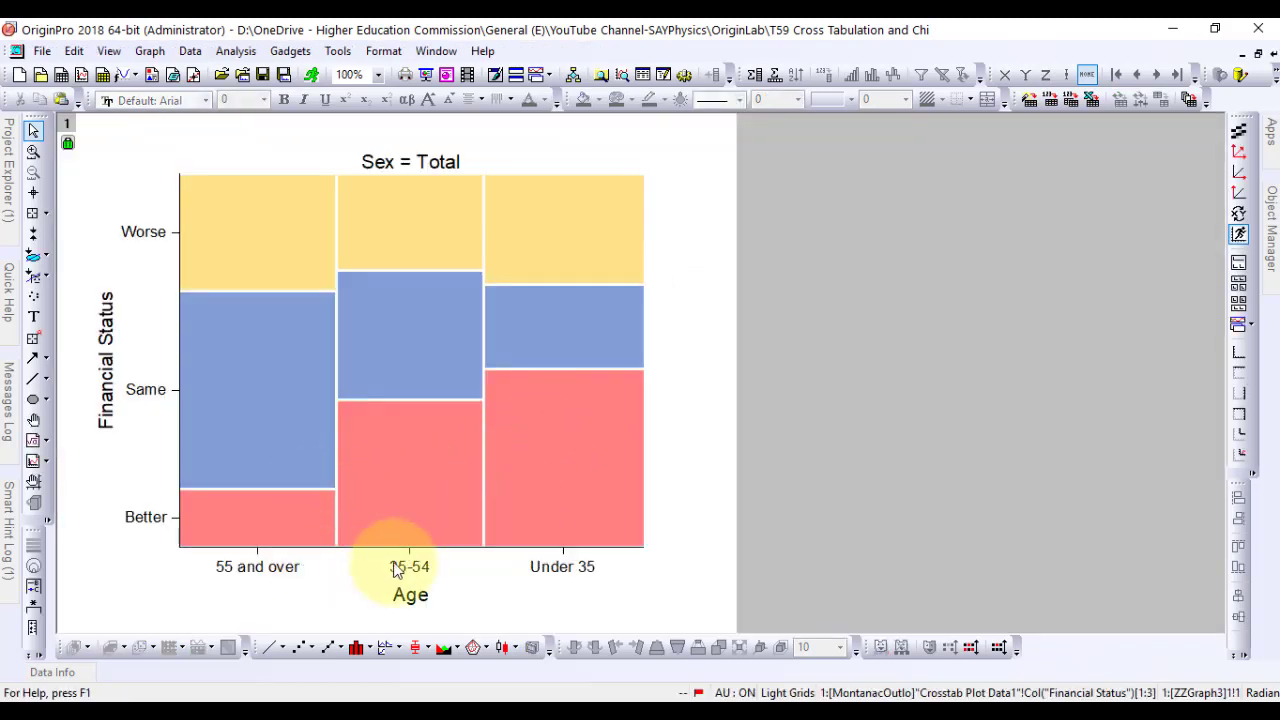
mouse_move(445, 478)
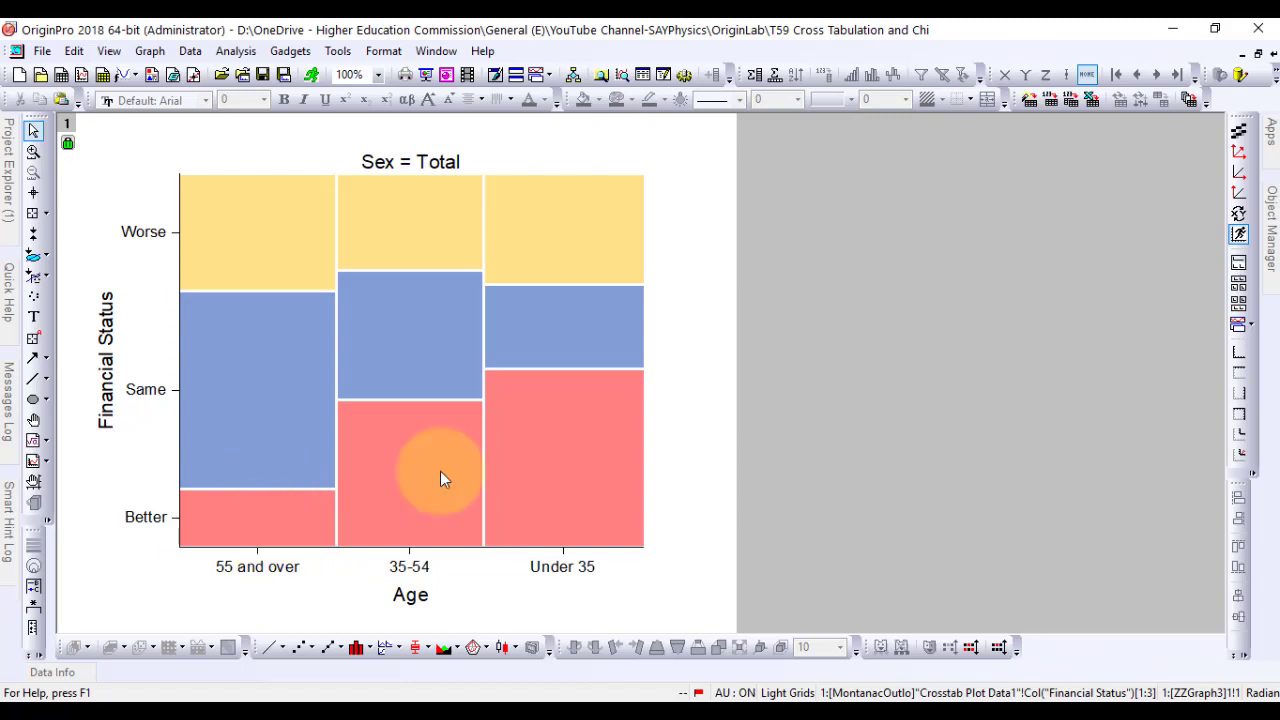
mouse_move(398, 493)
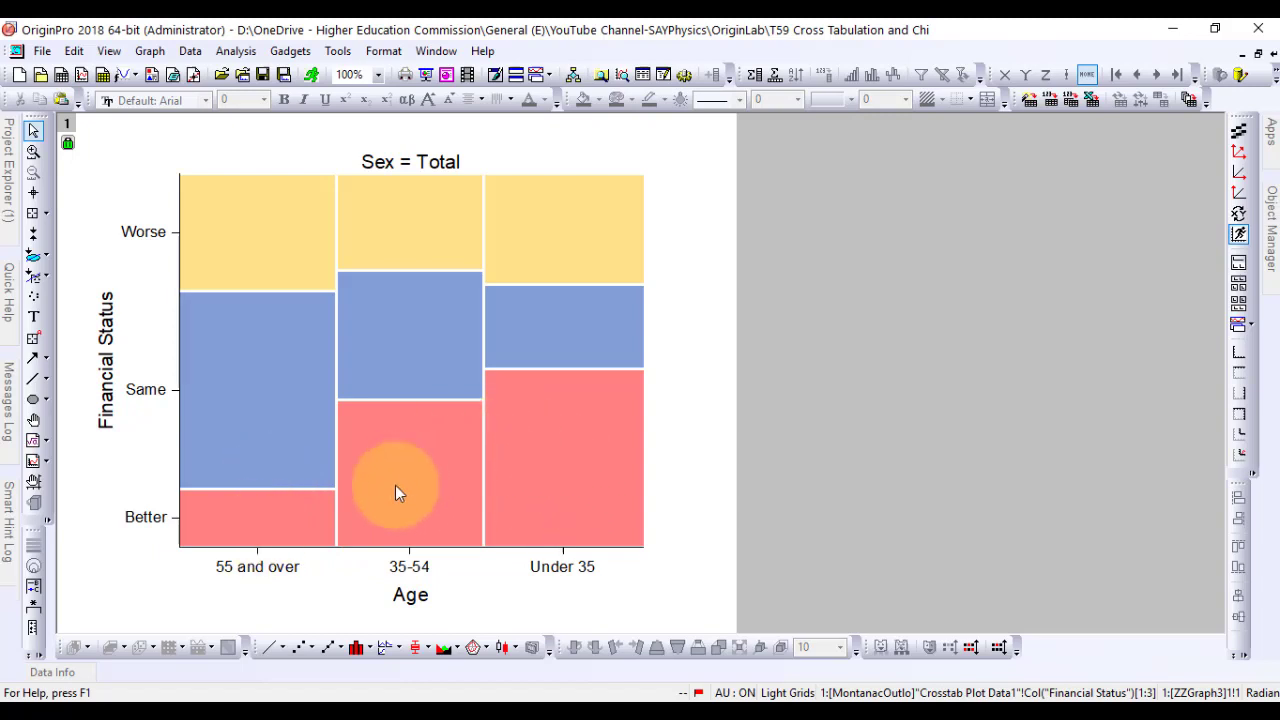
mouse_move(470, 485)
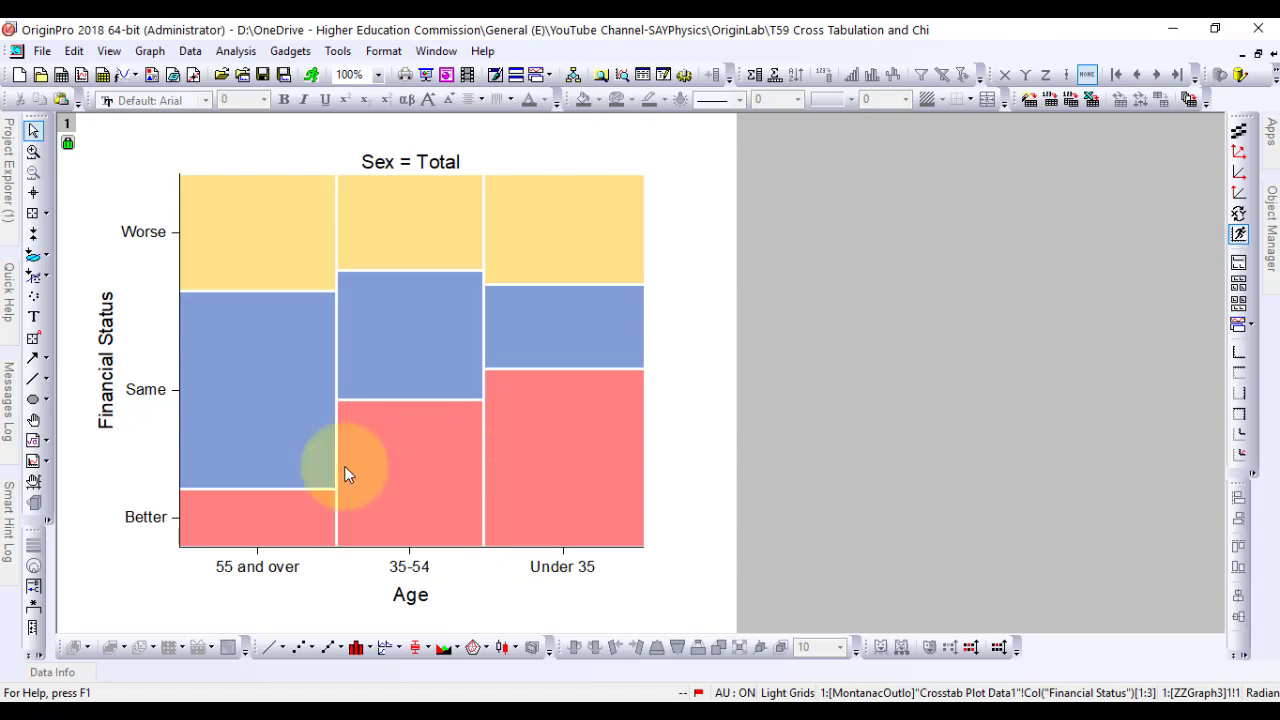
mouse_move(285, 352)
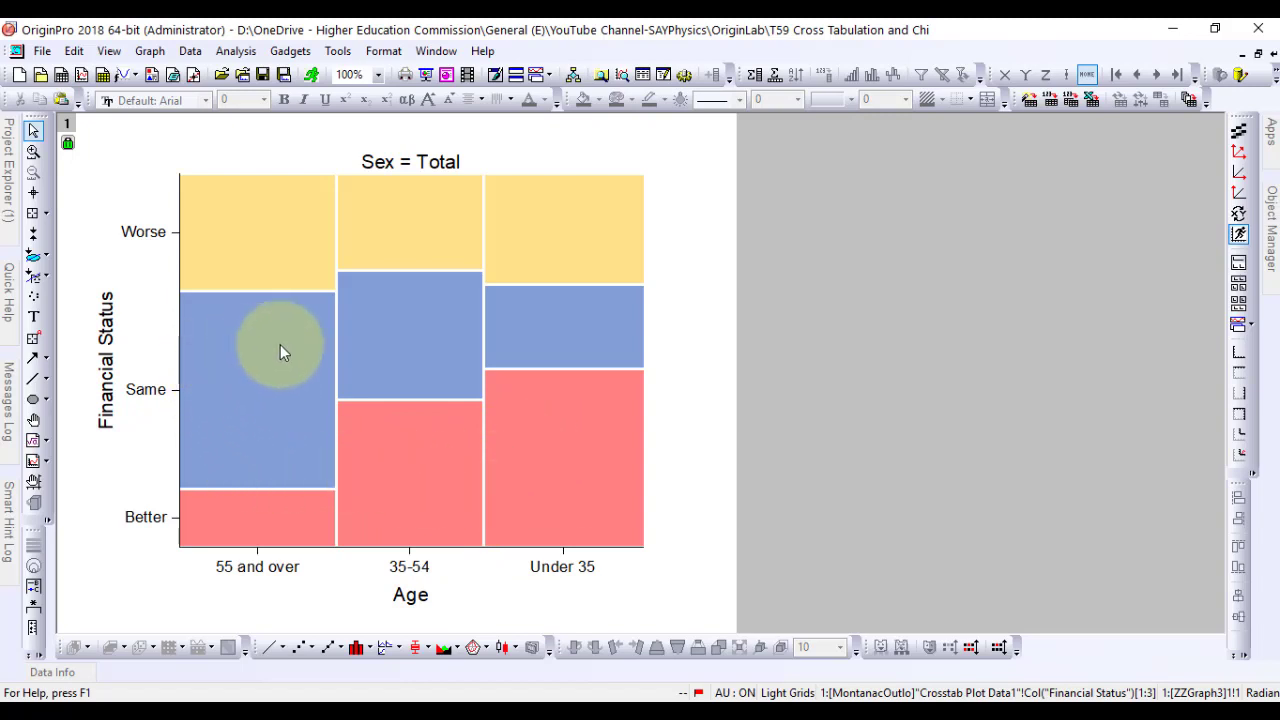
mouse_move(227, 347)
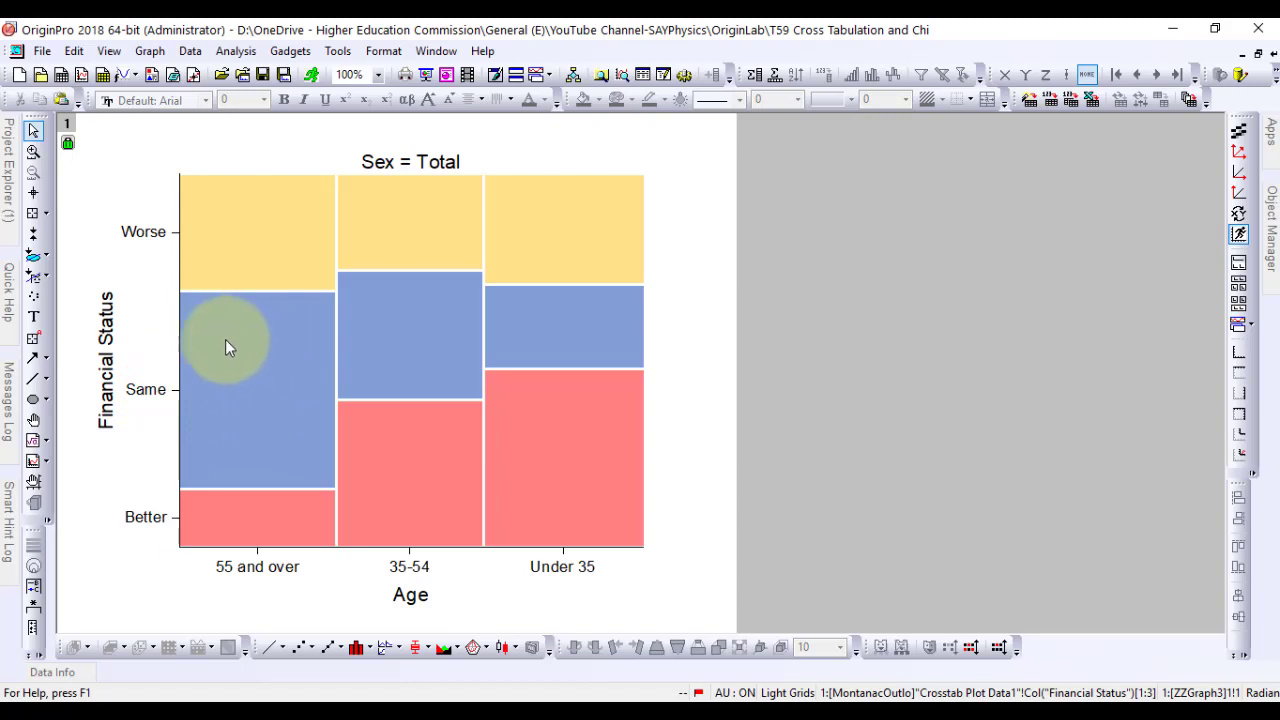
mouse_move(277, 418)
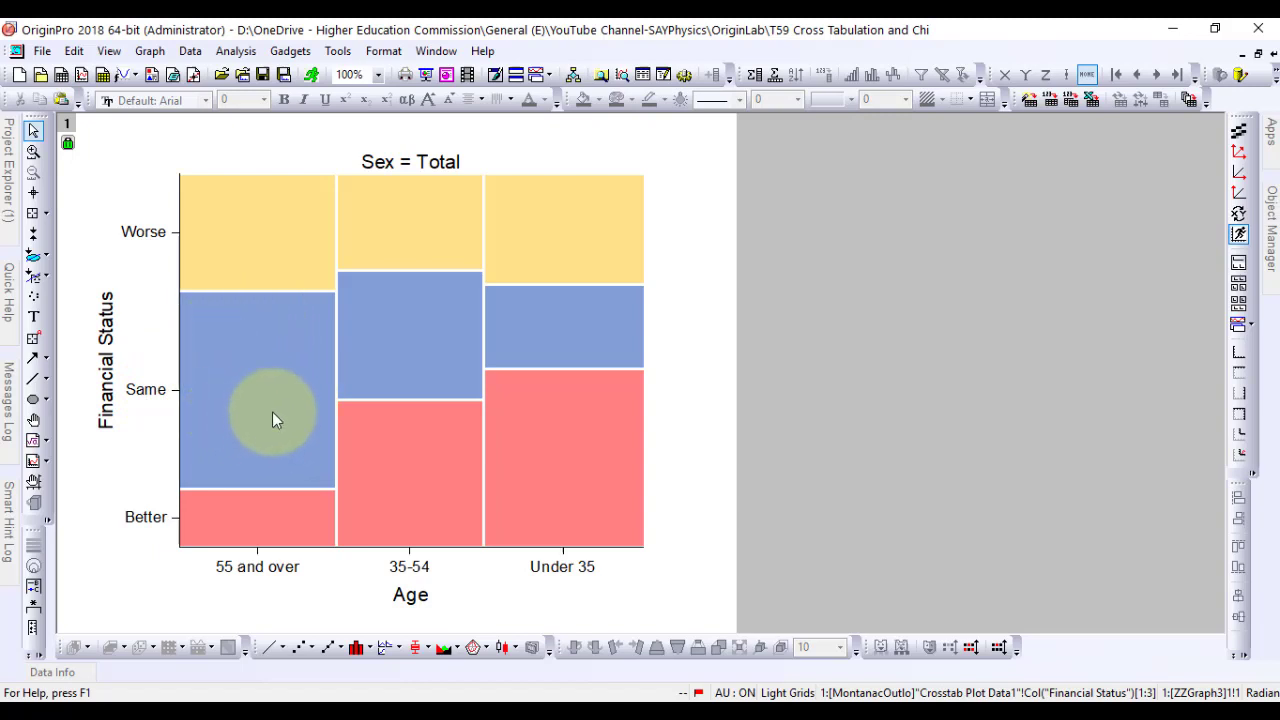